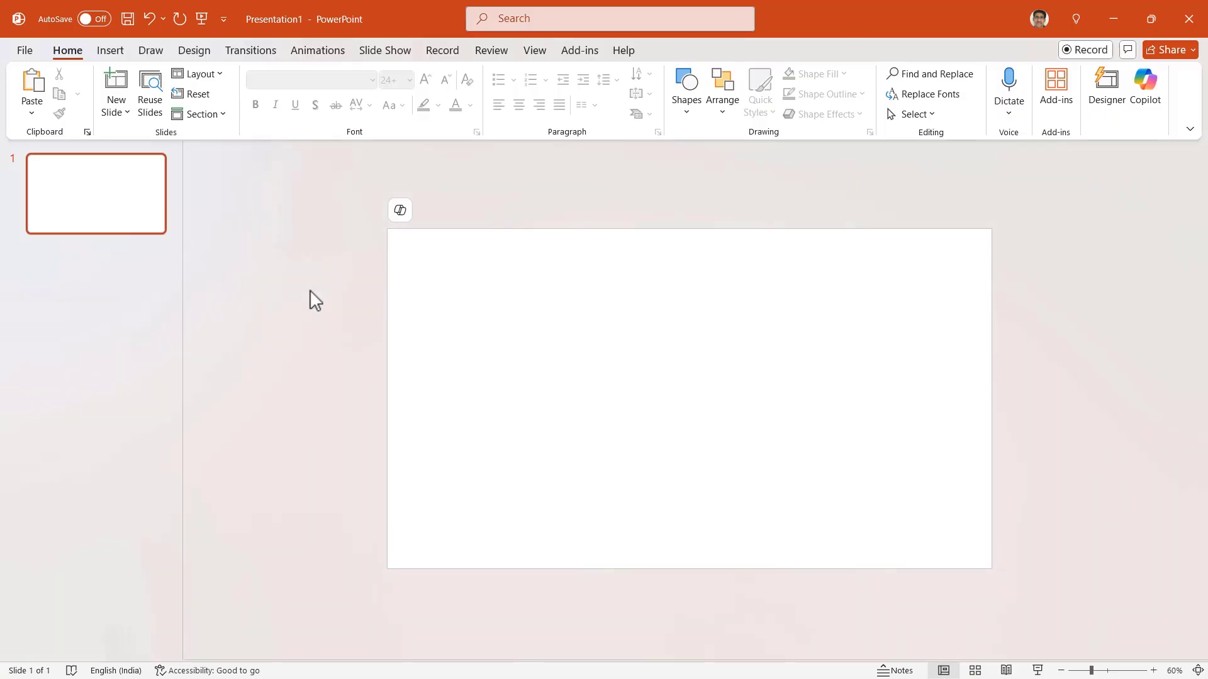
pyautogui.moveTo(374, 246)
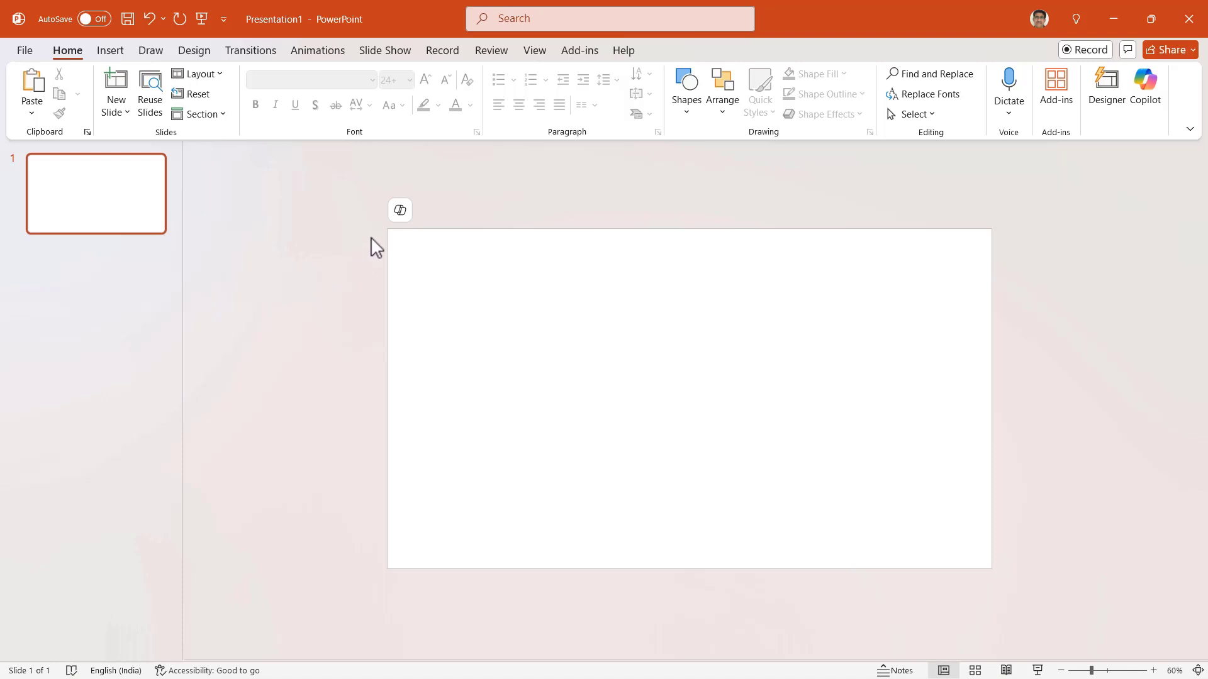
pyautogui.moveTo(400, 210)
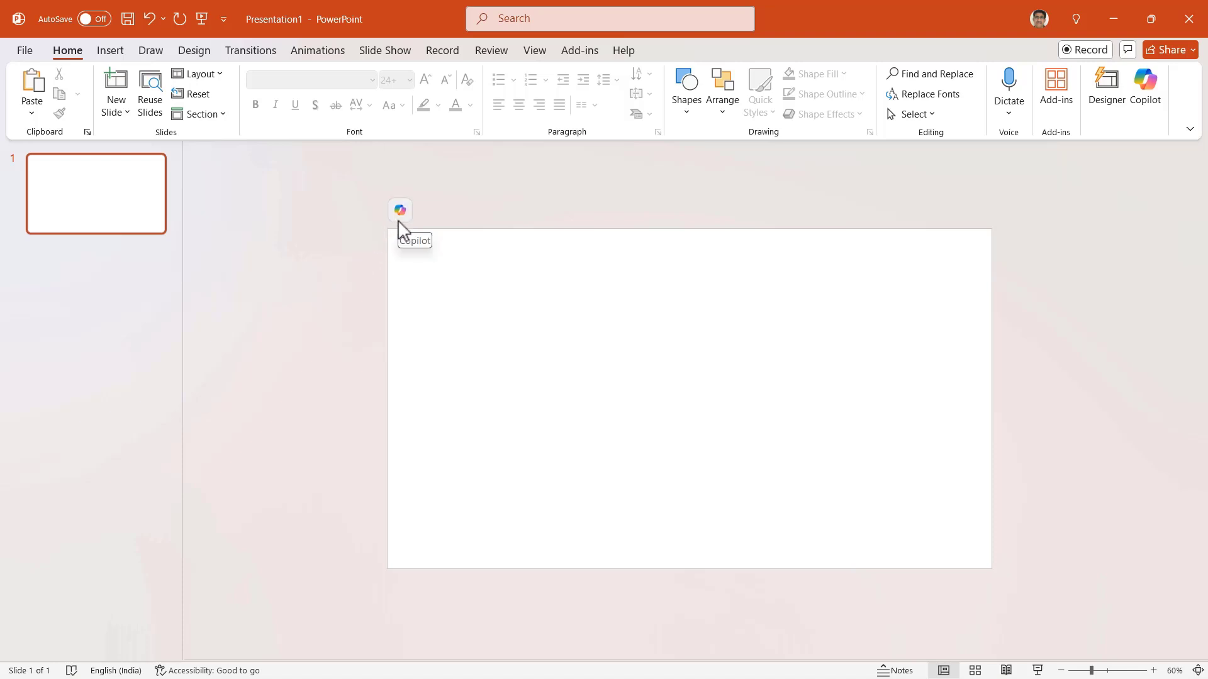
# Show the Copilot suggestion menu for the blank presentation.
pyautogui.click(399, 210)
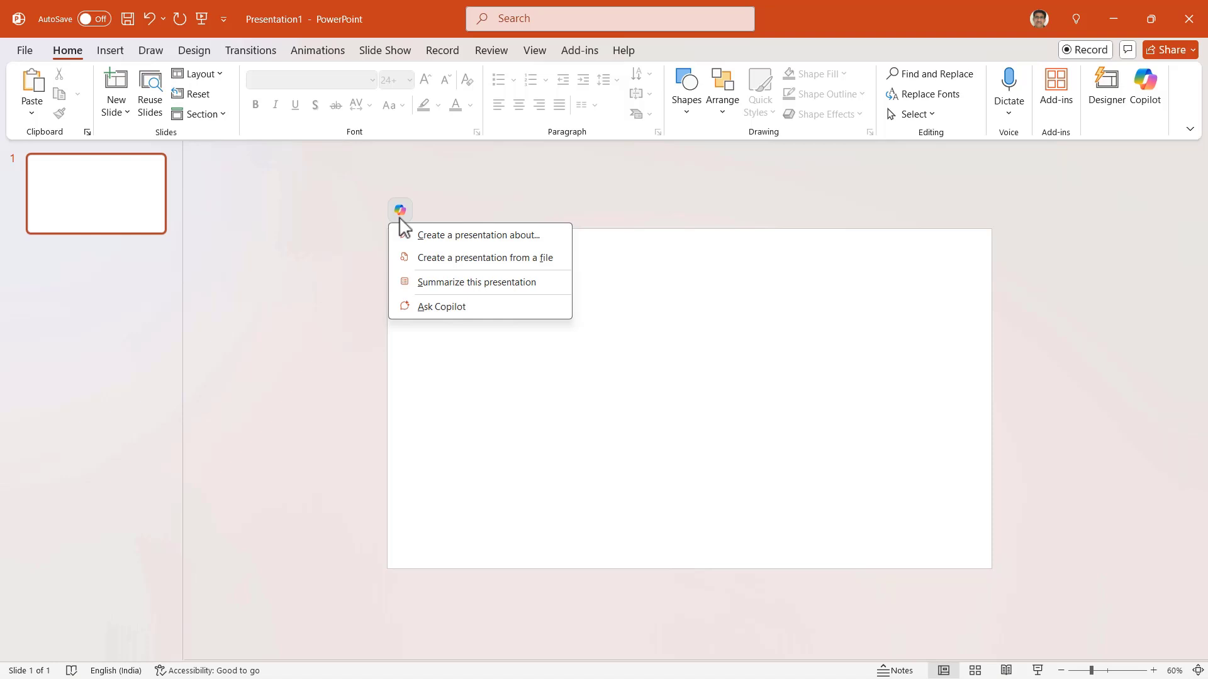
pyautogui.moveTo(445, 257)
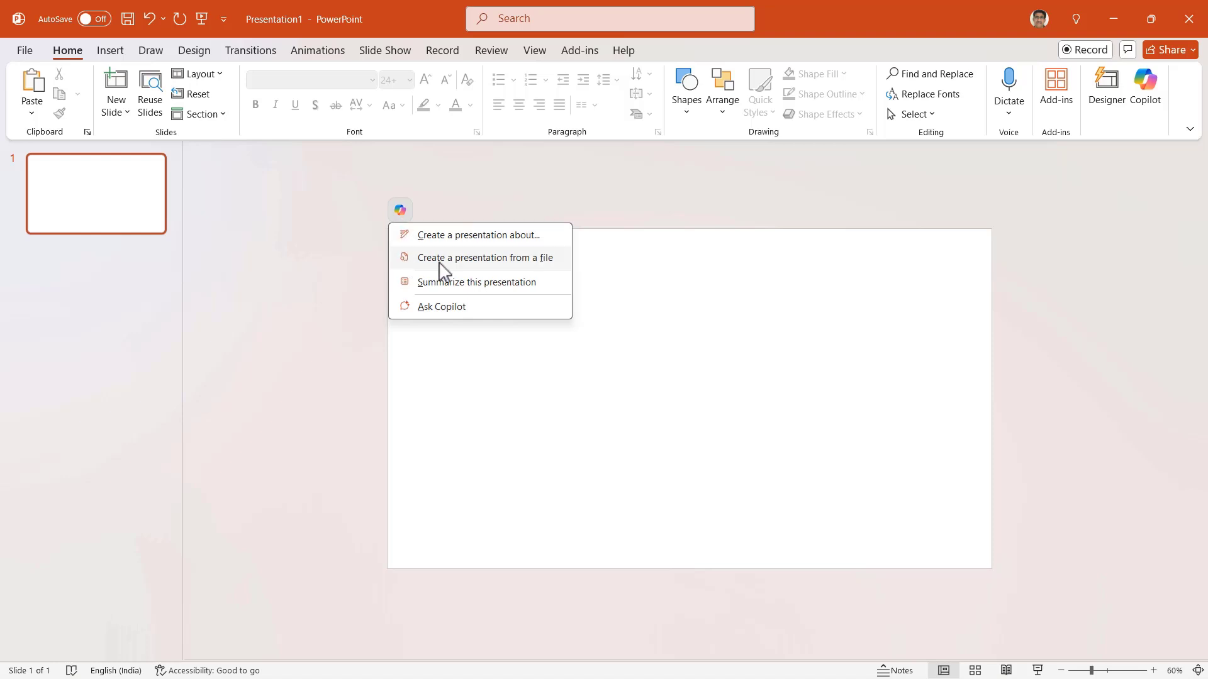
pyautogui.moveTo(550, 276)
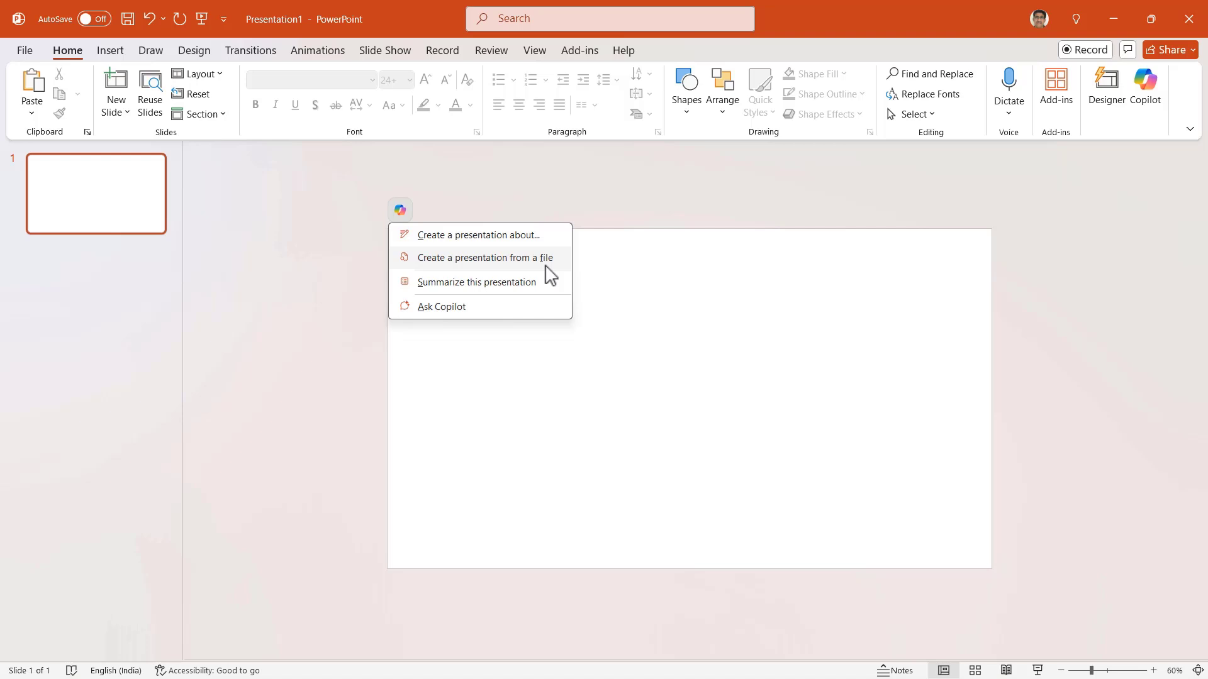
pyautogui.moveTo(554, 243)
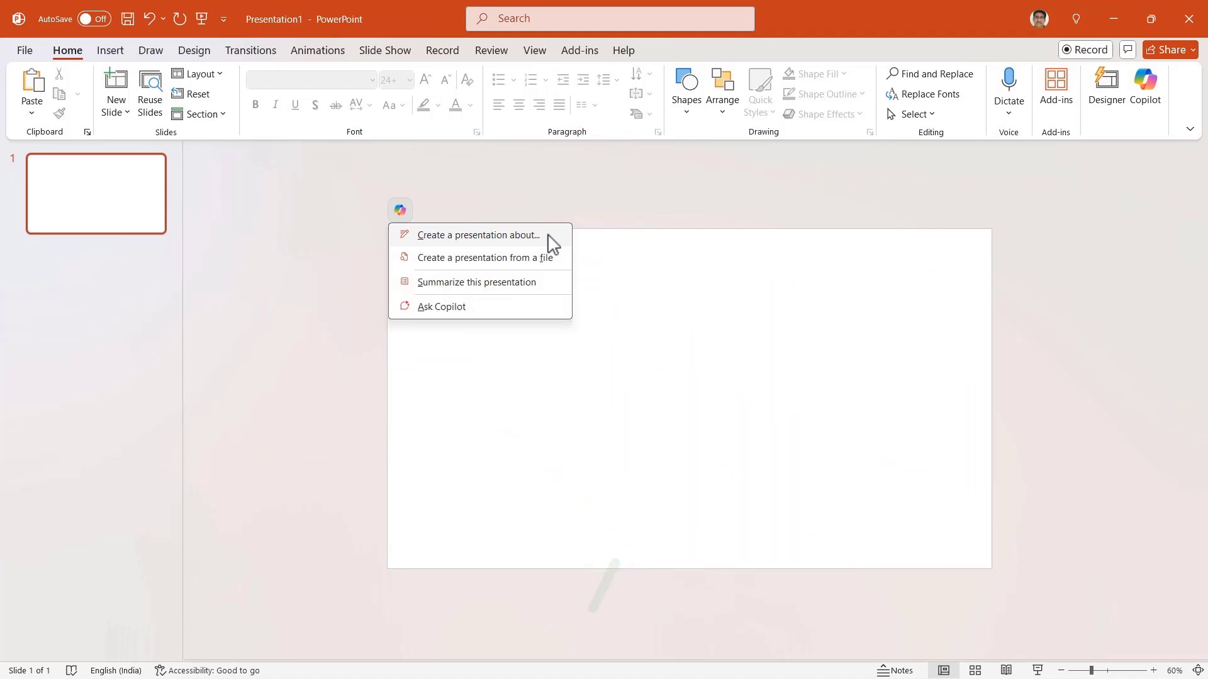
# Start a 'Create a presentation about...' request and begin describing the 5-tips travel deck.
pyautogui.click(477, 235)
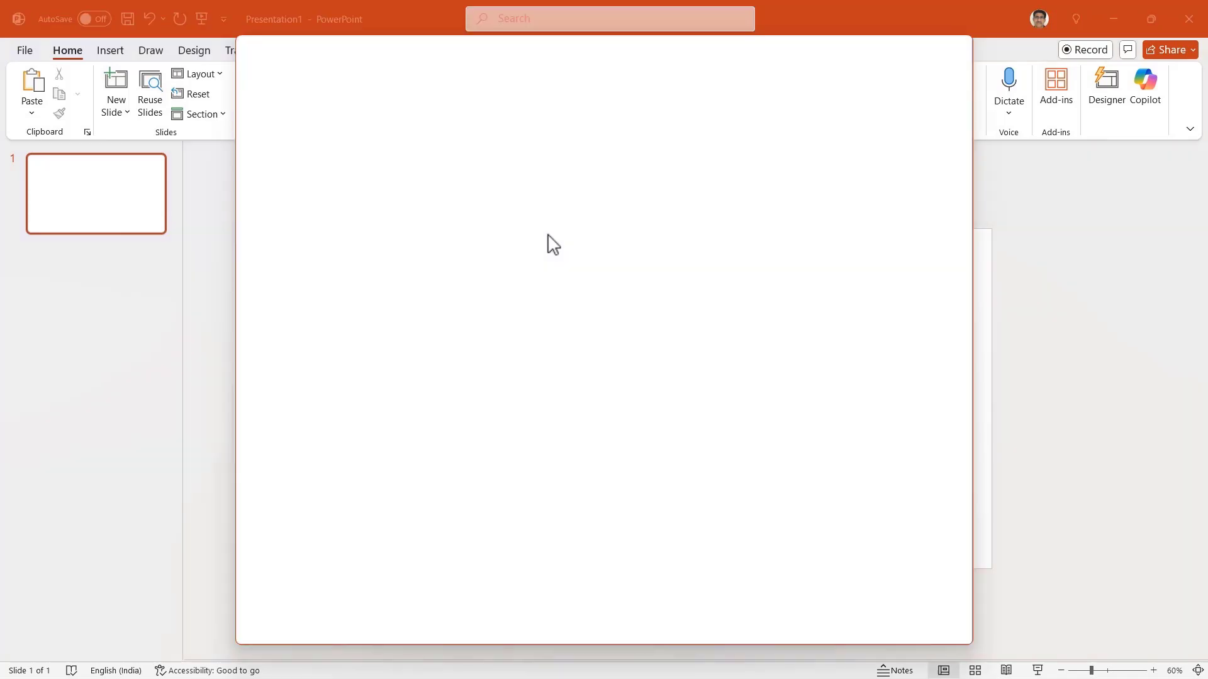
pyautogui.click(1144, 83)
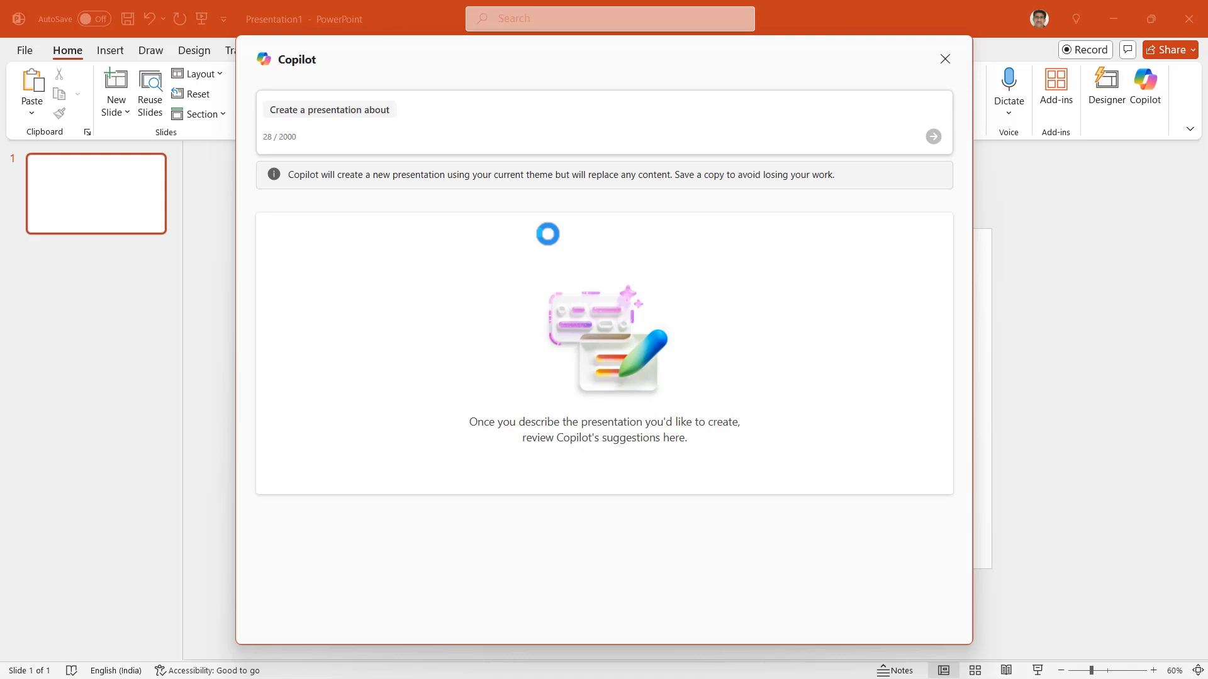
pyautogui.moveTo(551, 235)
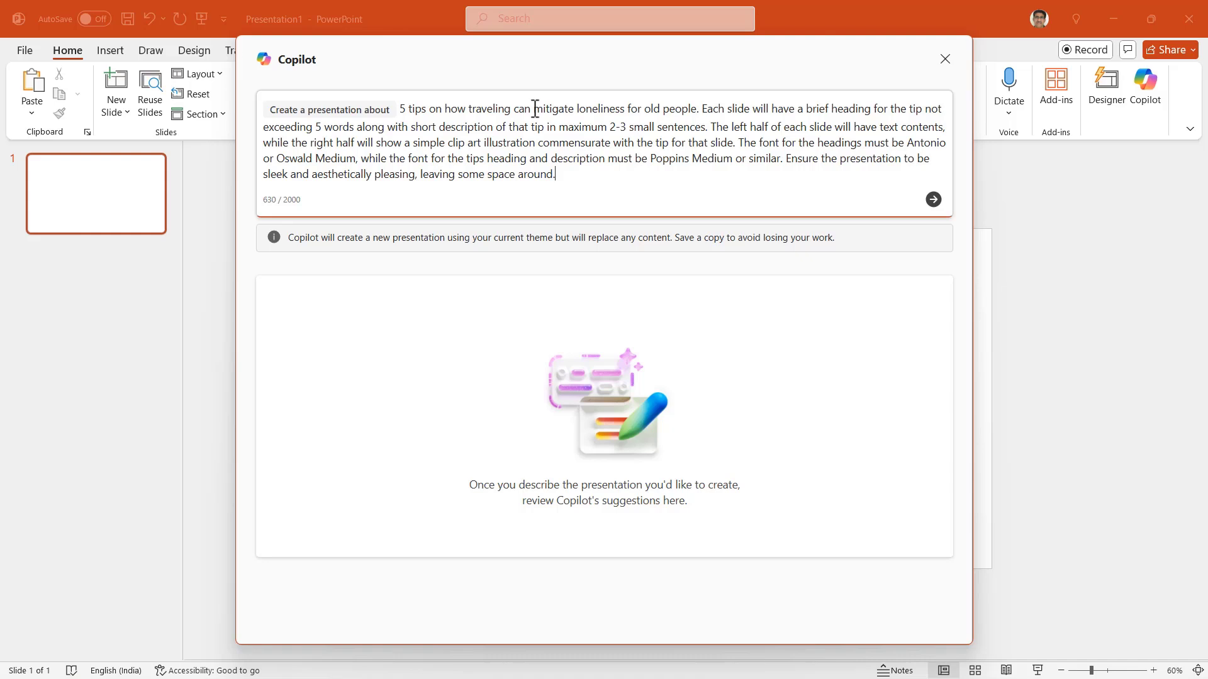
pyautogui.moveTo(568, 174)
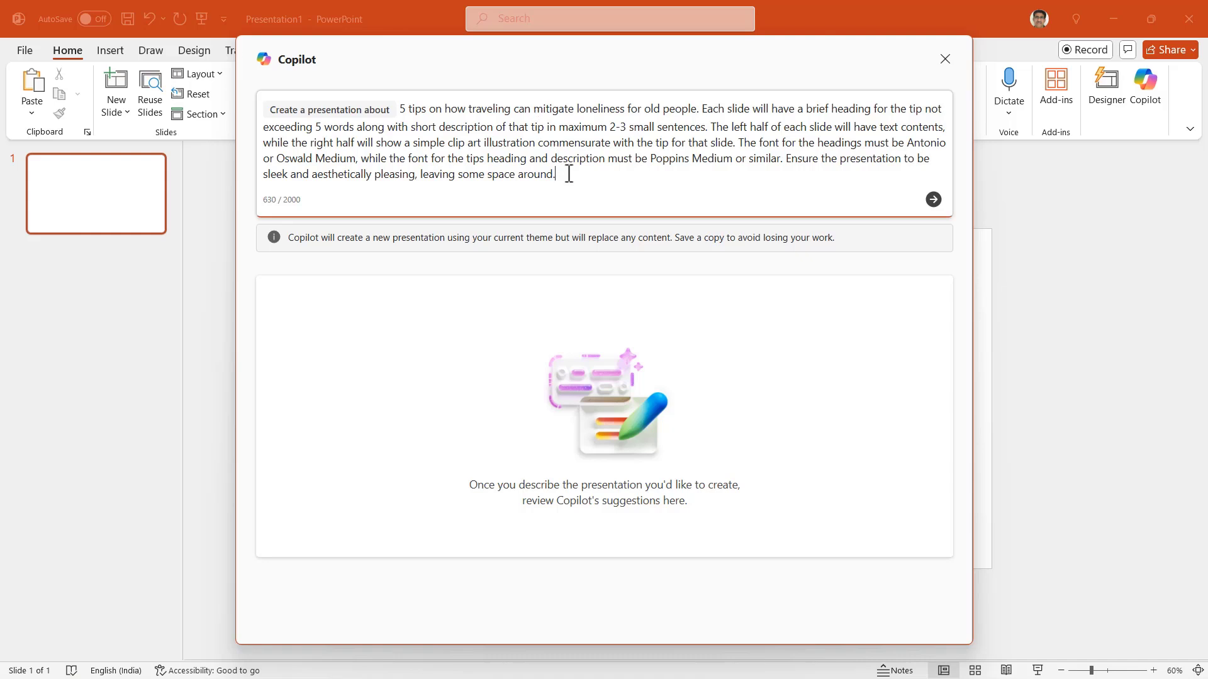
pyautogui.moveTo(581, 202)
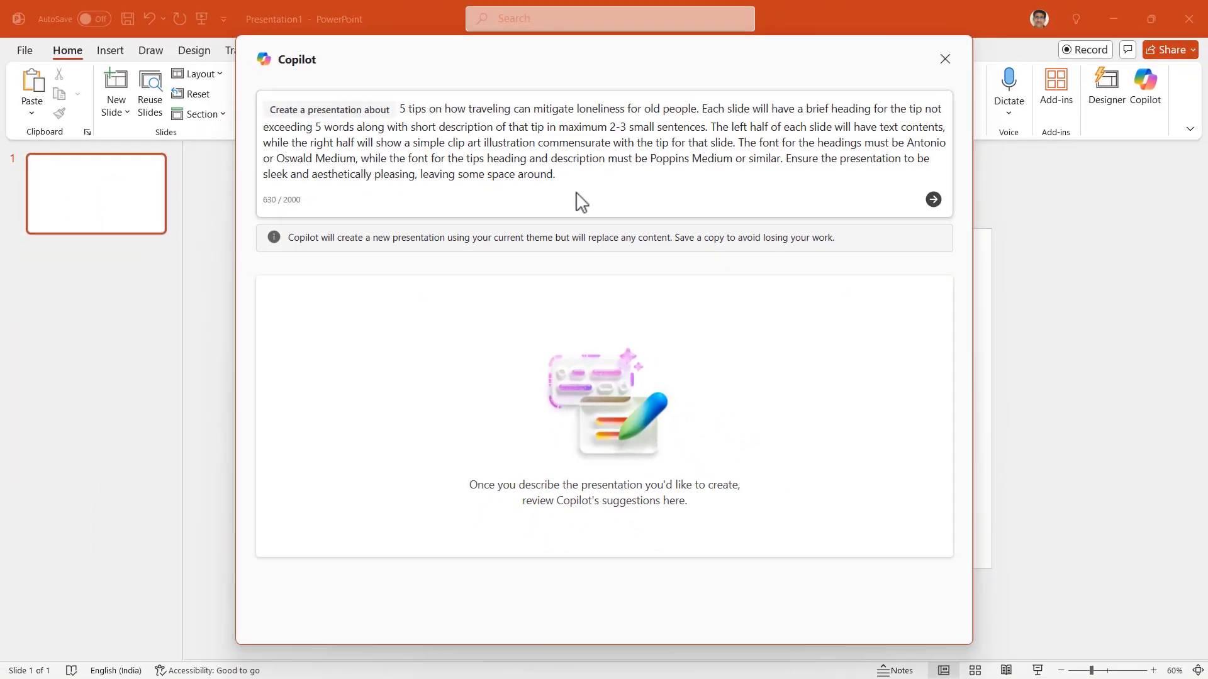
pyautogui.moveTo(933, 200)
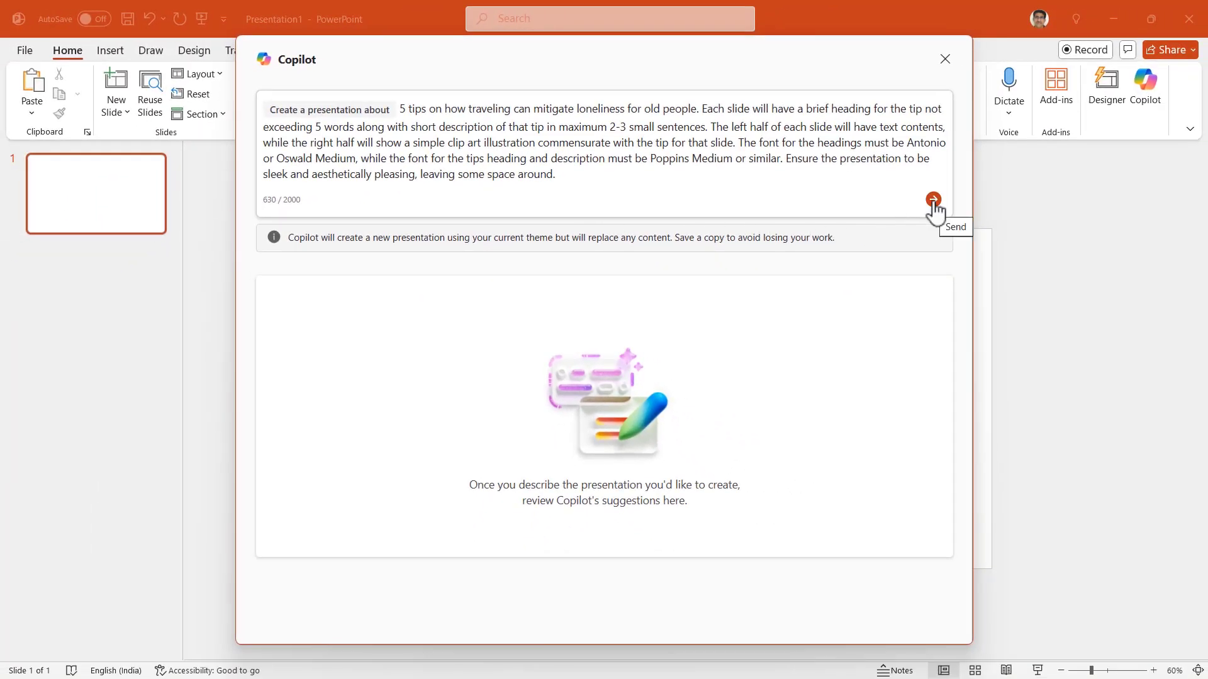
# Submit the deck description so Copilot returns a five-tip outline.
pyautogui.click(932, 199)
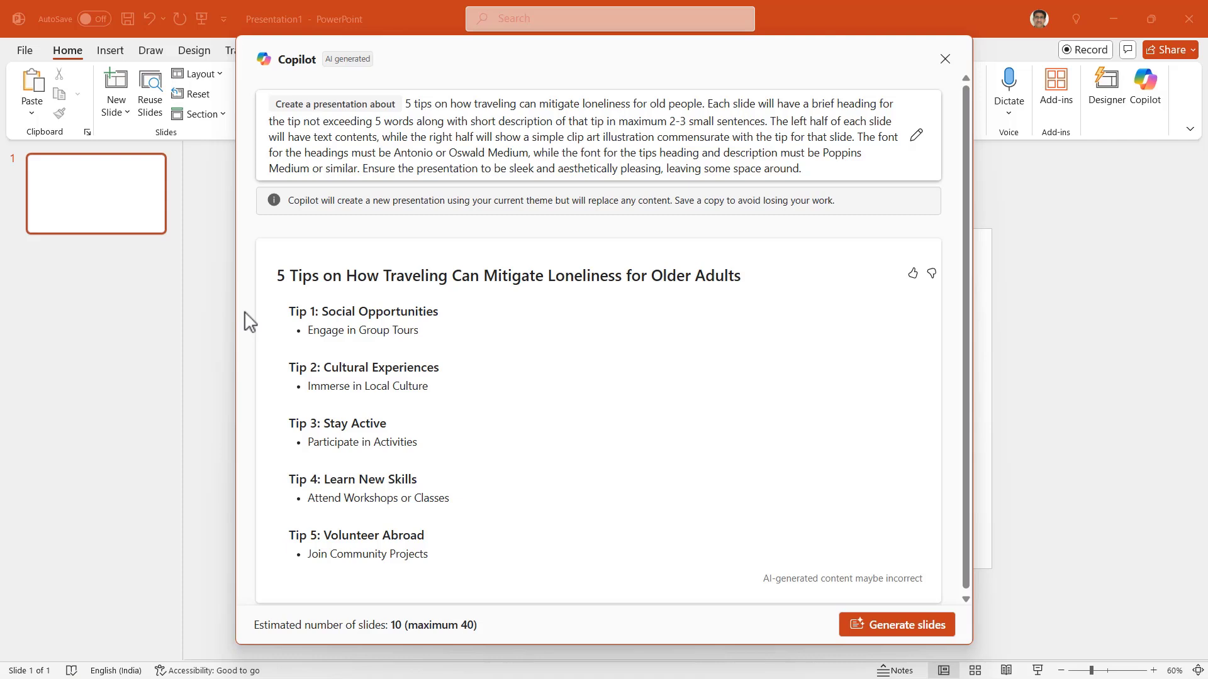
pyautogui.moveTo(856, 450)
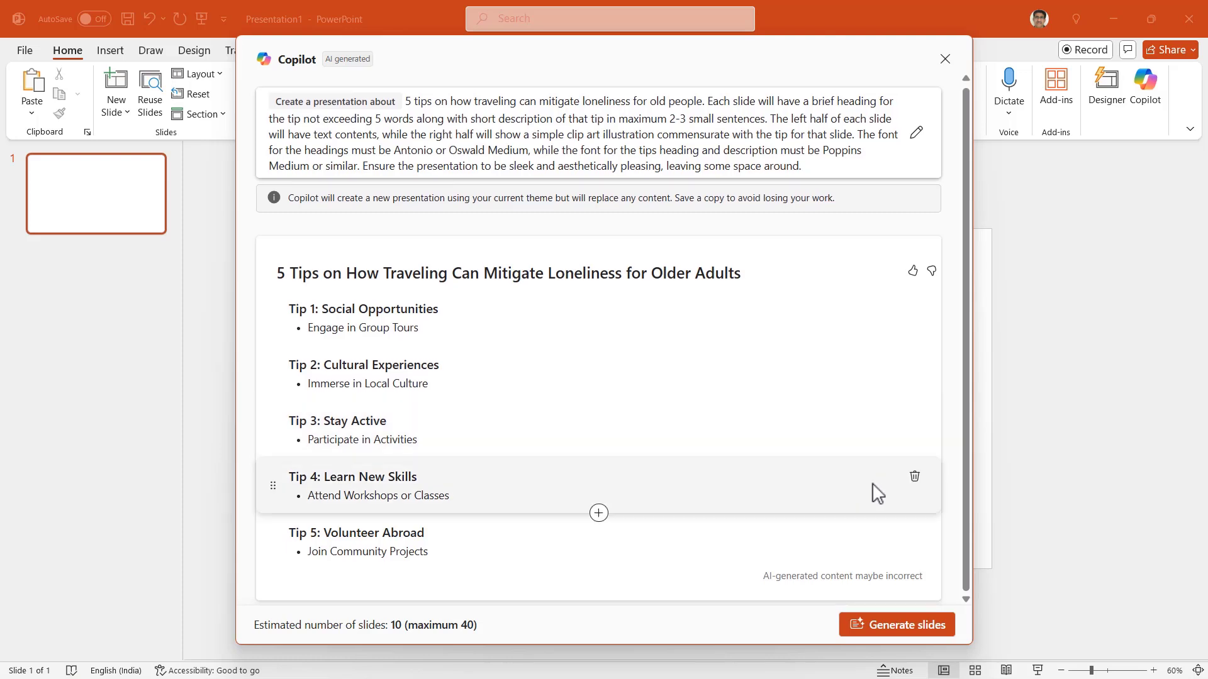
pyautogui.moveTo(273, 429)
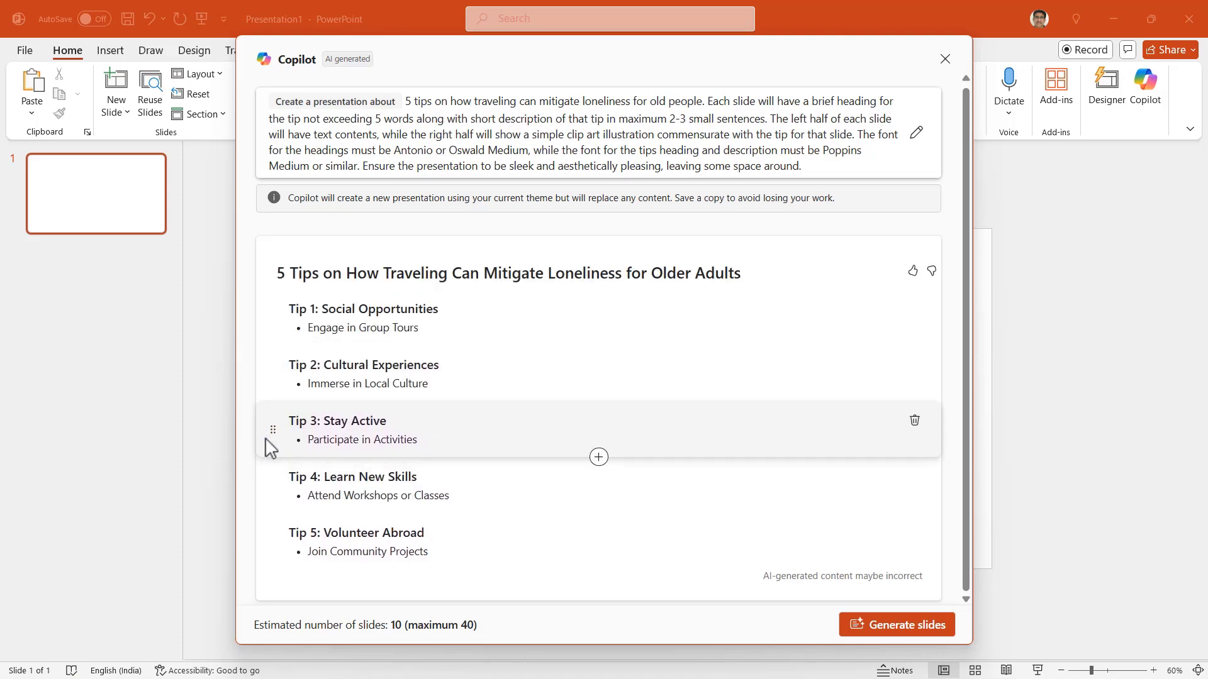
pyautogui.moveTo(896, 626)
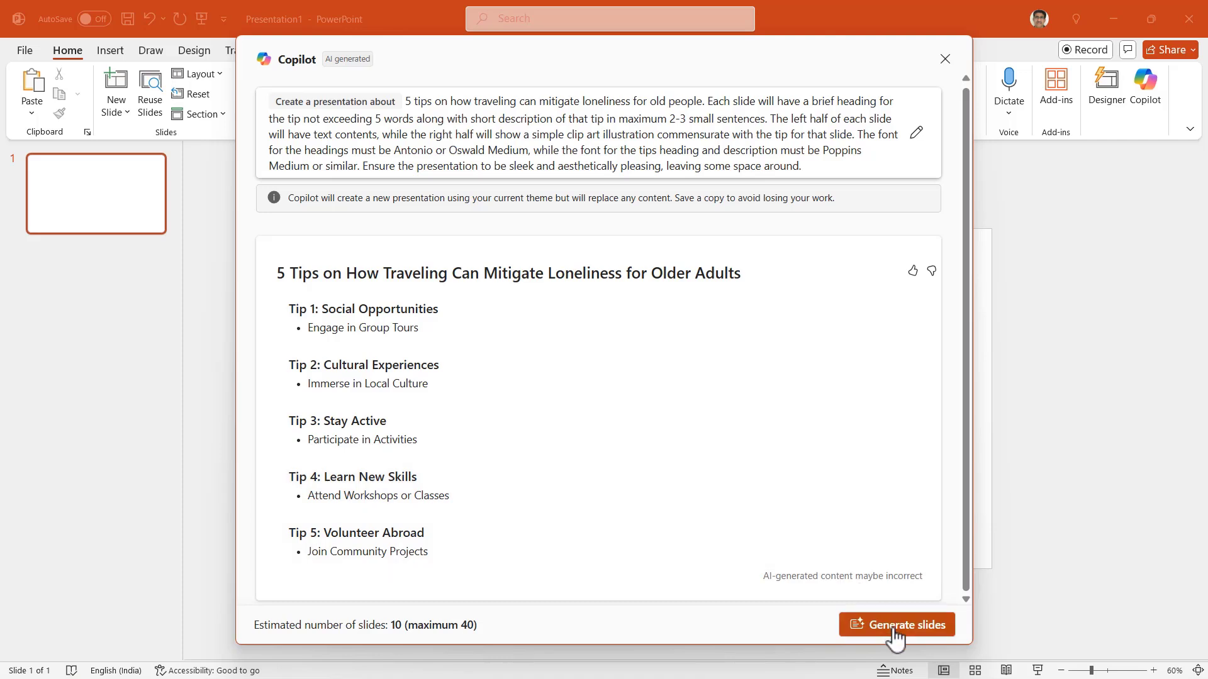
# Generate the 13-slide deck from the outline and keep it.
pyautogui.click(895, 625)
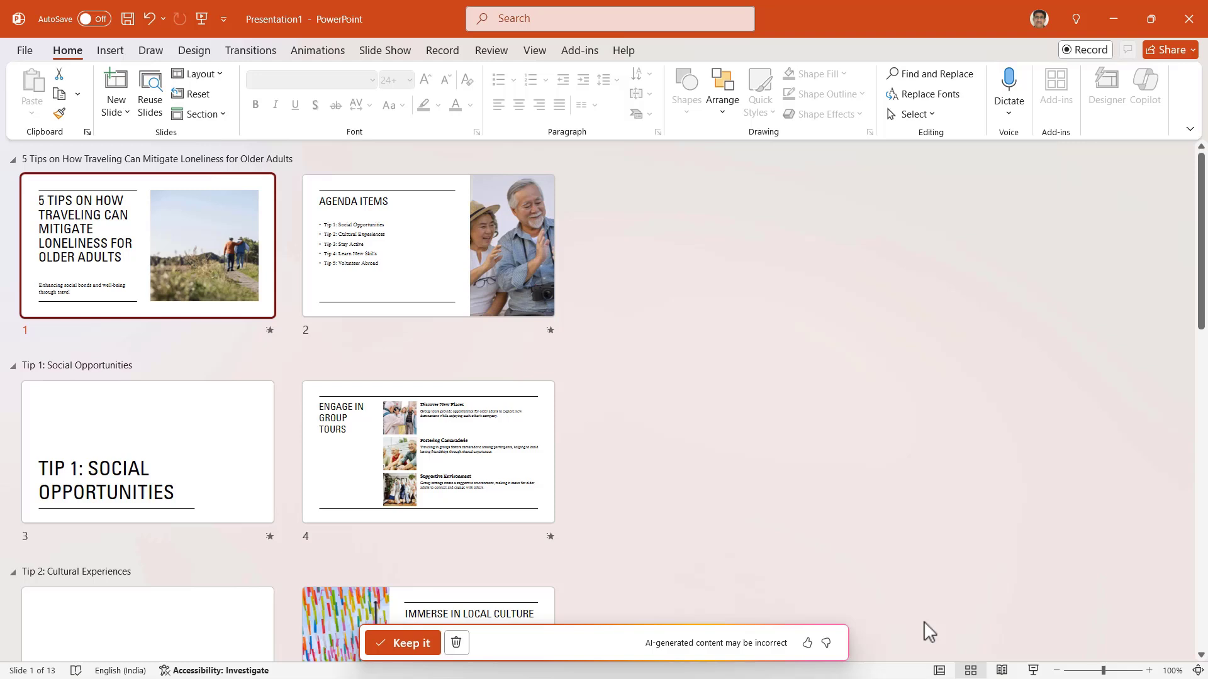
pyautogui.moveTo(418, 639)
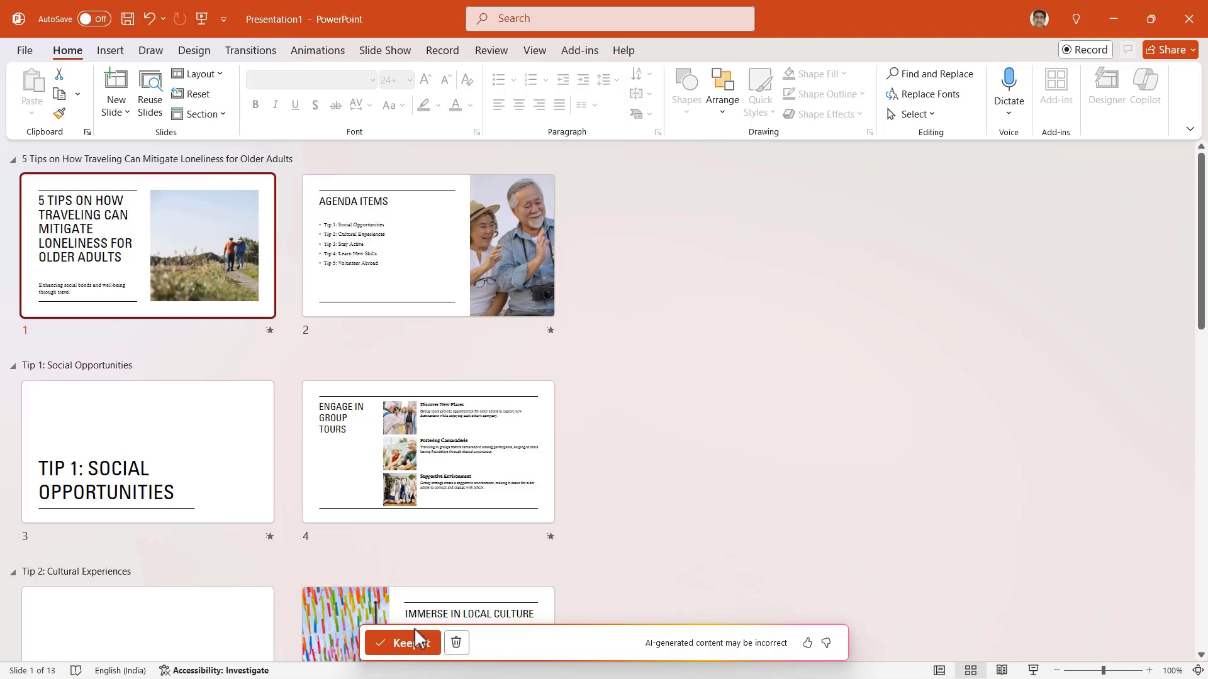
pyautogui.click(400, 643)
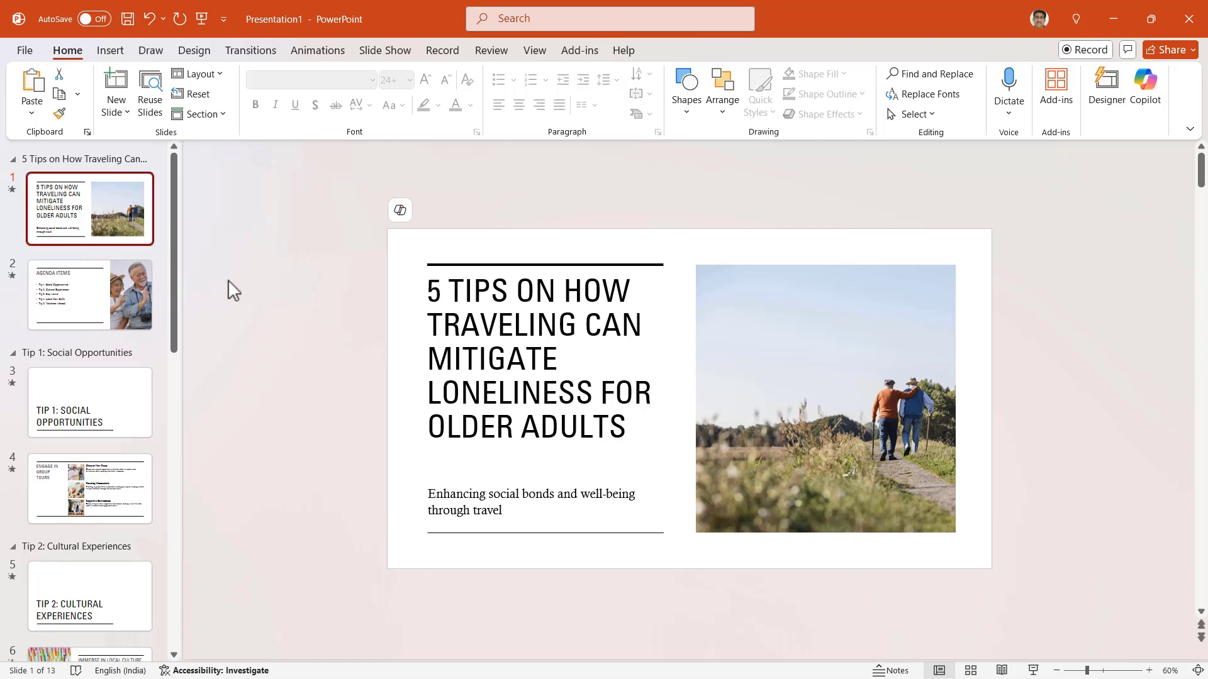
pyautogui.moveTo(224, 347)
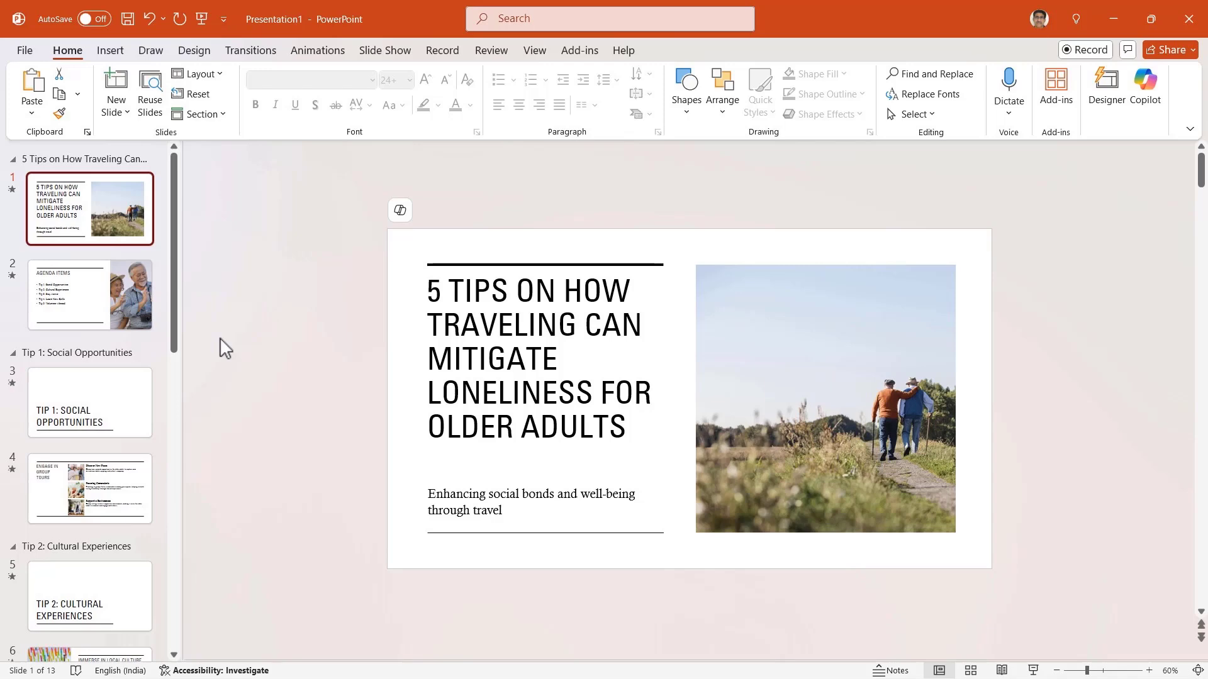
pyautogui.moveTo(129, 328)
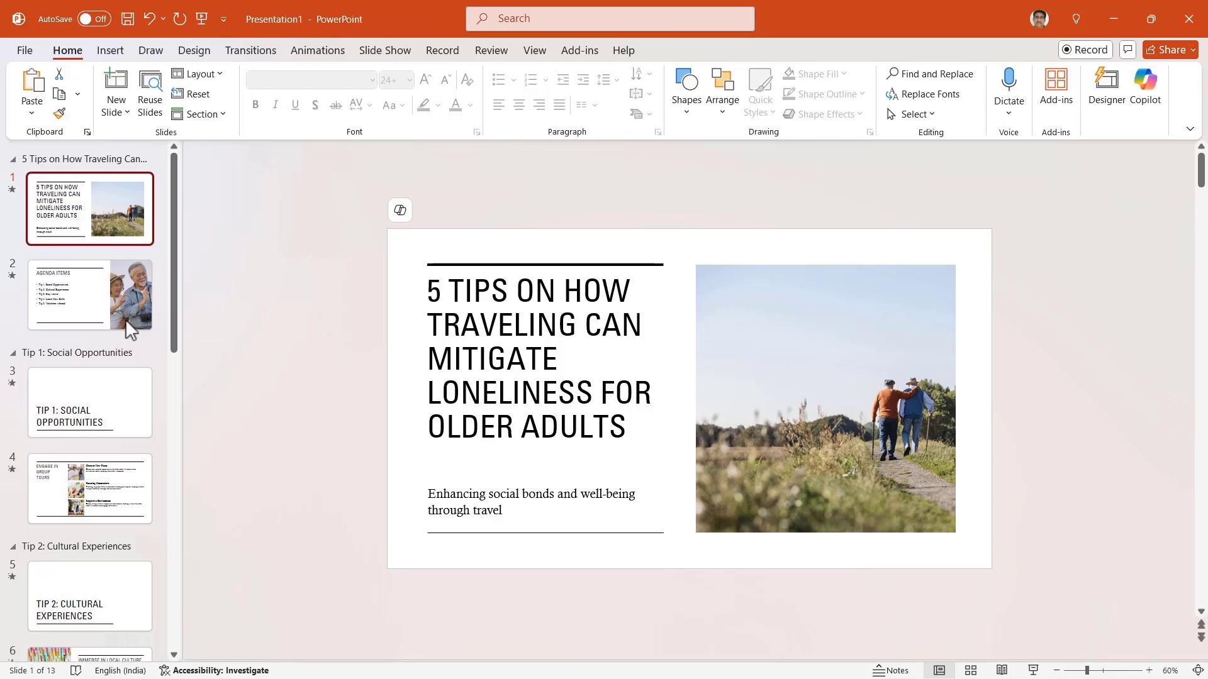
# Review the agenda and tip slides (Local Culture, Activities), ending back on Agenda Items.
pyautogui.click(89, 295)
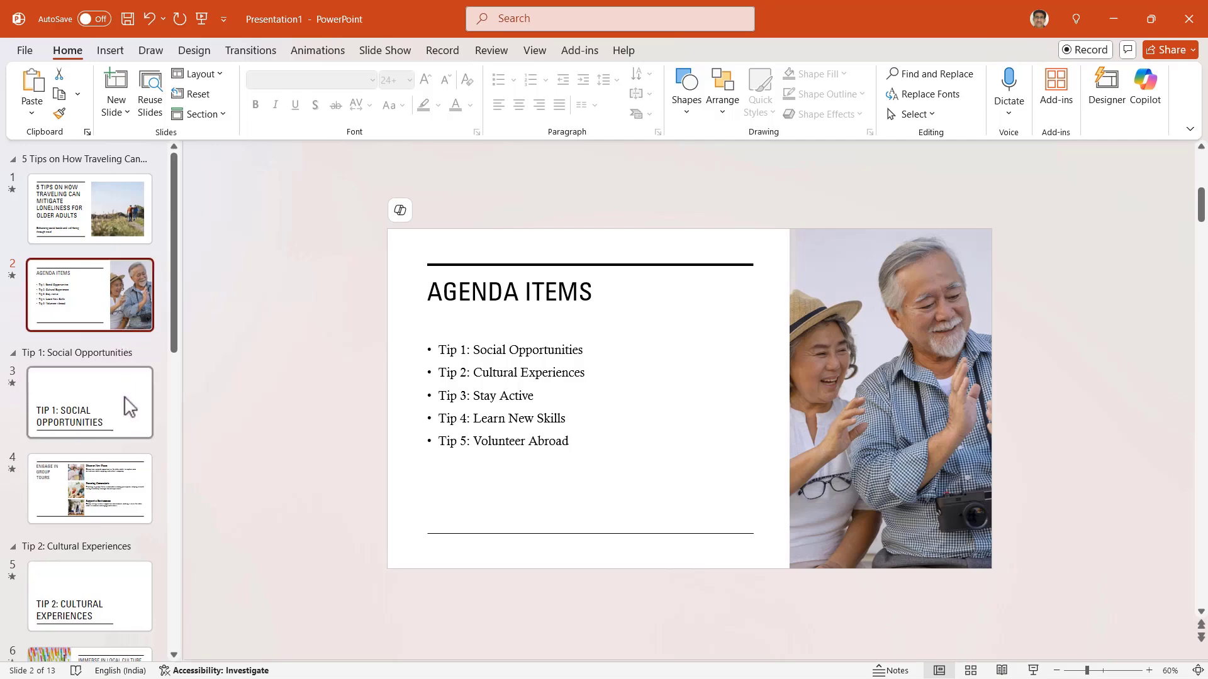
pyautogui.click(90, 490)
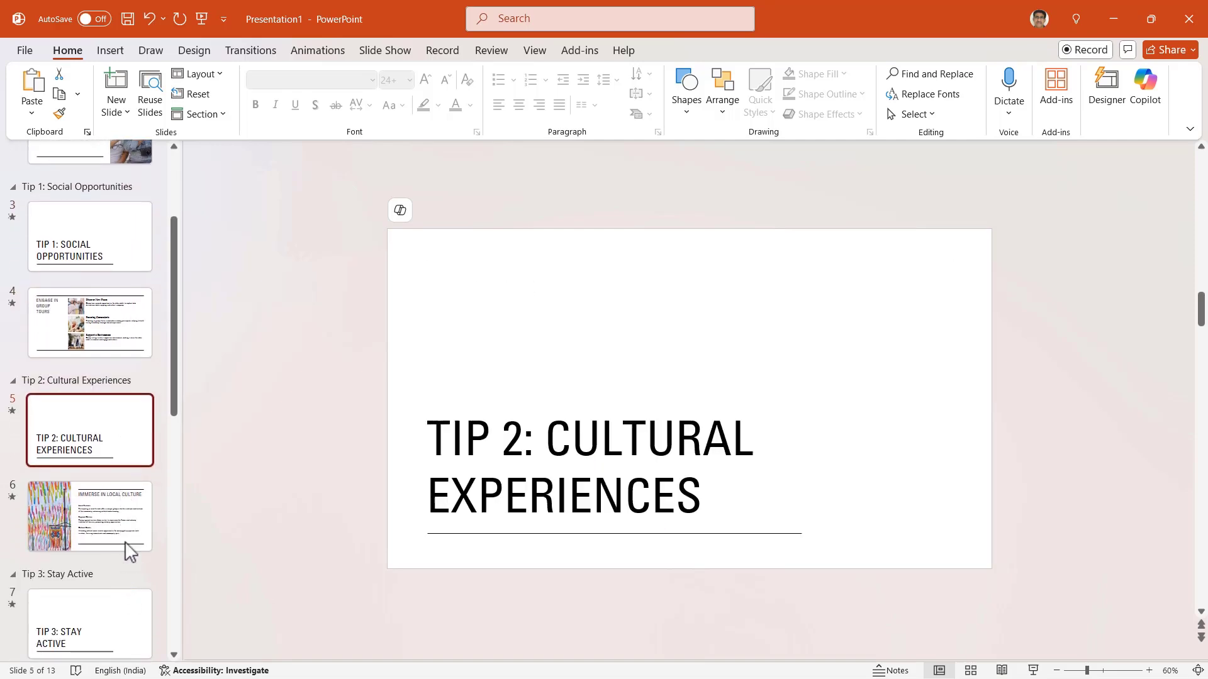
pyautogui.click(89, 515)
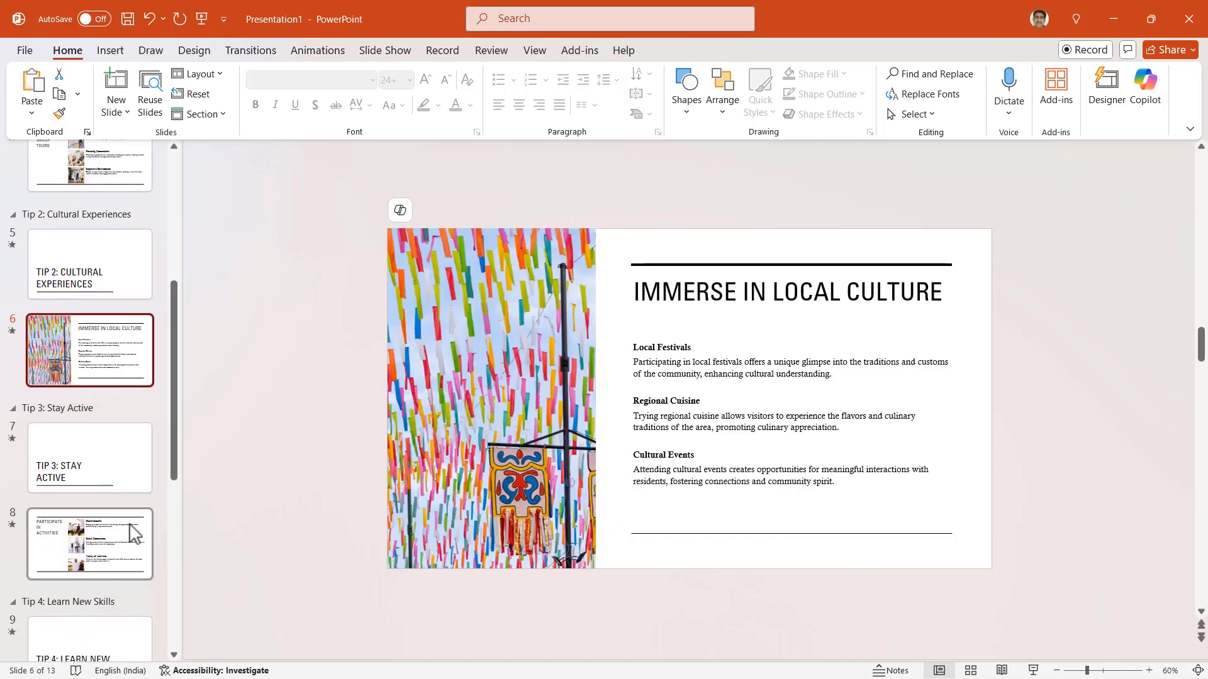
pyautogui.click(89, 543)
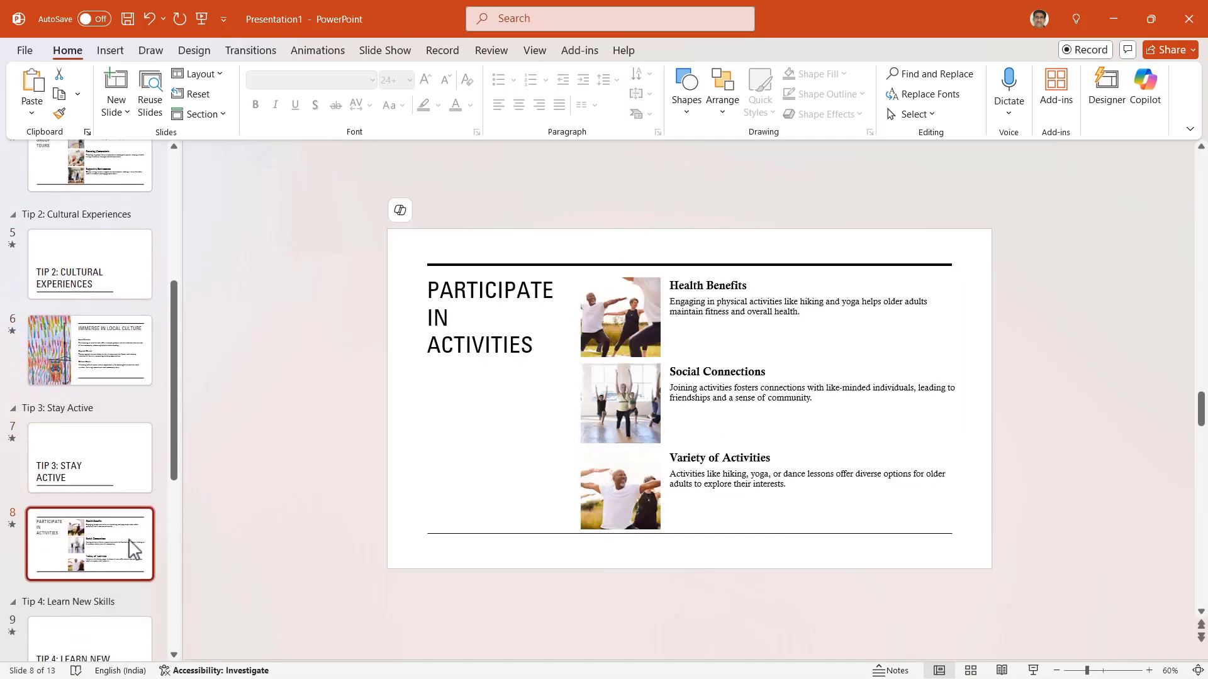
pyautogui.scroll(-3)
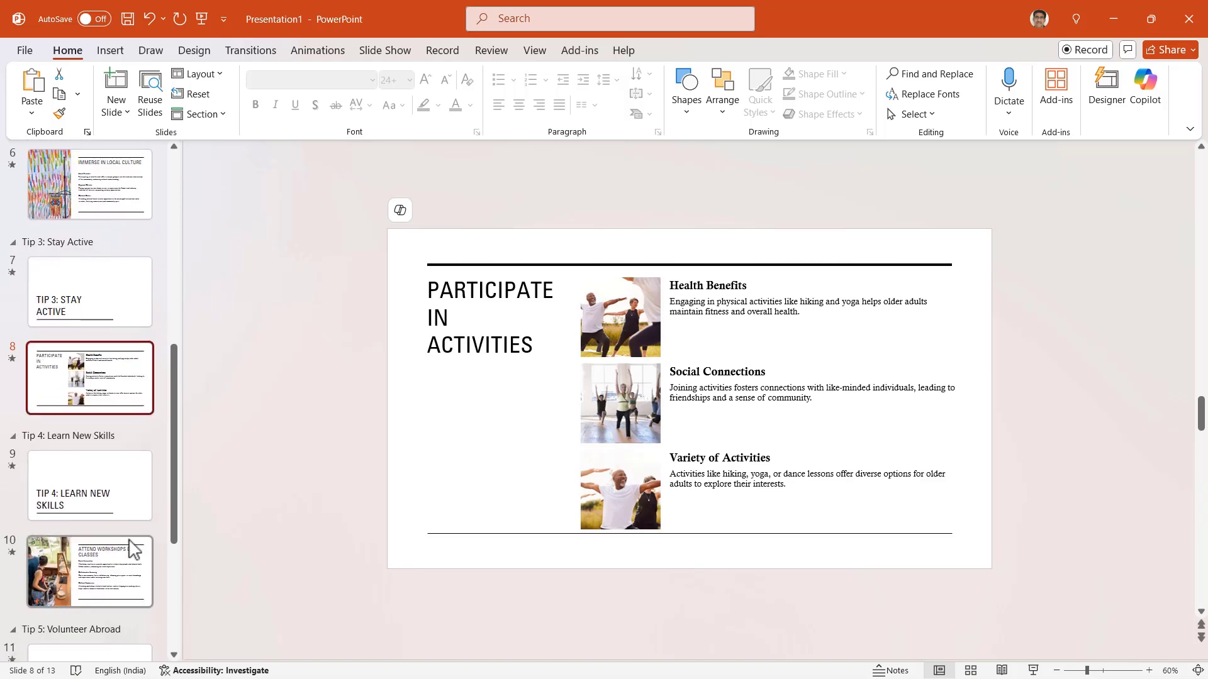
pyautogui.scroll(3)
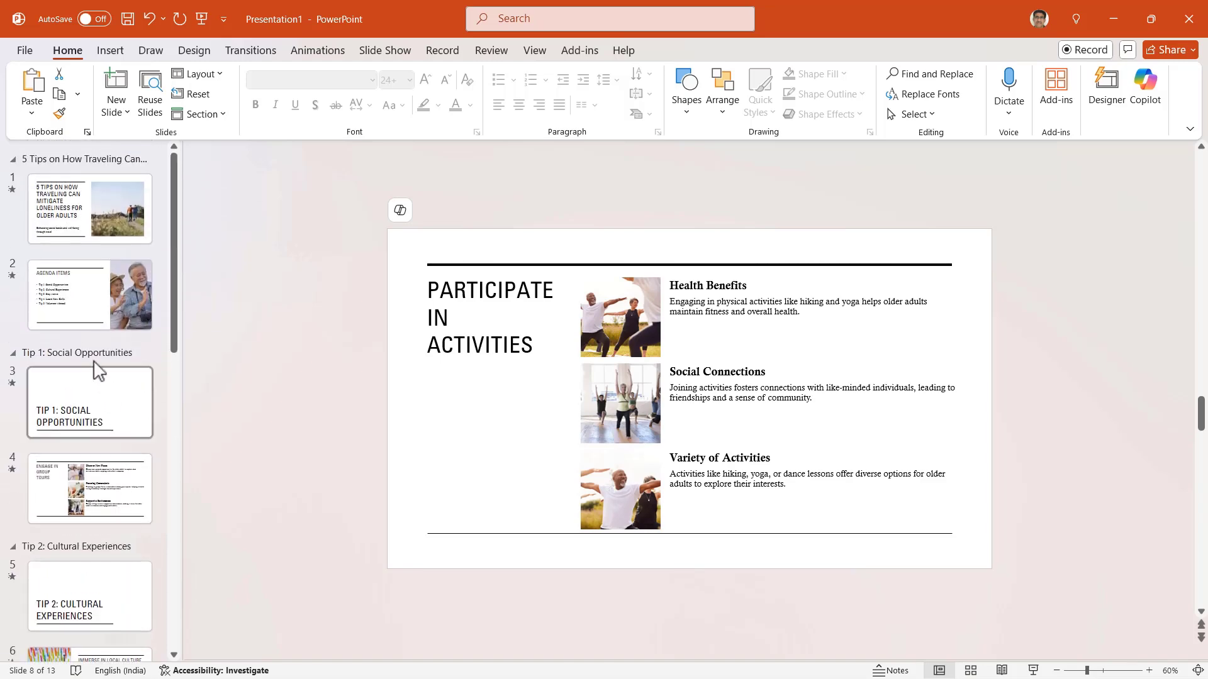
pyautogui.click(89, 295)
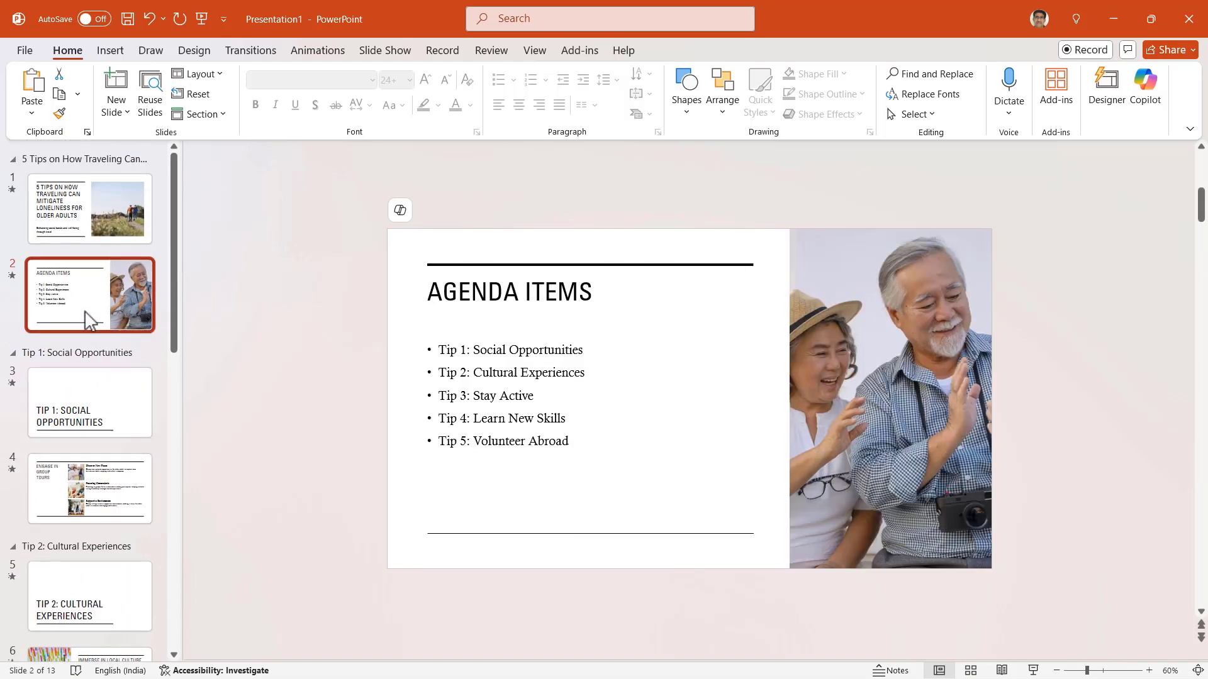
# Select the agenda and tip divider slides for deletion, then return to the title slide.
pyautogui.click(90, 401)
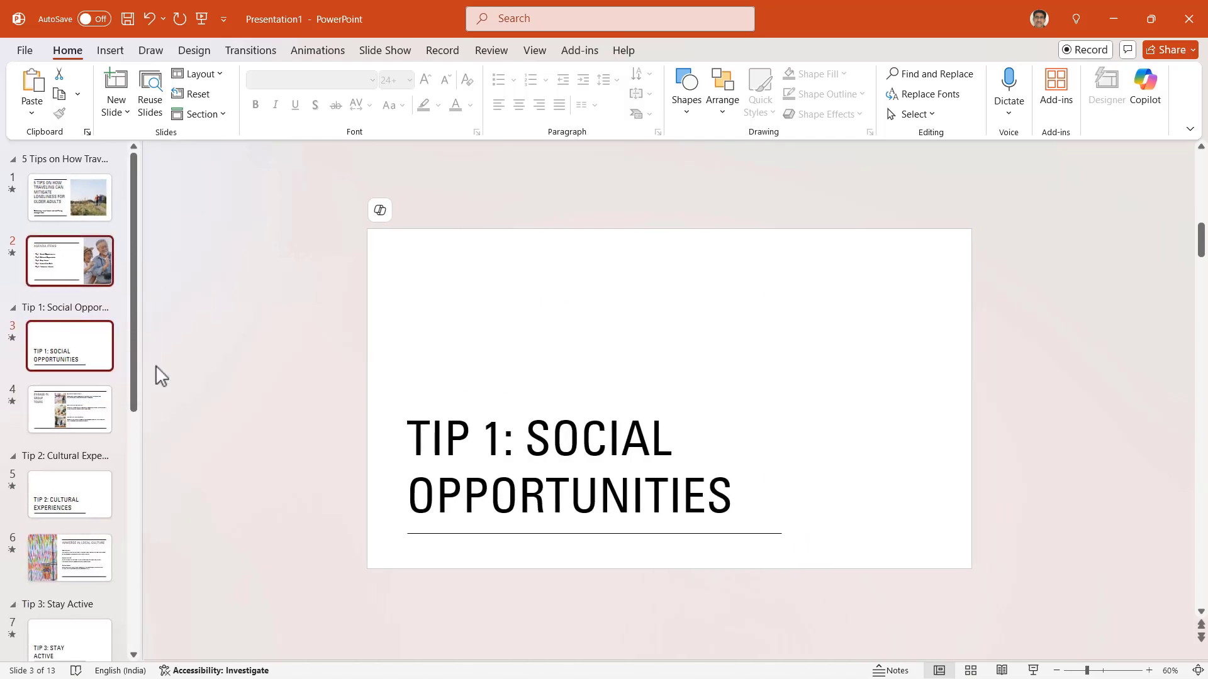
pyautogui.click(69, 495)
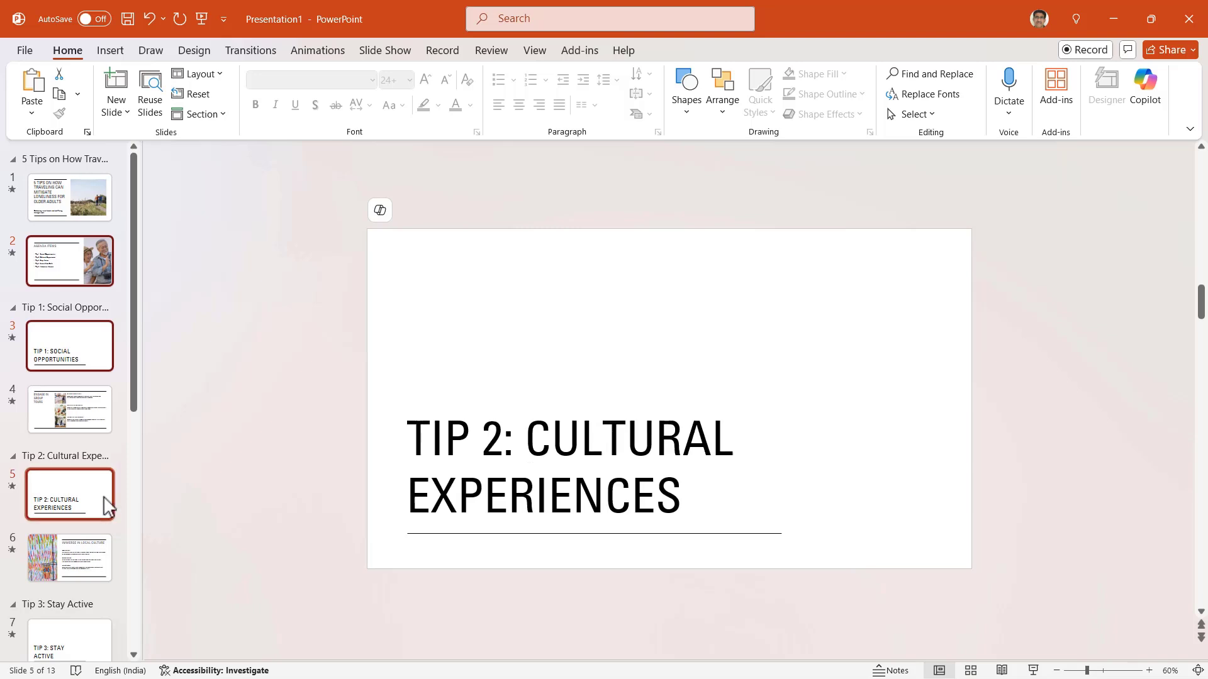
pyautogui.click(70, 626)
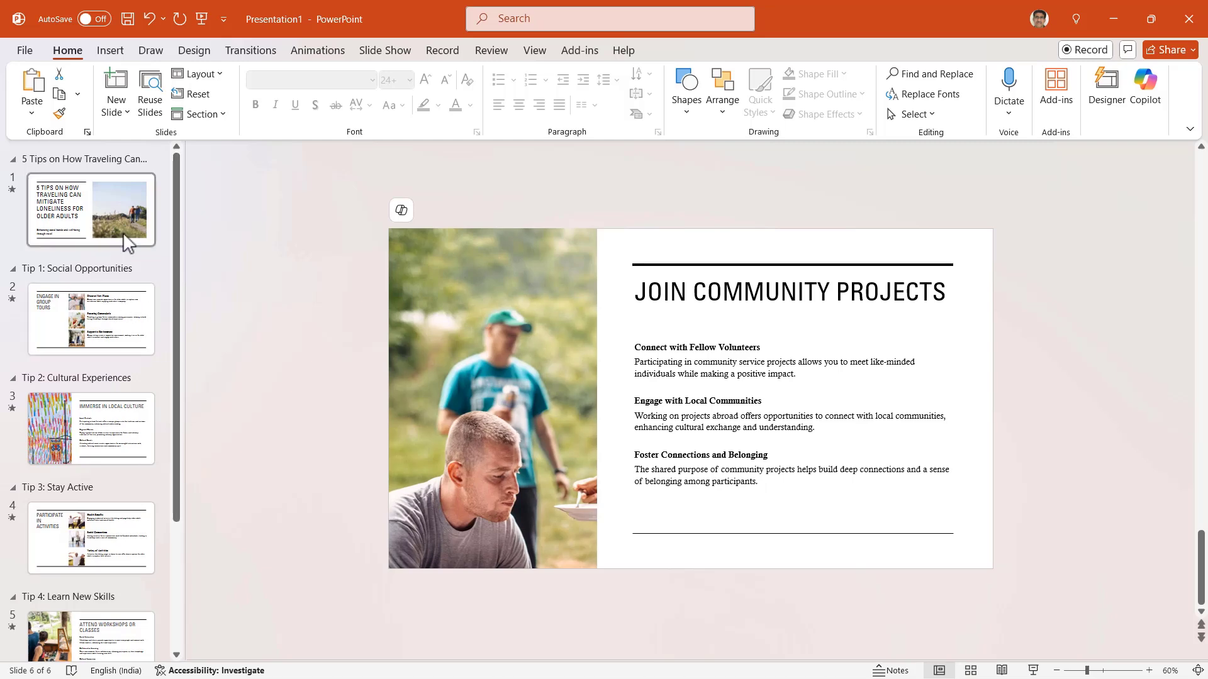
pyautogui.click(91, 210)
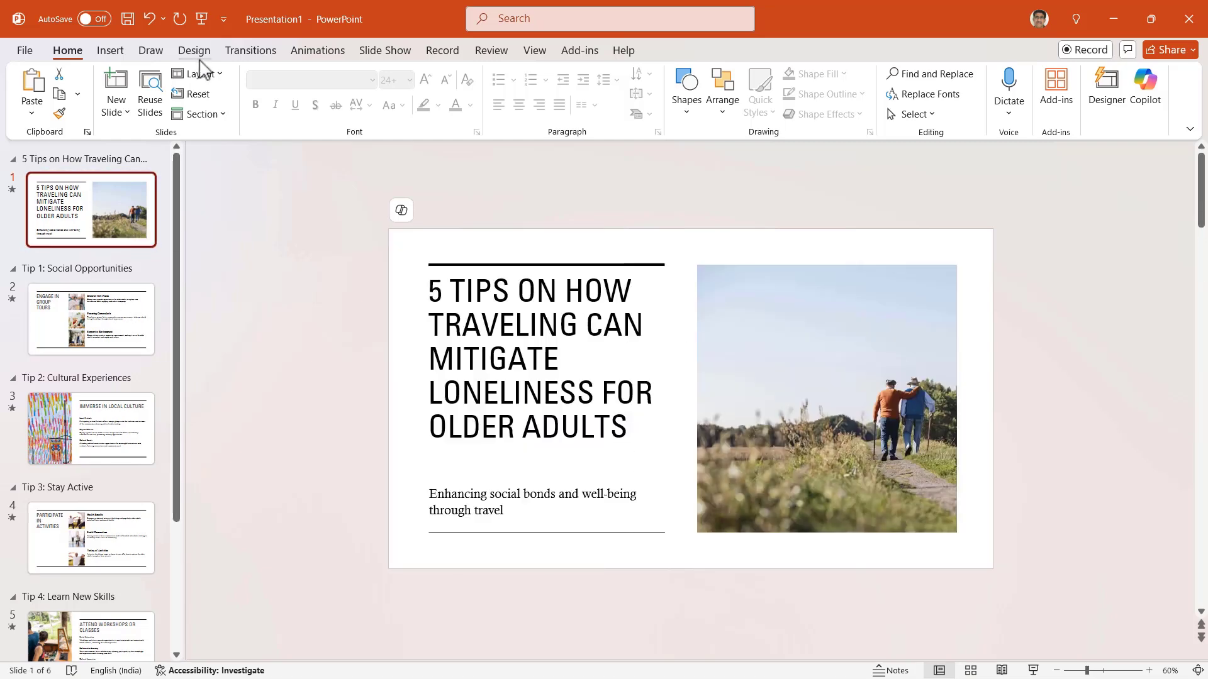
# Apply the black-background theme from the Design themes gallery to the whole deck.
pyautogui.click(193, 50)
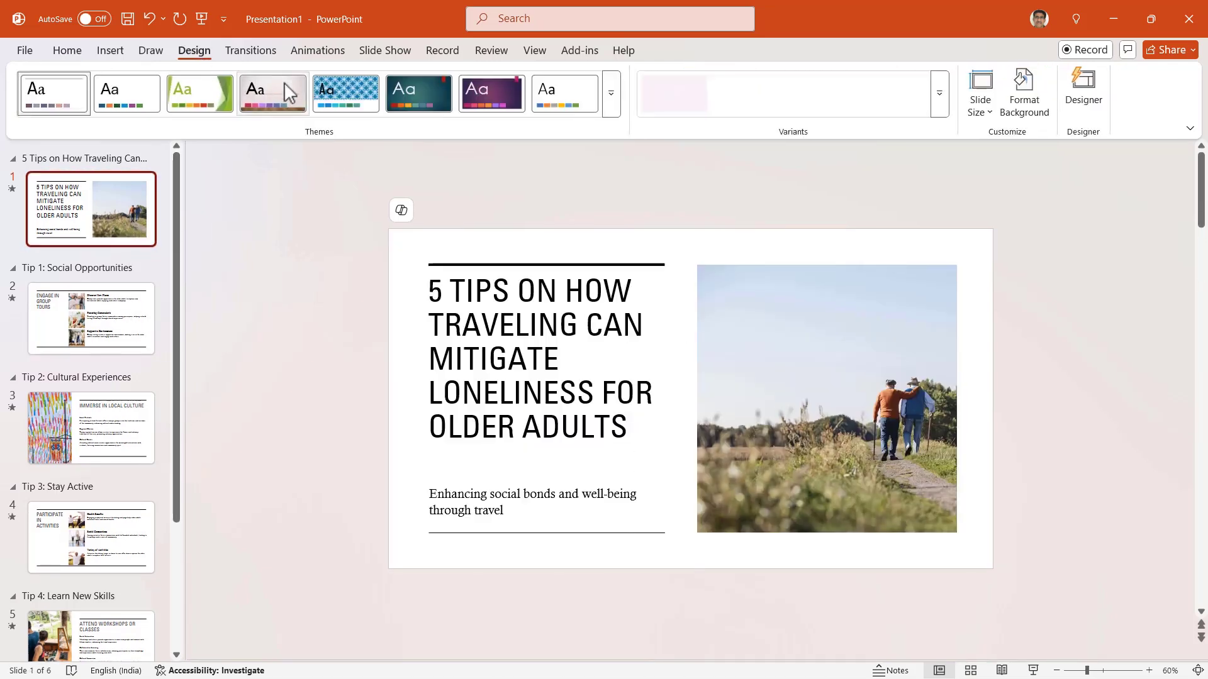
pyautogui.click(612, 114)
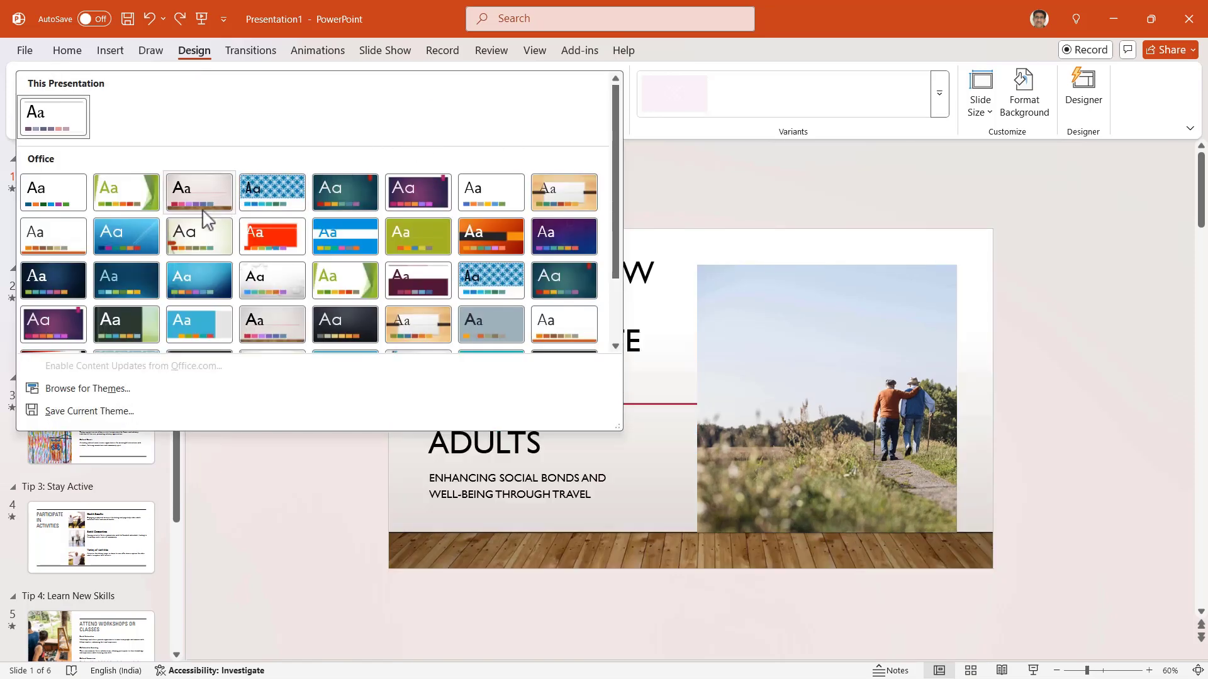
pyautogui.click(53, 279)
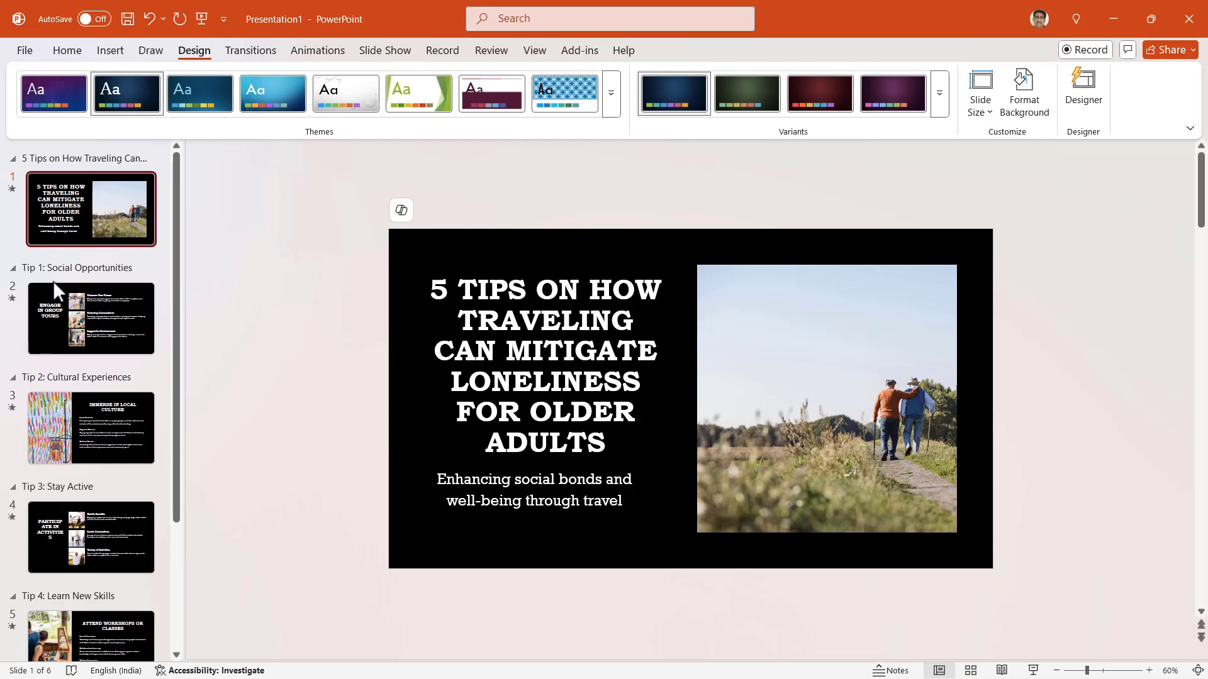
pyautogui.moveTo(492, 224)
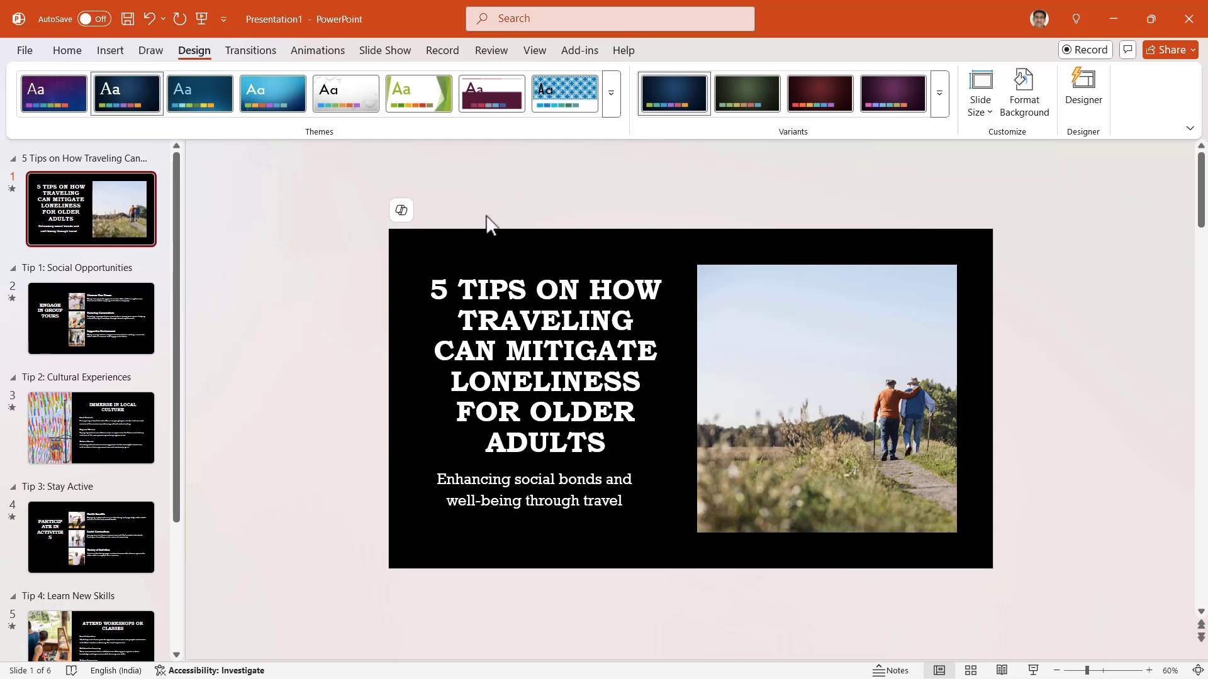
pyautogui.moveTo(938, 94)
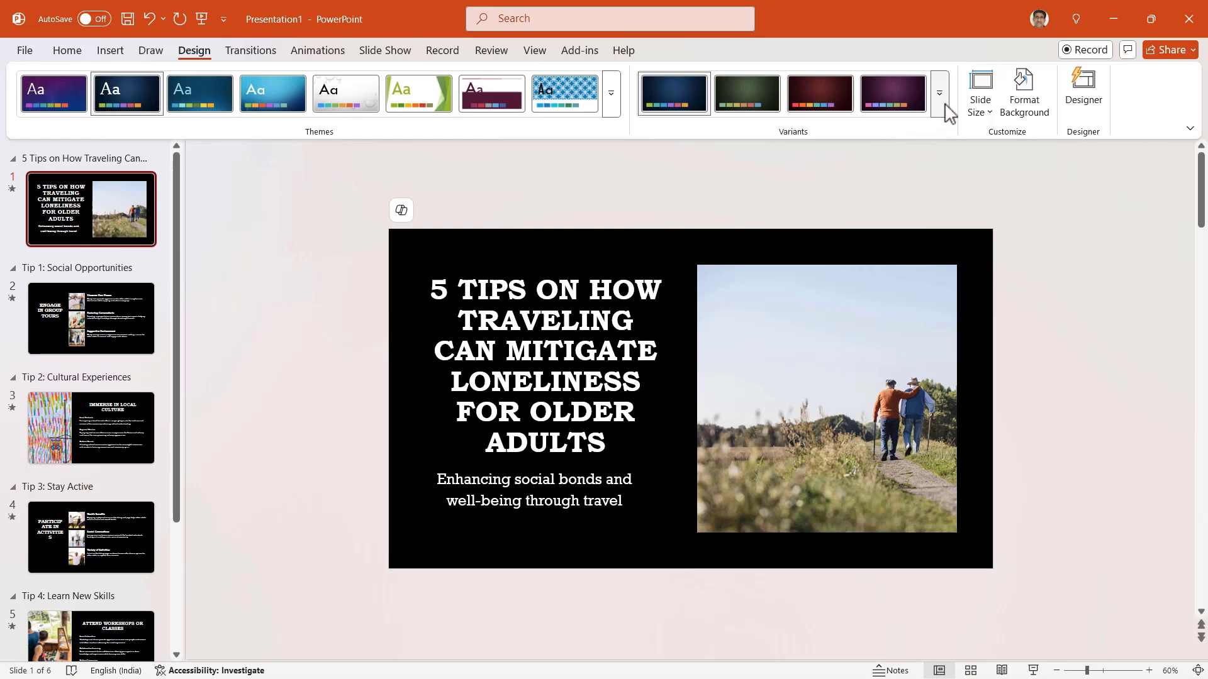
# Open the Variants More menu to reach the Unica One / Poppins theme fonts.
pyautogui.click(938, 93)
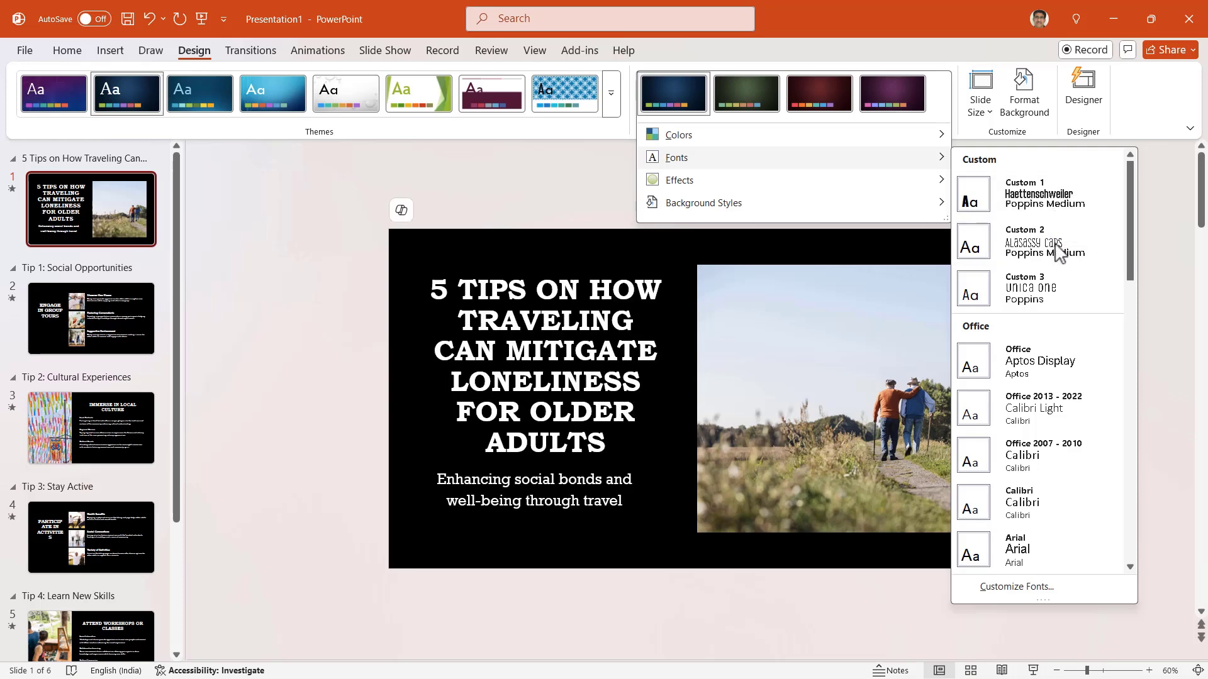
pyautogui.moveTo(1048, 290)
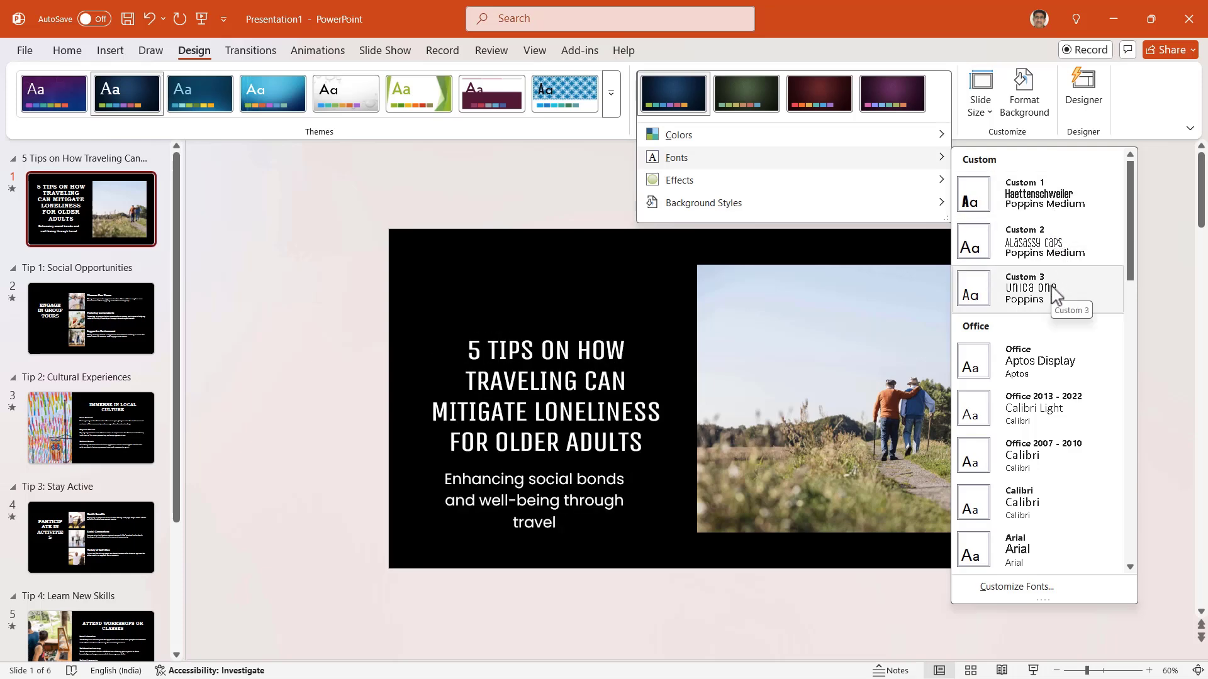
pyautogui.moveTo(1085, 310)
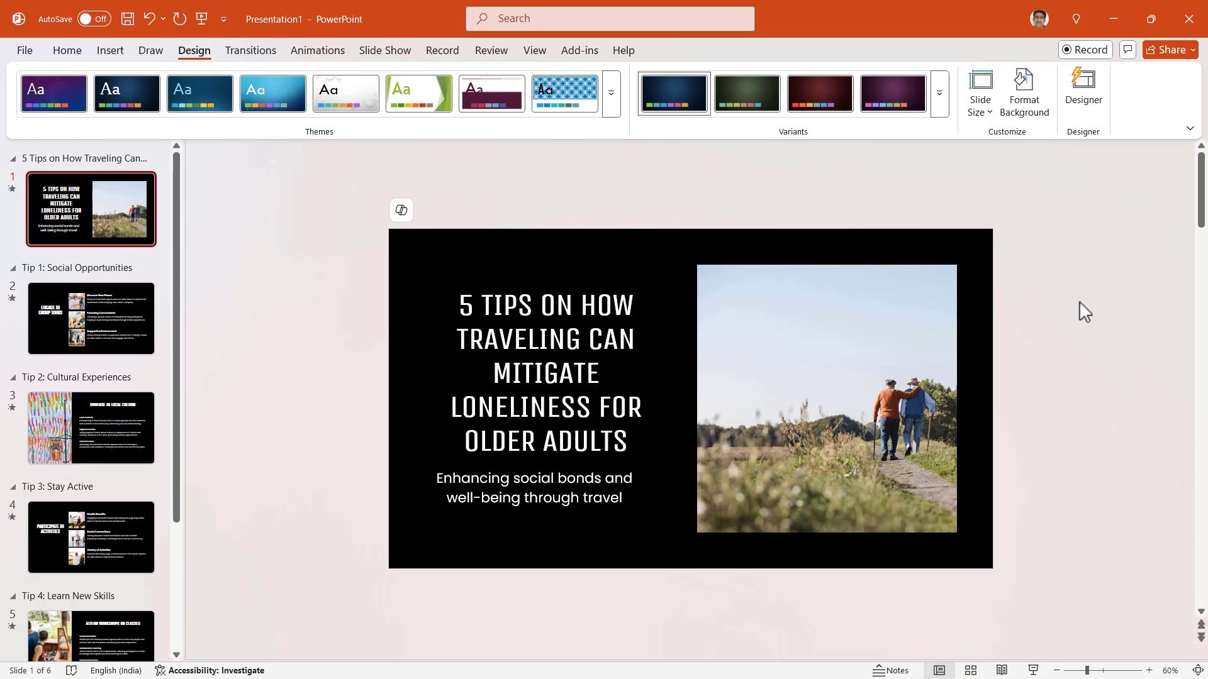
# Change the title placeholder to mixed case and check the Group Tours and Community Projects slides.
pyautogui.click(545, 372)
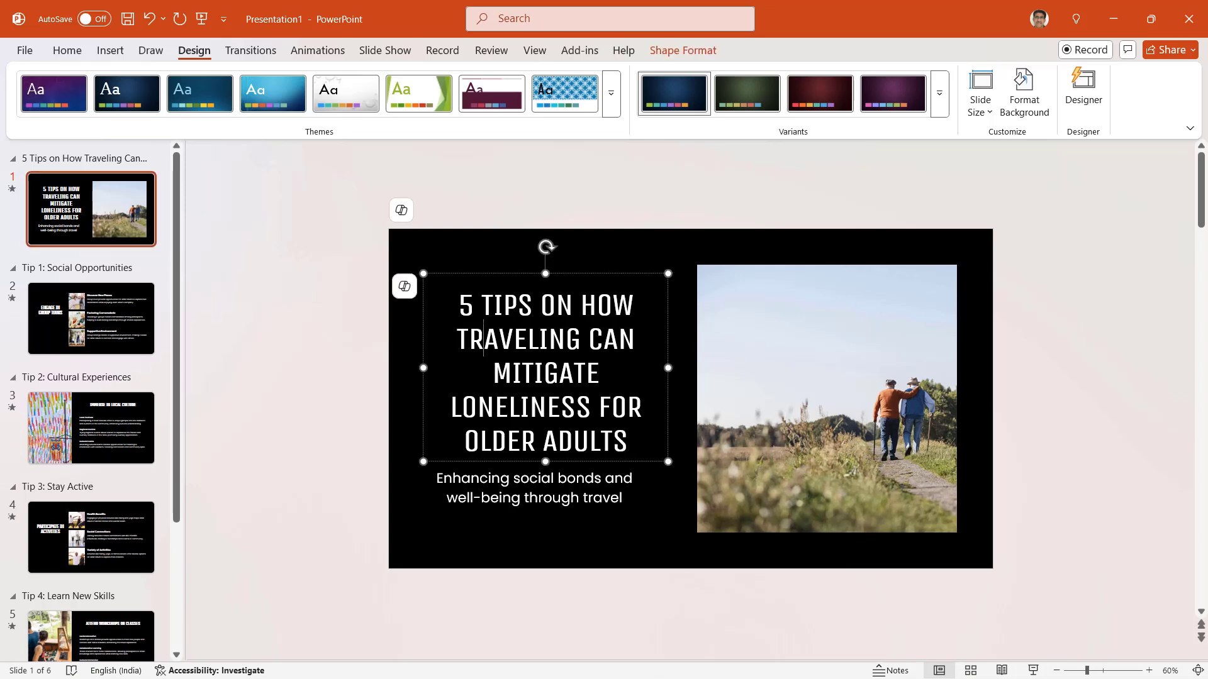
pyautogui.moveTo(475, 275)
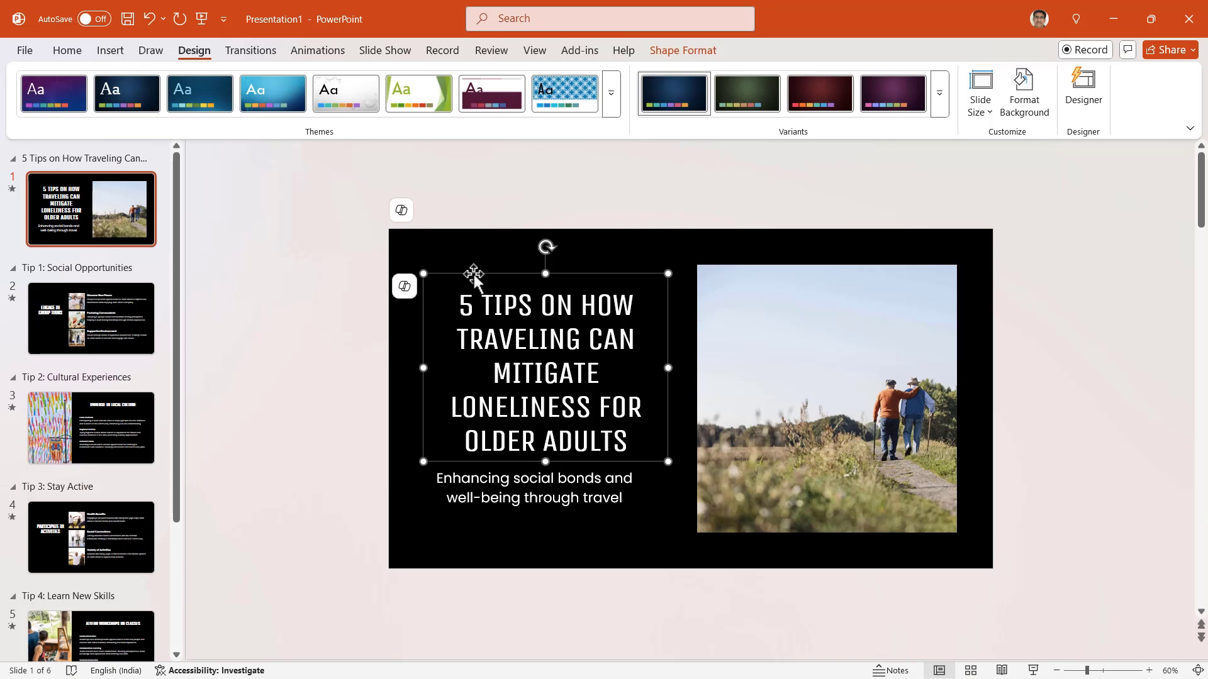
pyautogui.moveTo(130, 144)
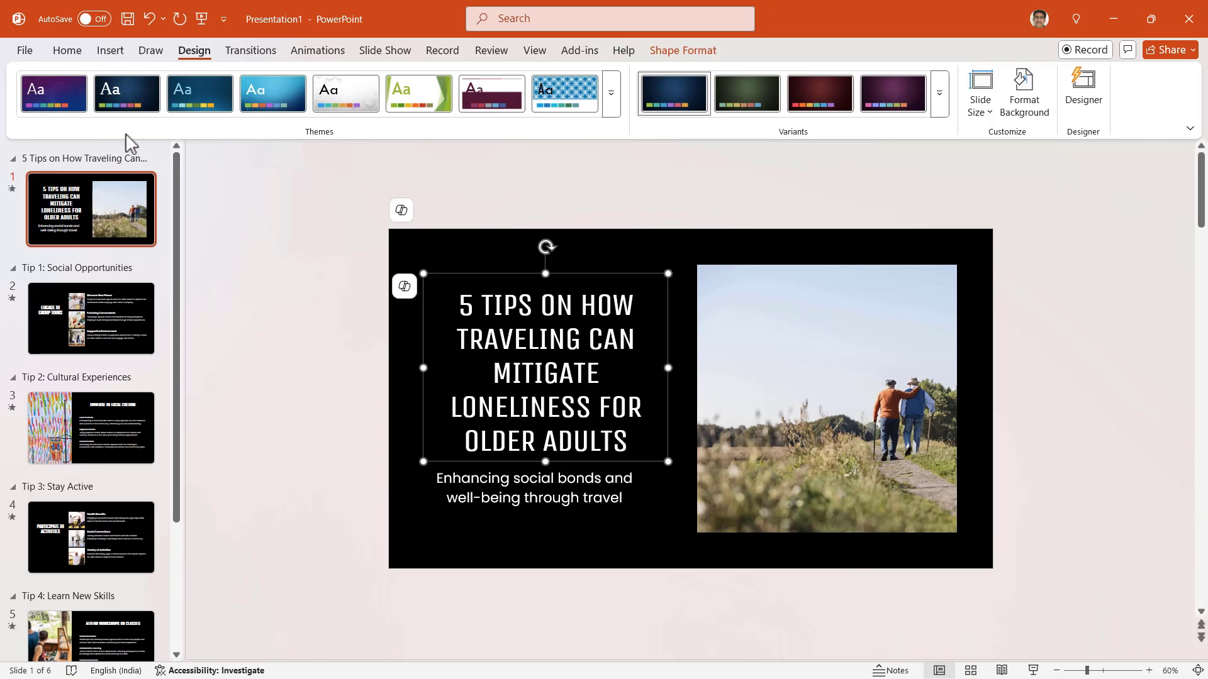
pyautogui.click(67, 50)
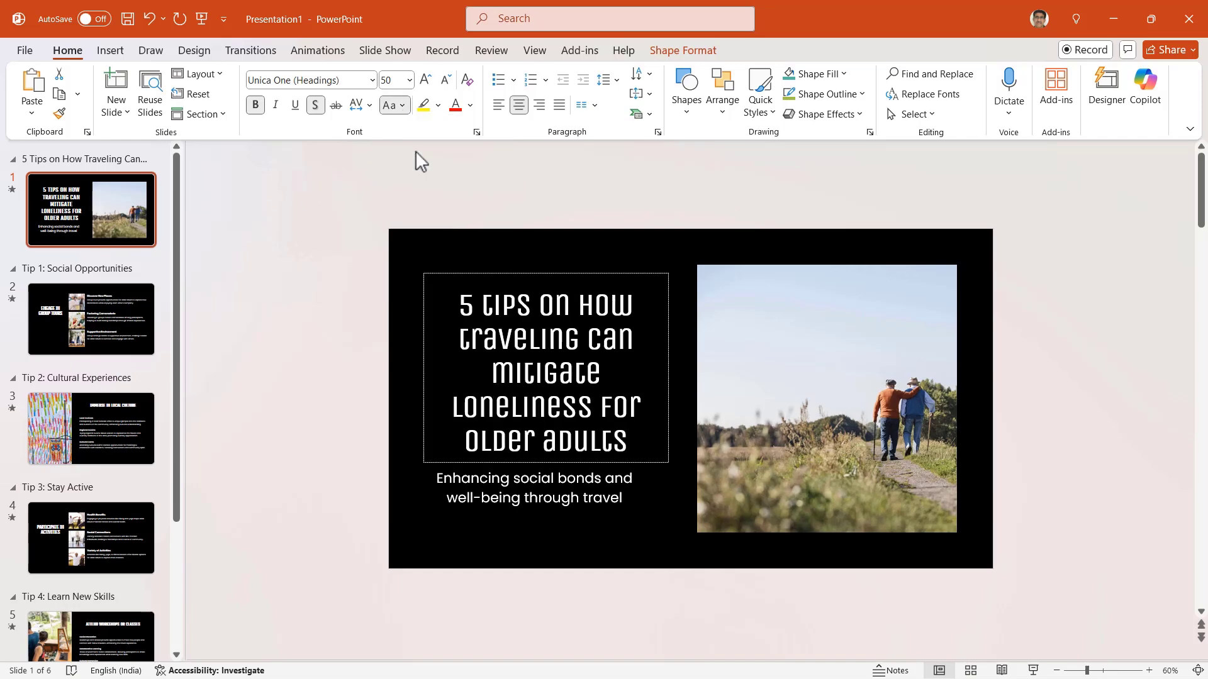
pyautogui.click(545, 368)
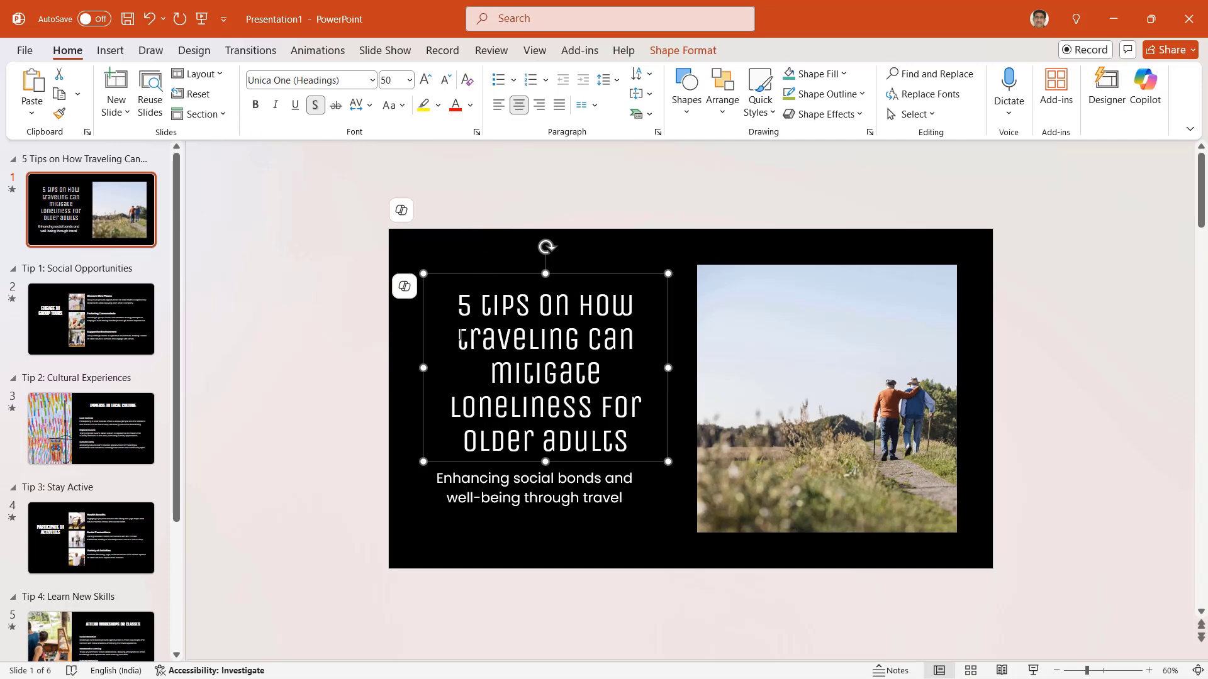
pyautogui.click(90, 318)
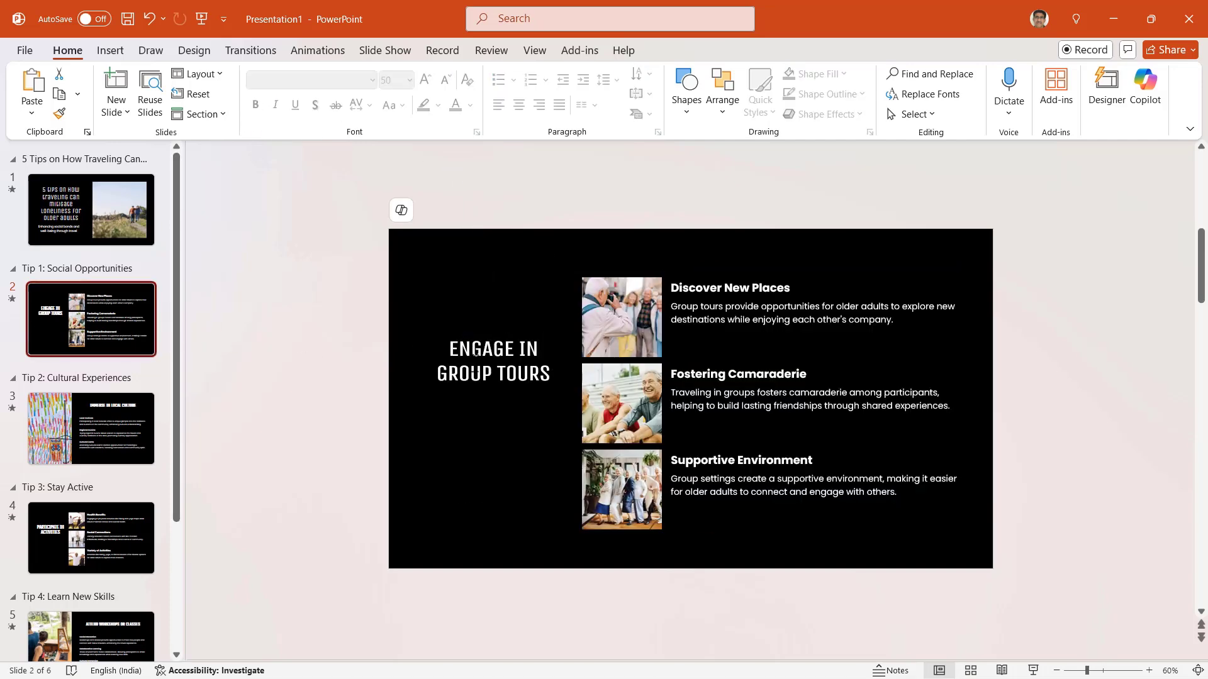
pyautogui.click(493, 353)
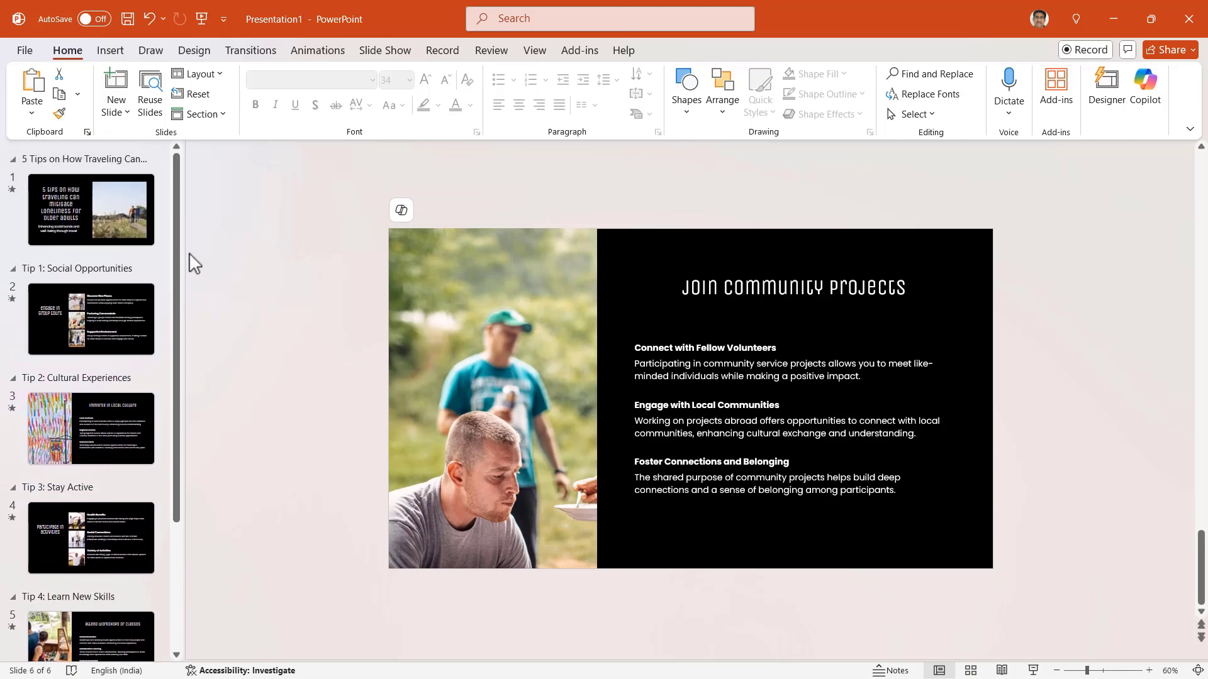
# Try a Copilot Auto-rewrite on the slide 1 title and revert to the original wording.
pyautogui.click(91, 210)
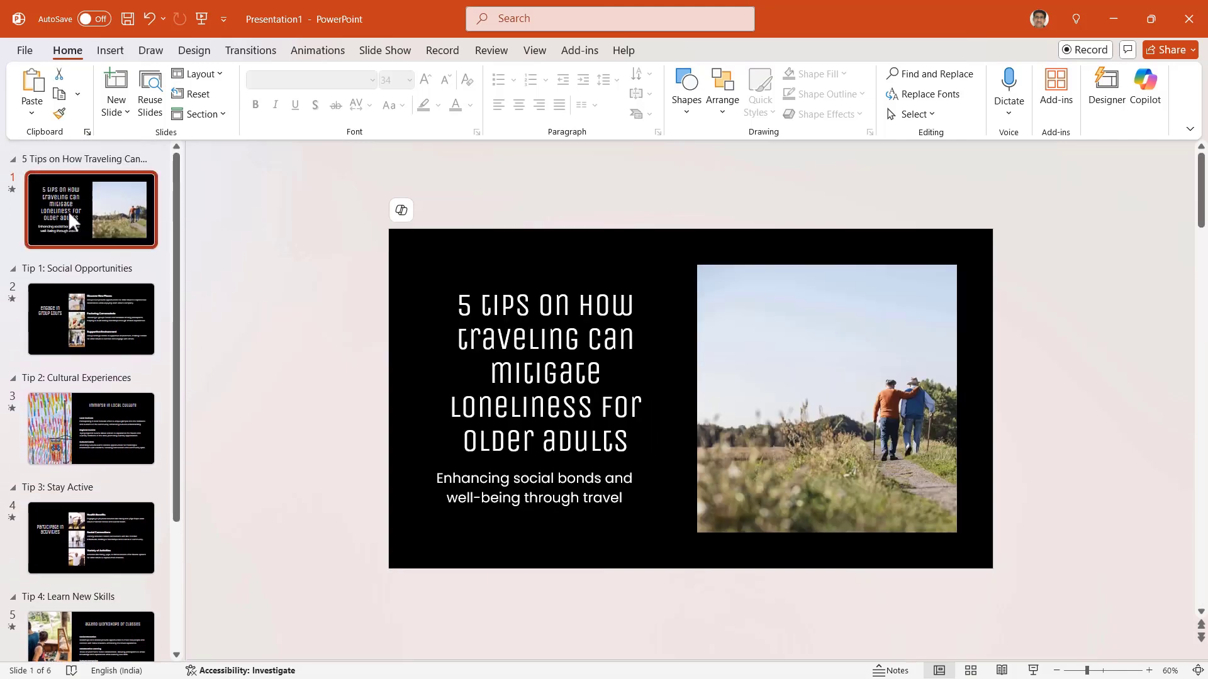
pyautogui.moveTo(264, 261)
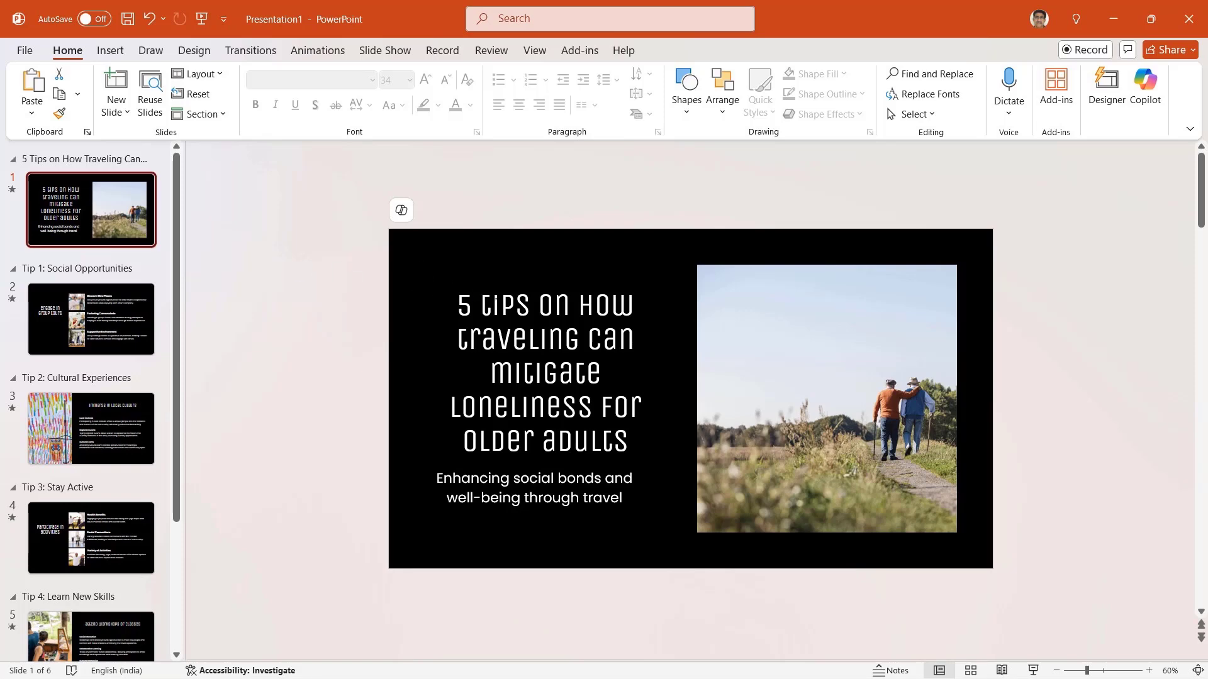
pyautogui.click(401, 285)
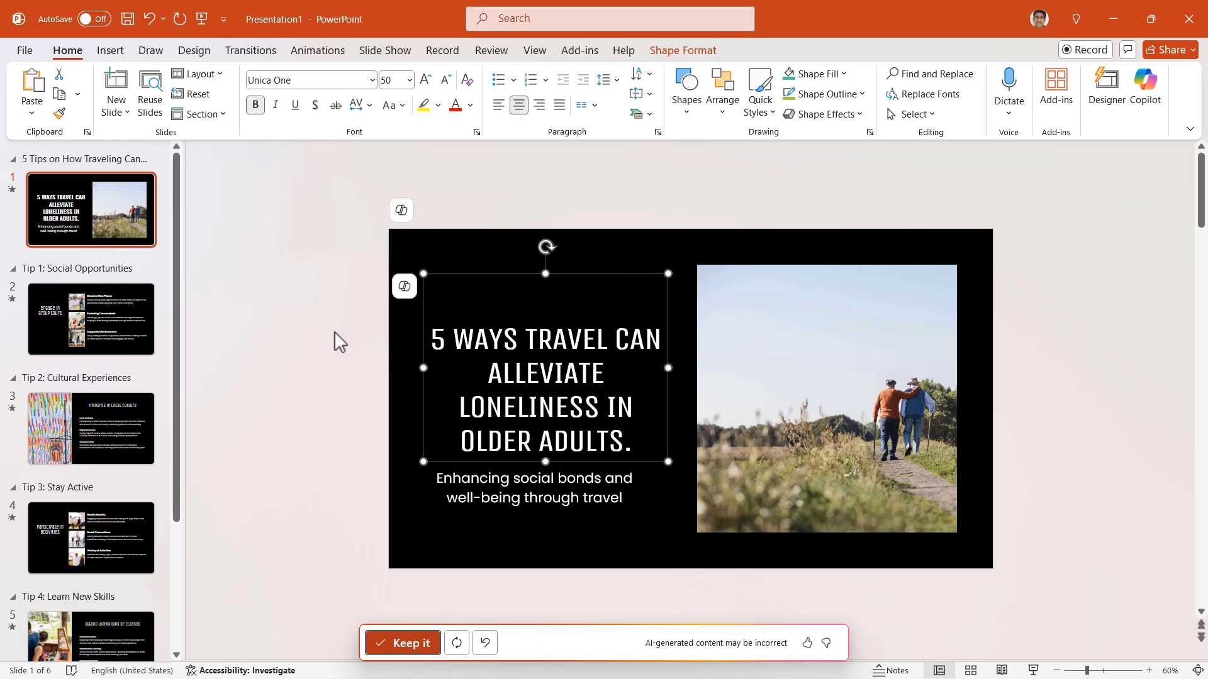
pyautogui.click(404, 286)
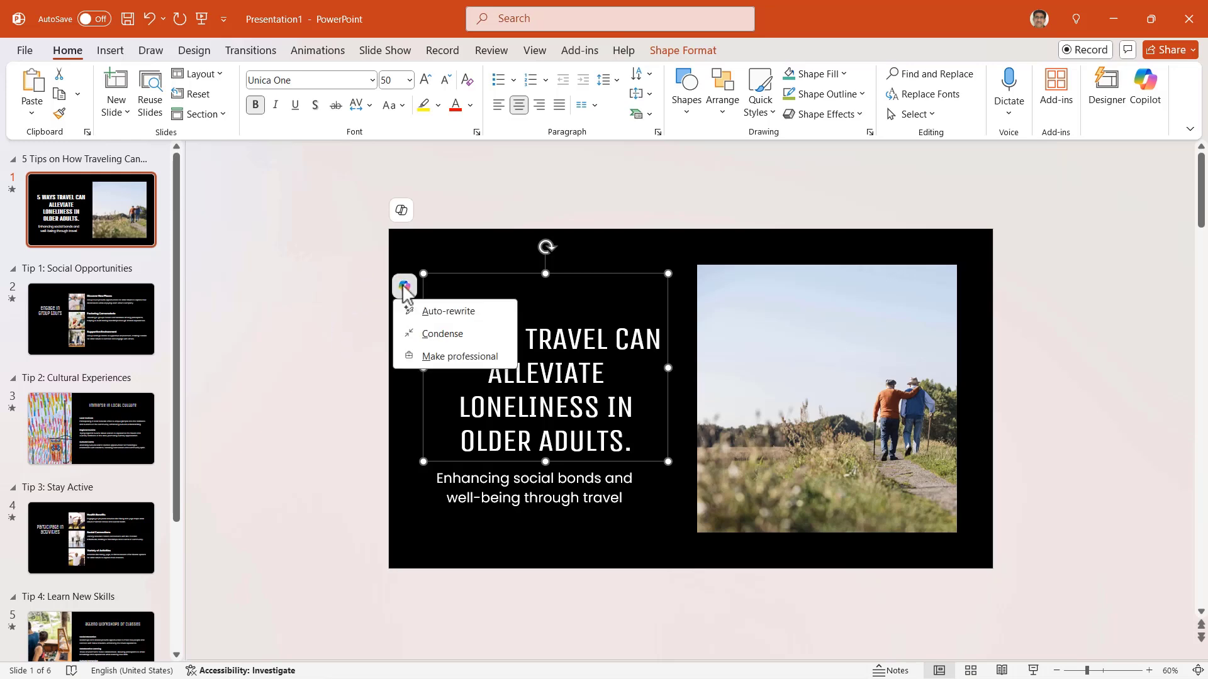
pyautogui.moveTo(448, 311)
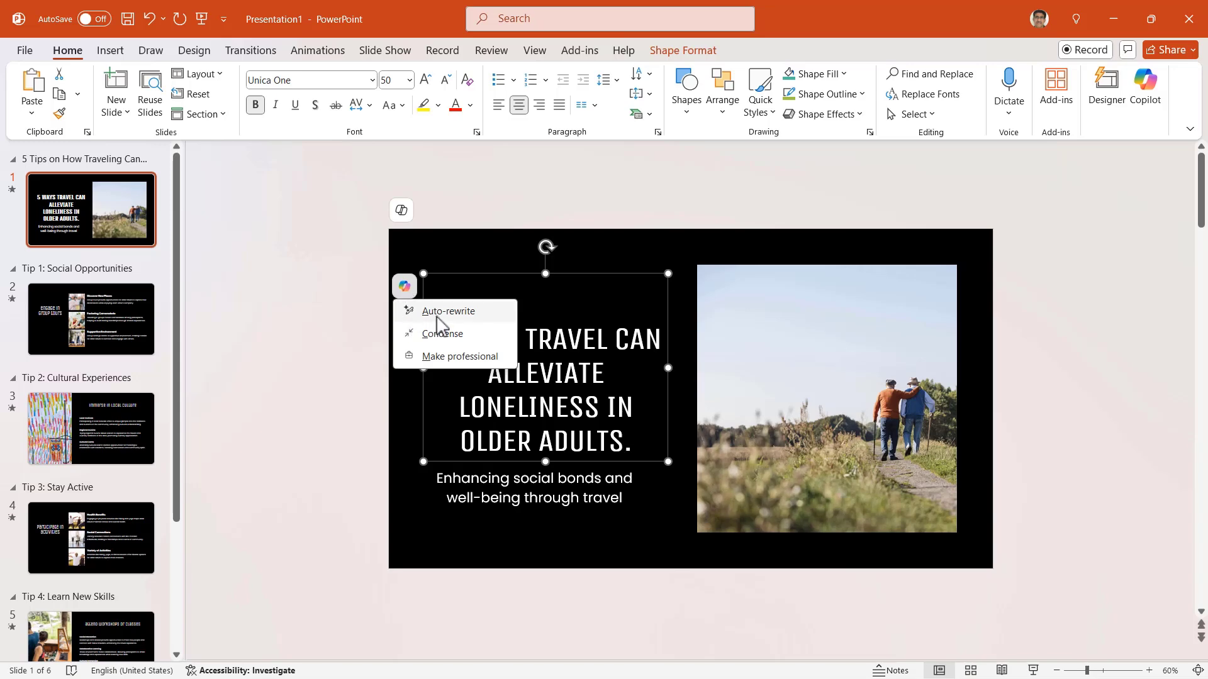
pyautogui.click(448, 311)
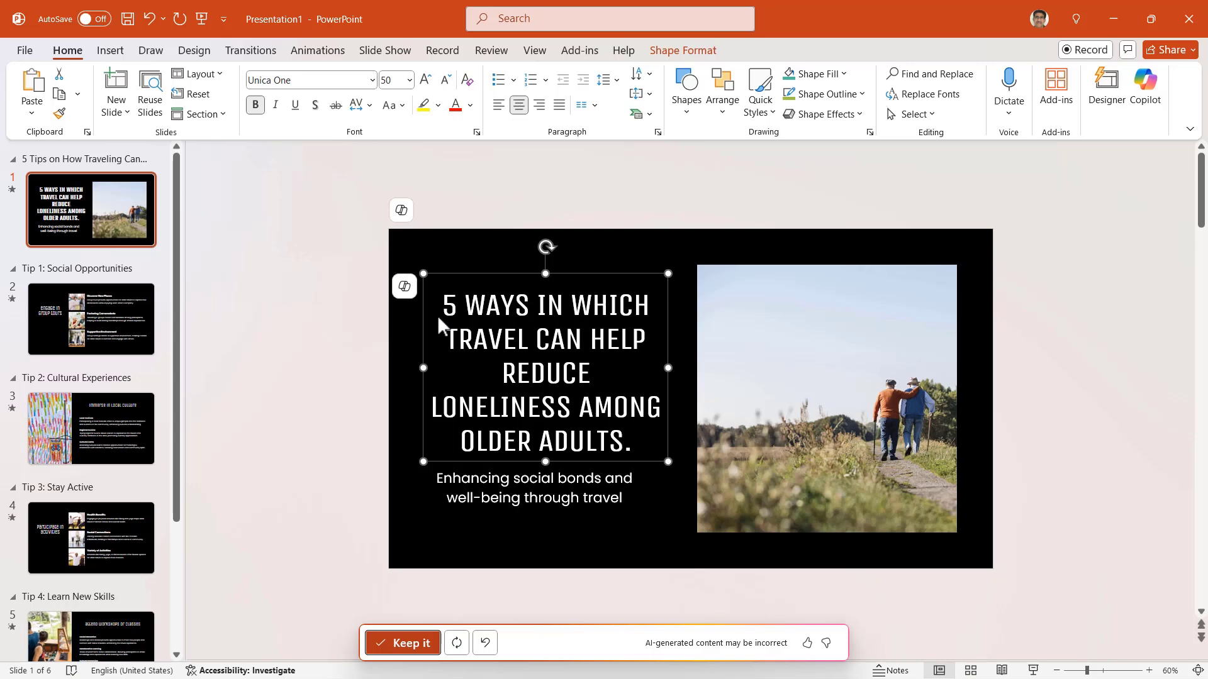
pyautogui.moveTo(404, 286)
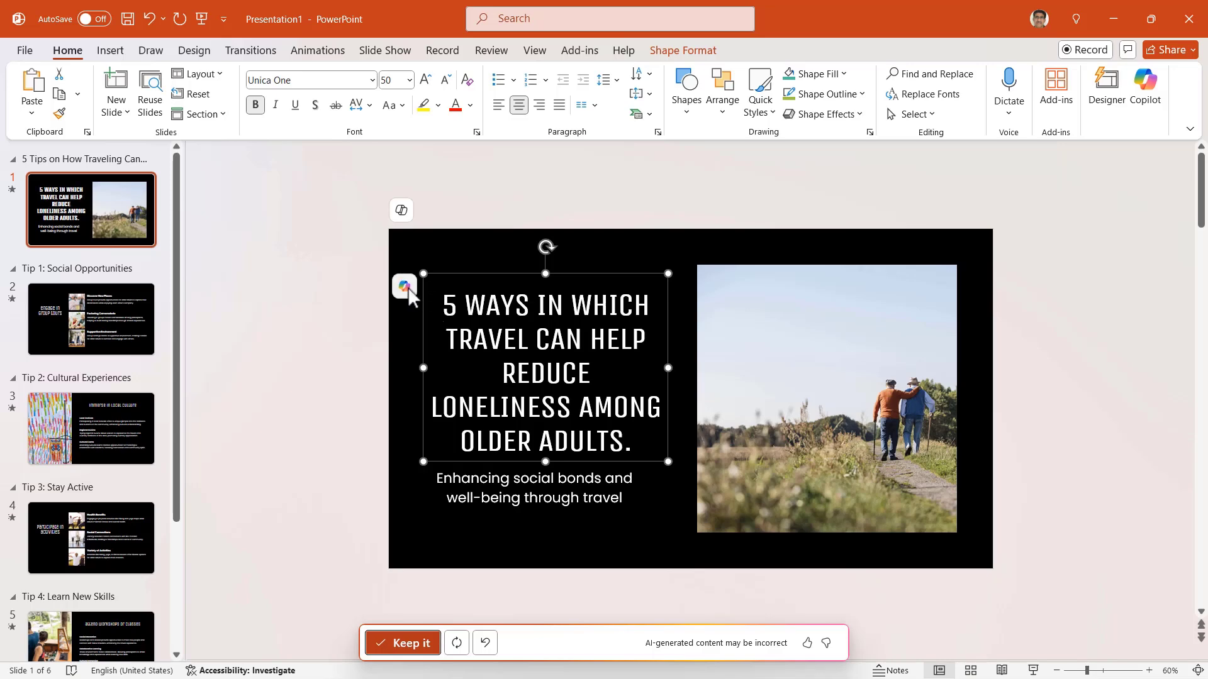
pyautogui.click(401, 643)
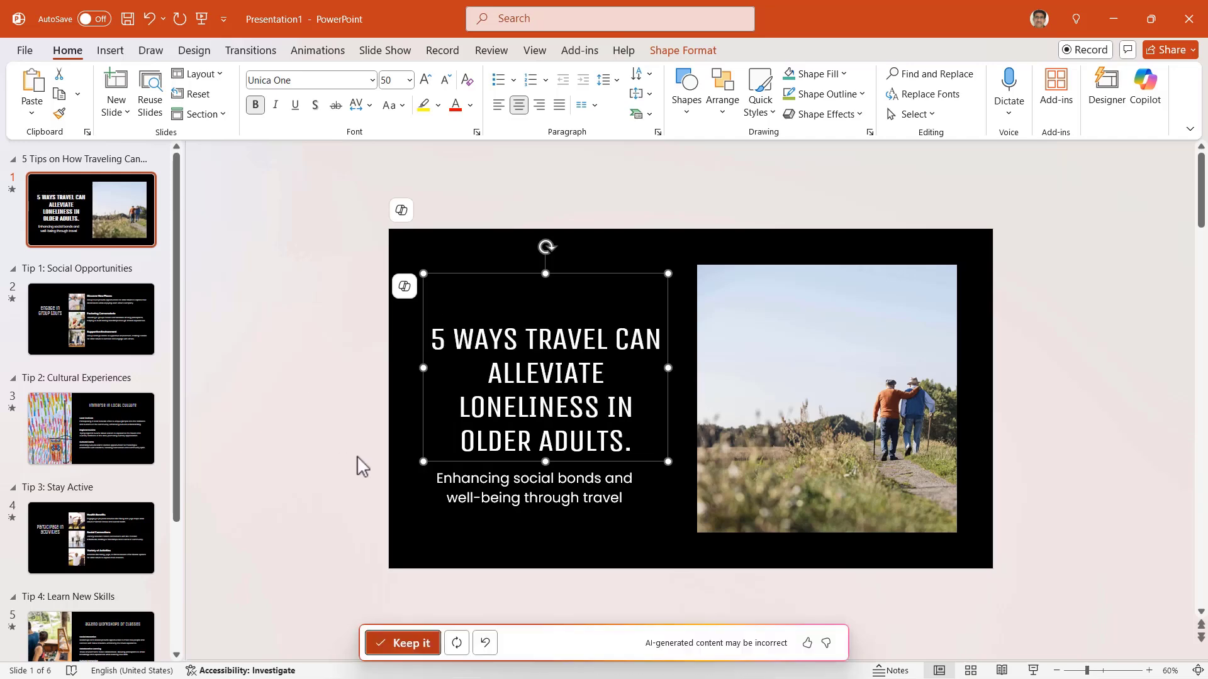
# Select the subtitle for rewording to 'Strengthening relationships and improving well-being via travel.'.
pyautogui.click(534, 487)
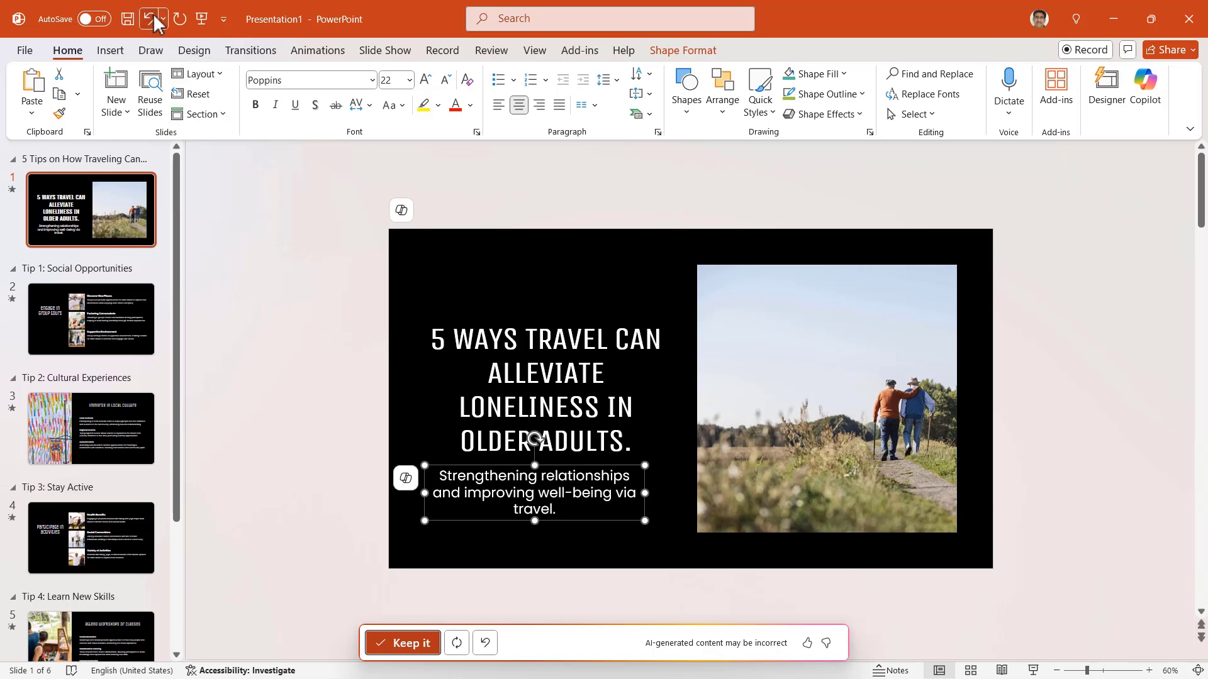
# Undo the subtitle rewrite on slide 1 and go to the Immerse in Local Culture slide.
pyautogui.click(401, 643)
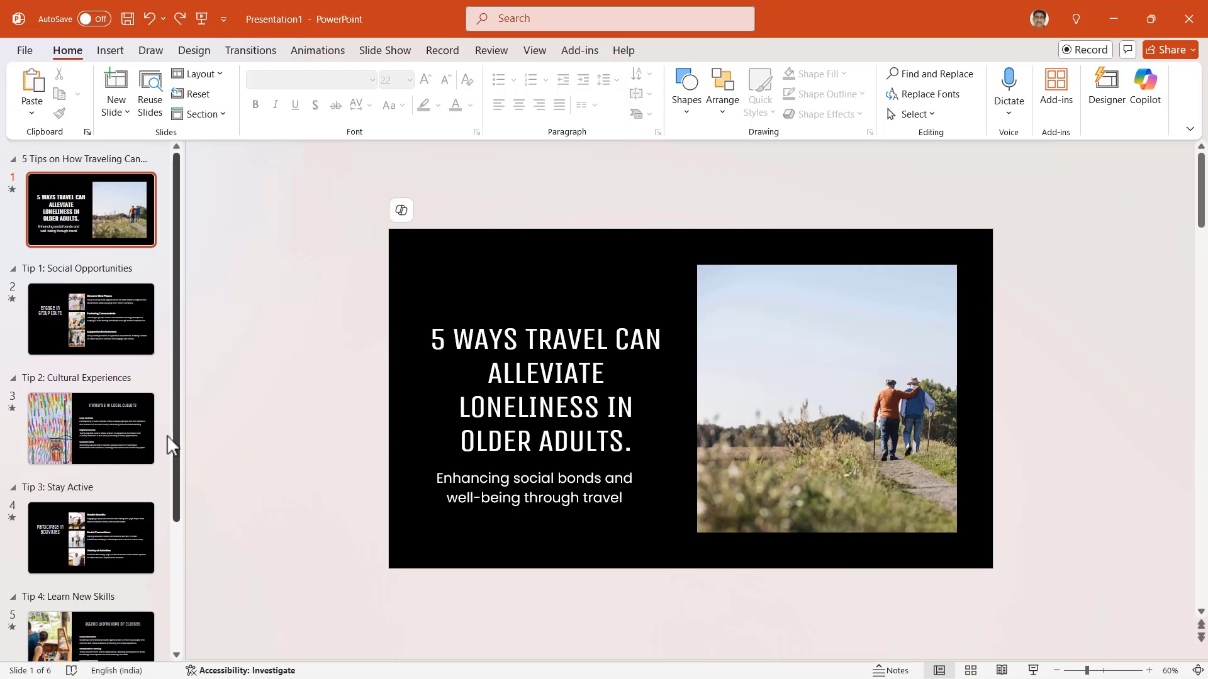
pyautogui.click(90, 429)
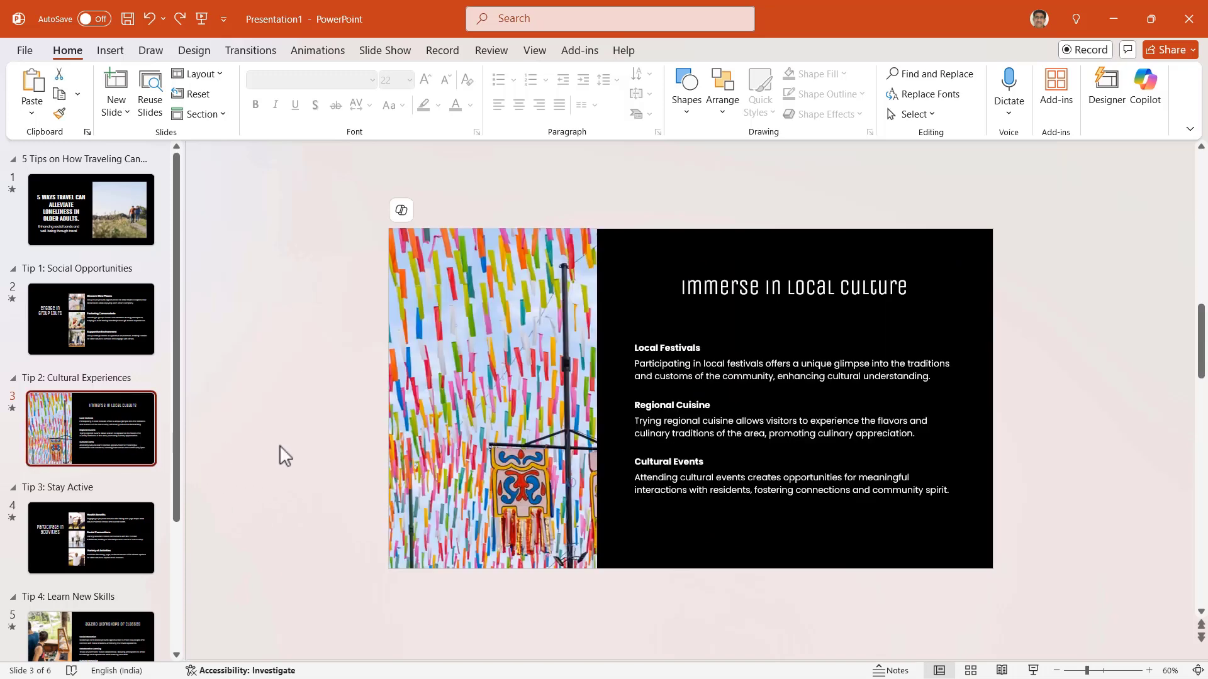
pyautogui.moveTo(420, 423)
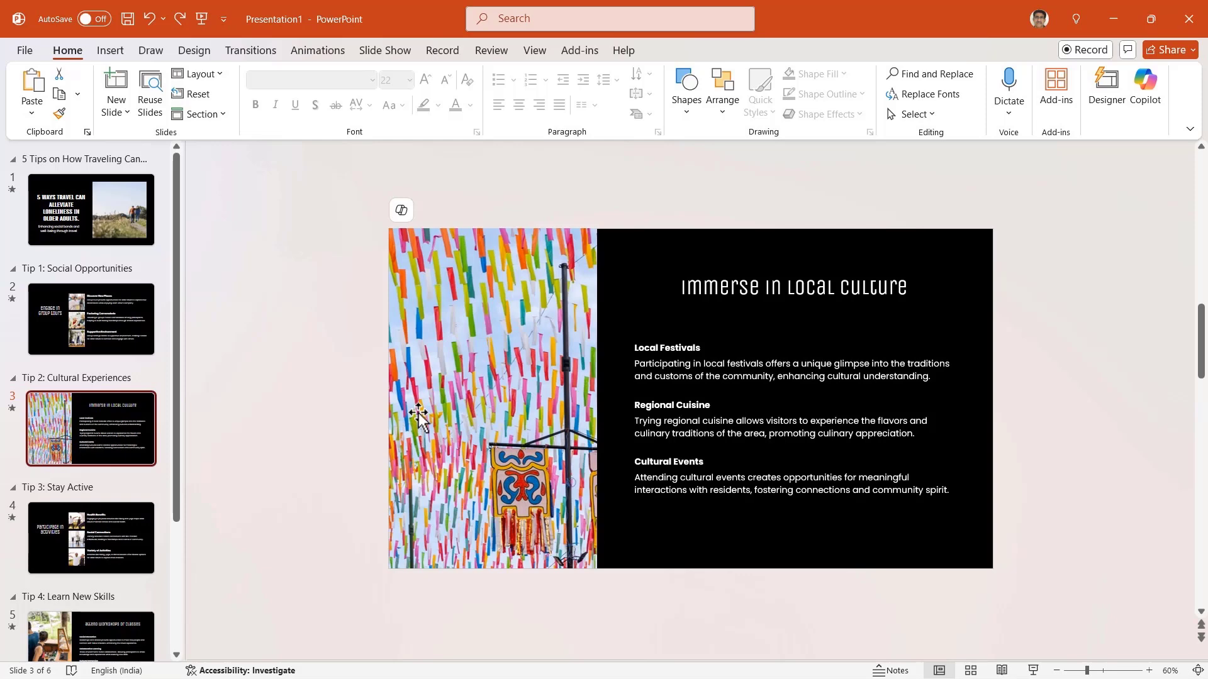
# Choose Change Picture > From Stock Images for the colourful ribbons photo.
pyautogui.rightClick(420, 420)
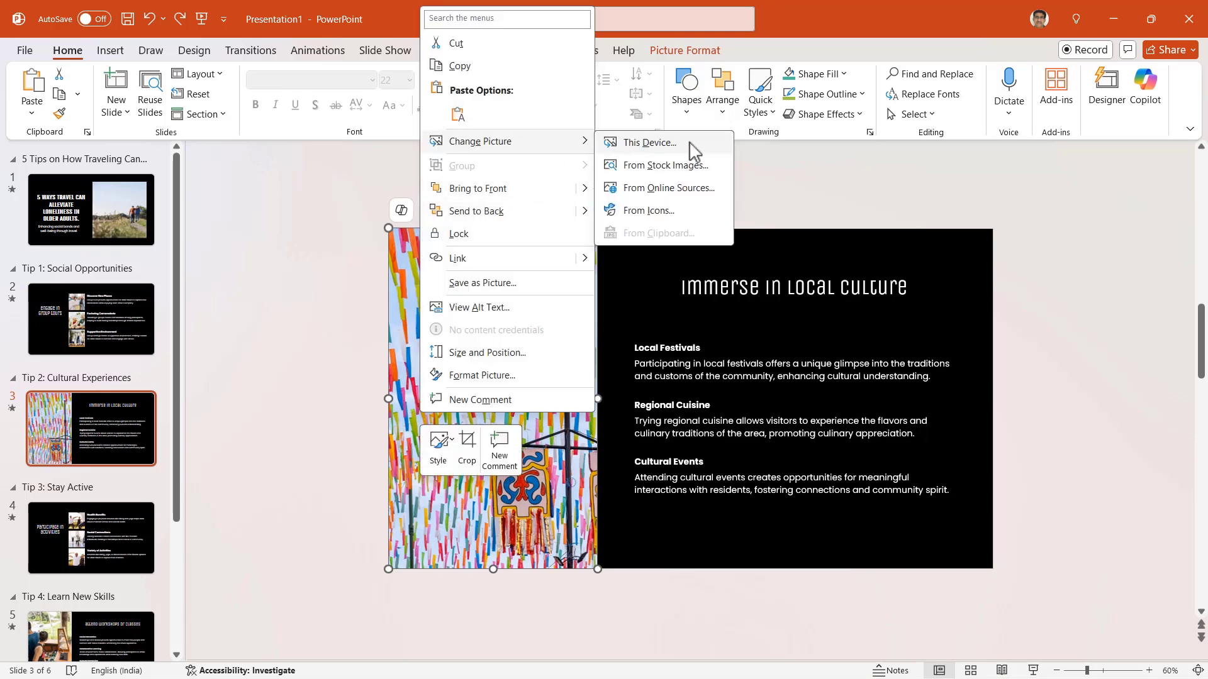
pyautogui.moveTo(692, 177)
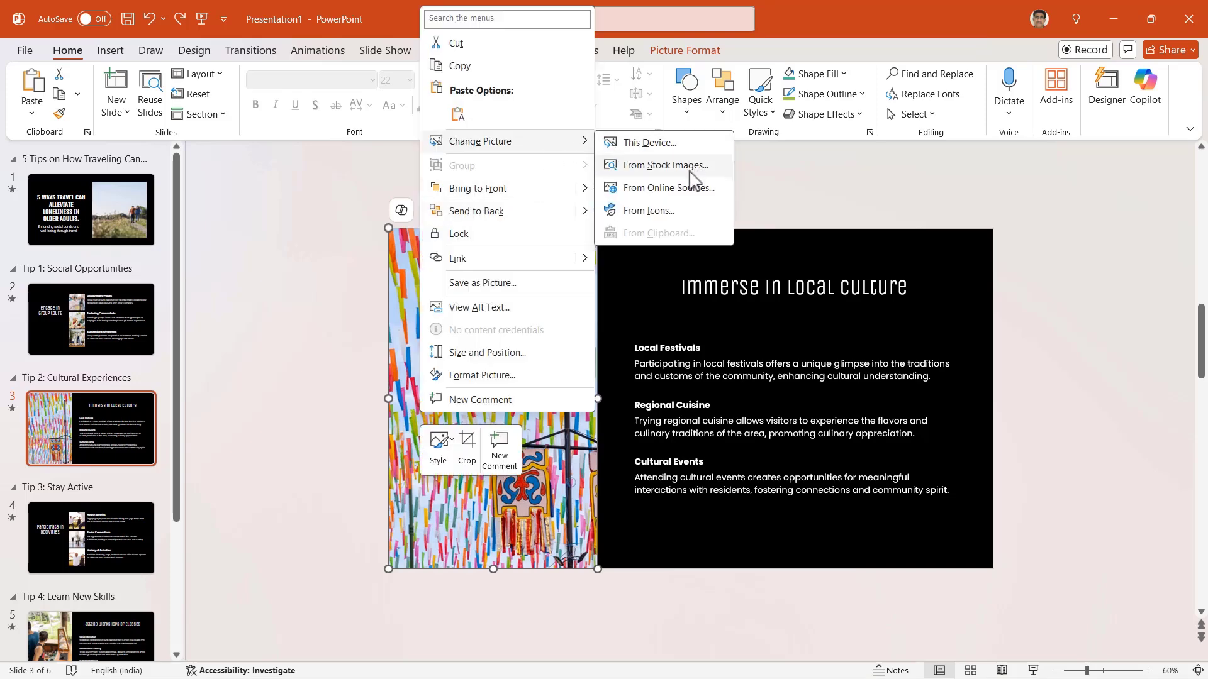
pyautogui.click(665, 164)
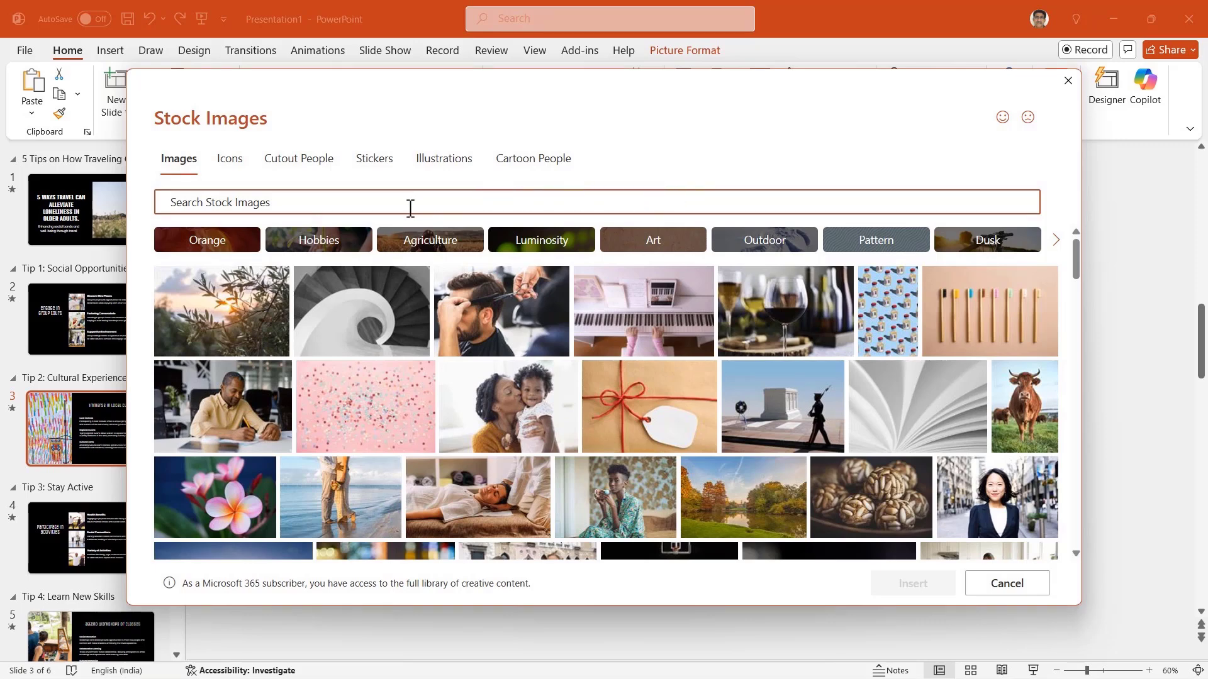
# Search stock images for 'old people' and insert the smiling older couple photo.
pyautogui.write('old')
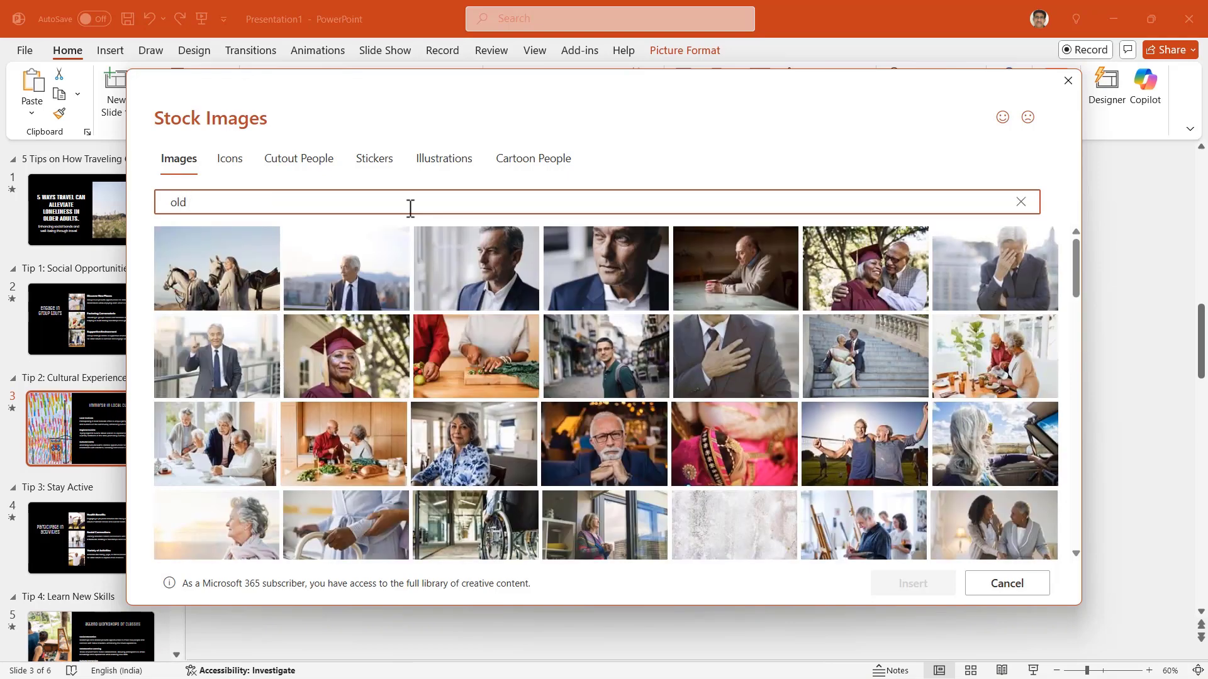
pyautogui.write('people')
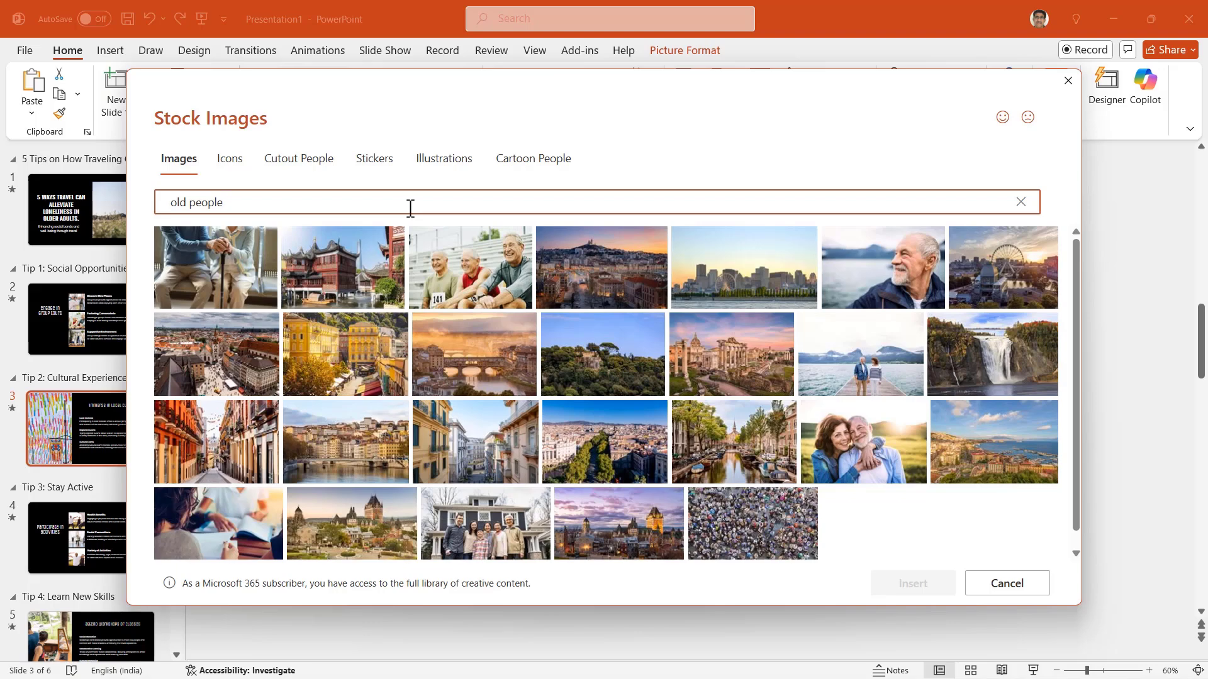
pyautogui.moveTo(863, 458)
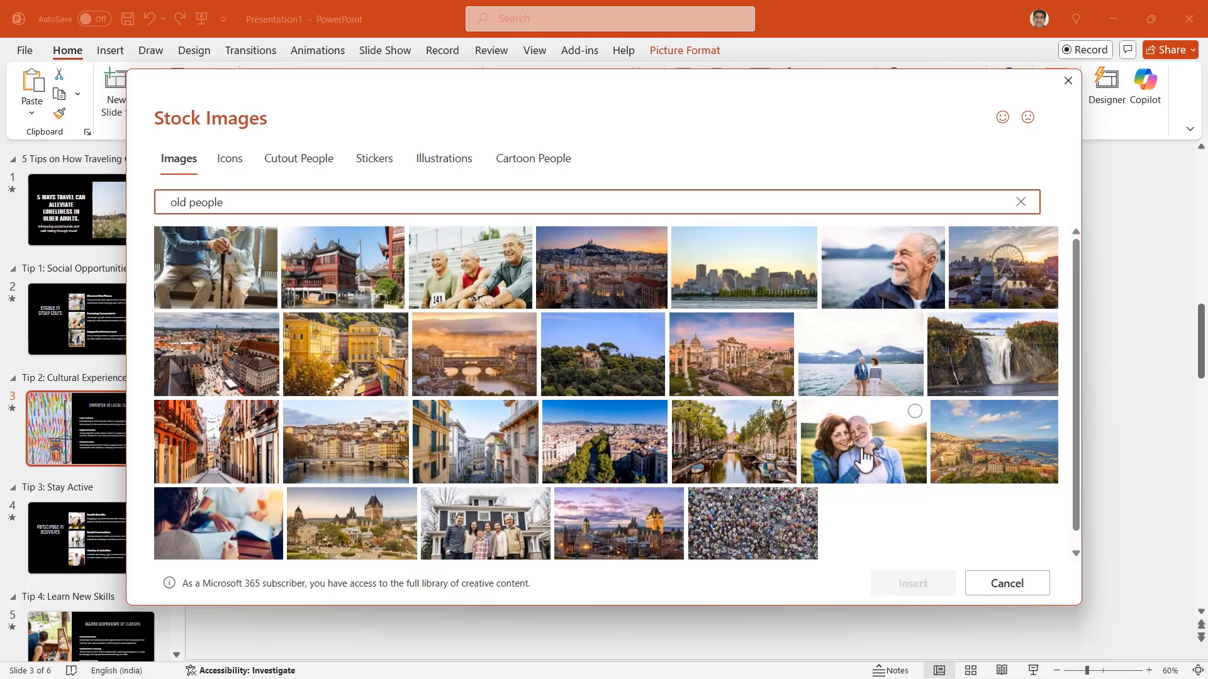
pyautogui.click(863, 441)
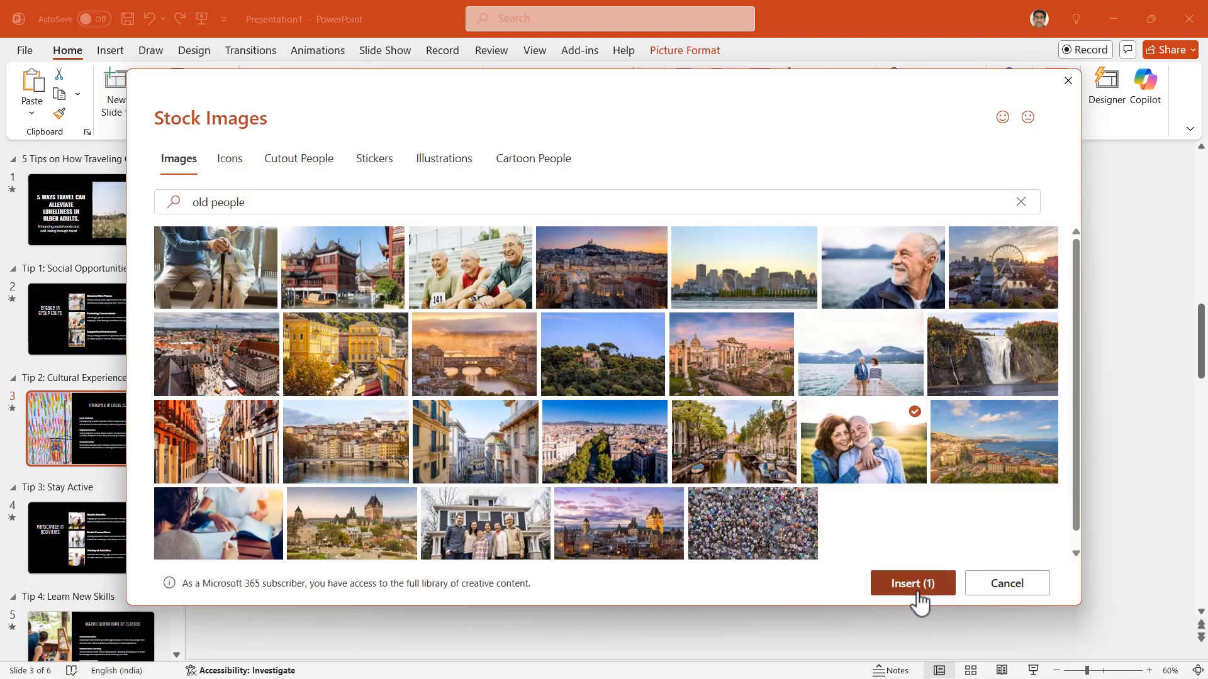
pyautogui.click(912, 583)
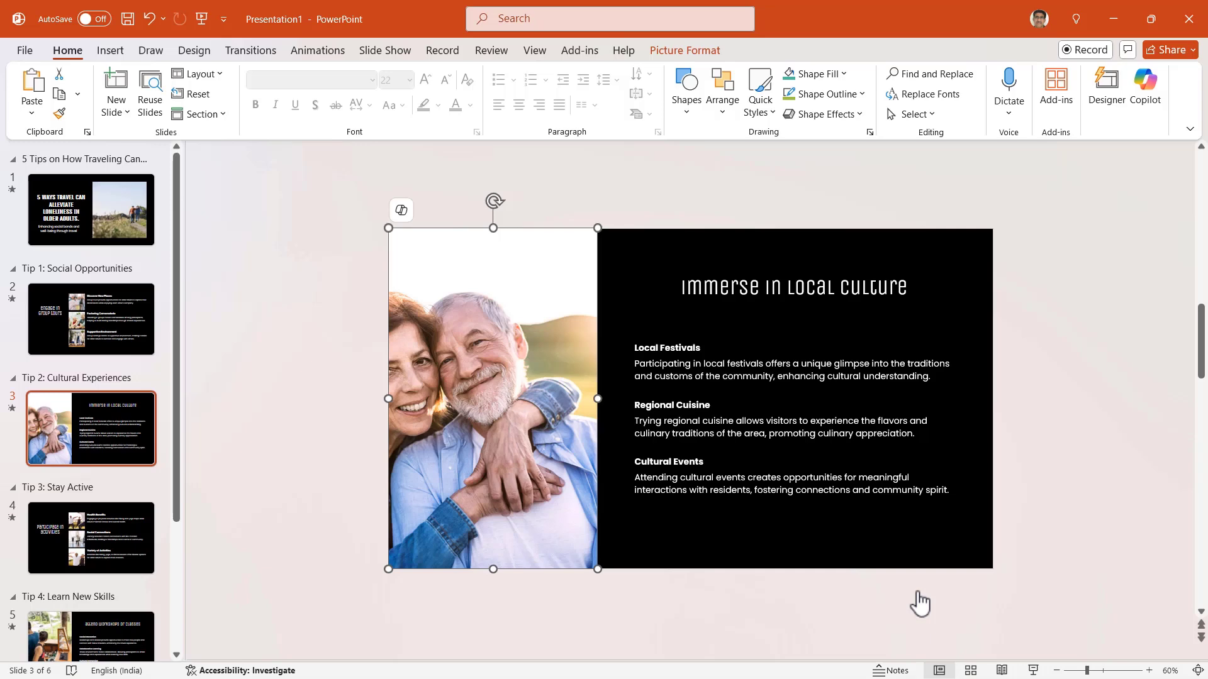
# Show Copilot's quick actions from the icon on the slide.
pyautogui.click(400, 210)
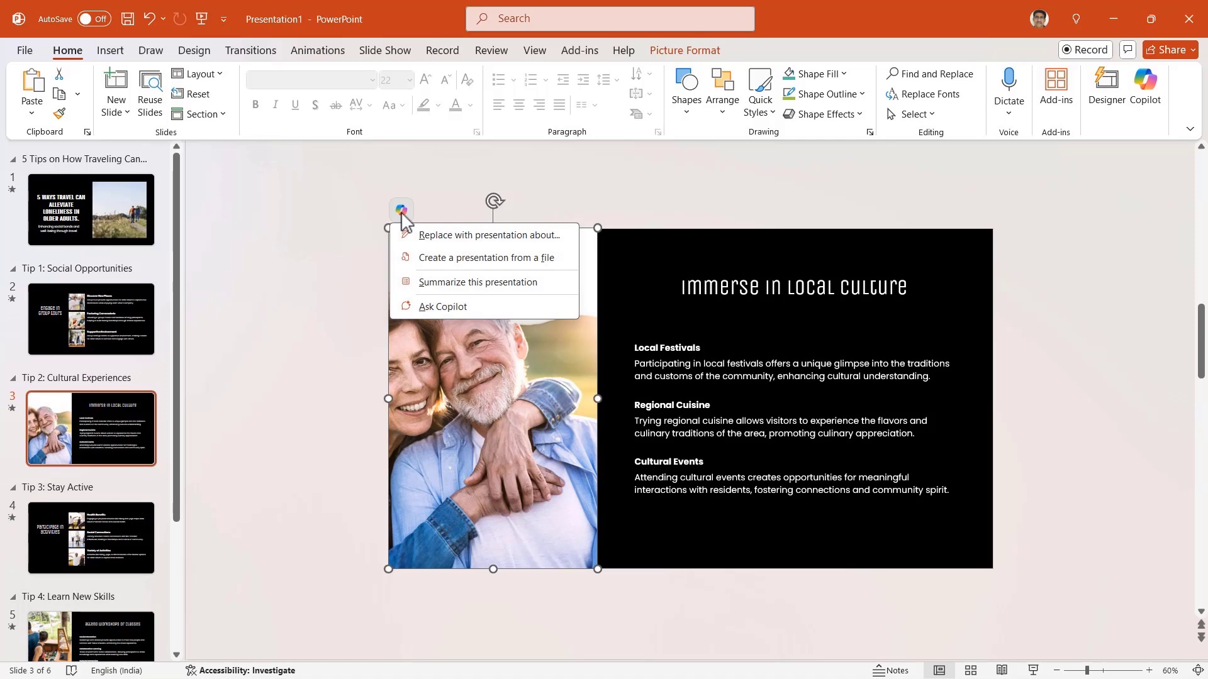
pyautogui.moveTo(351, 307)
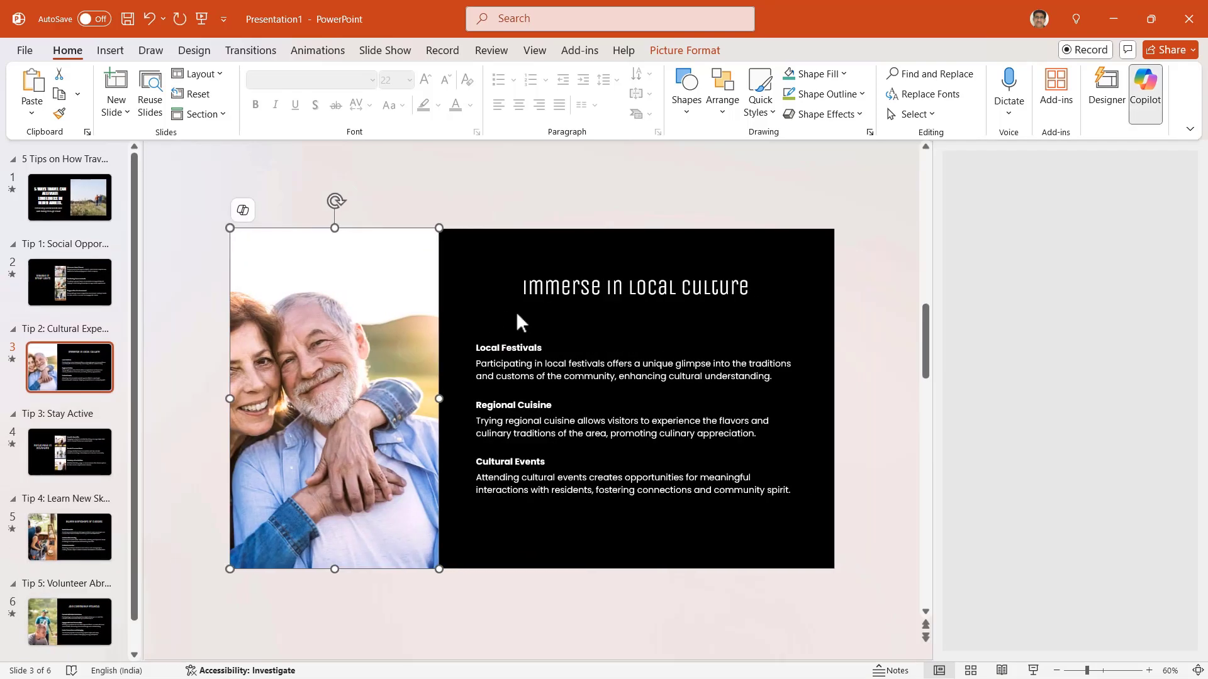
# Write the Copilot prompt for an old couple hand in hand watching the setting sun on a beach, viewed from behind.
pyautogui.click(1144, 88)
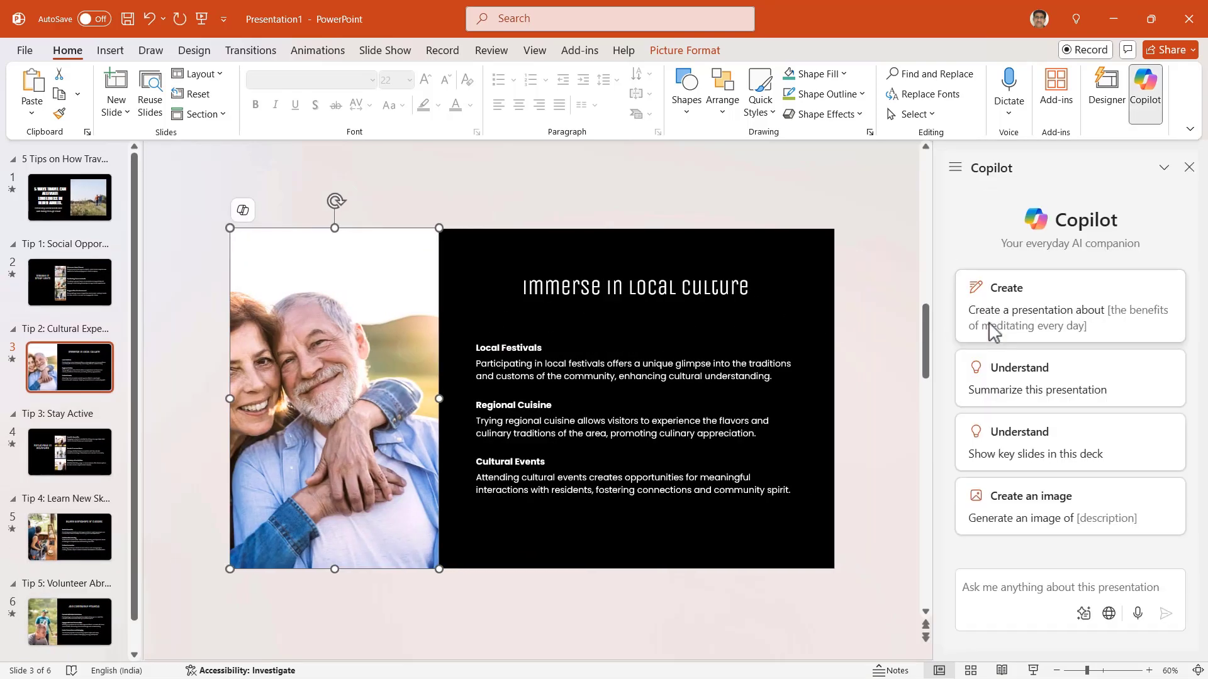
pyautogui.moveTo(1124, 504)
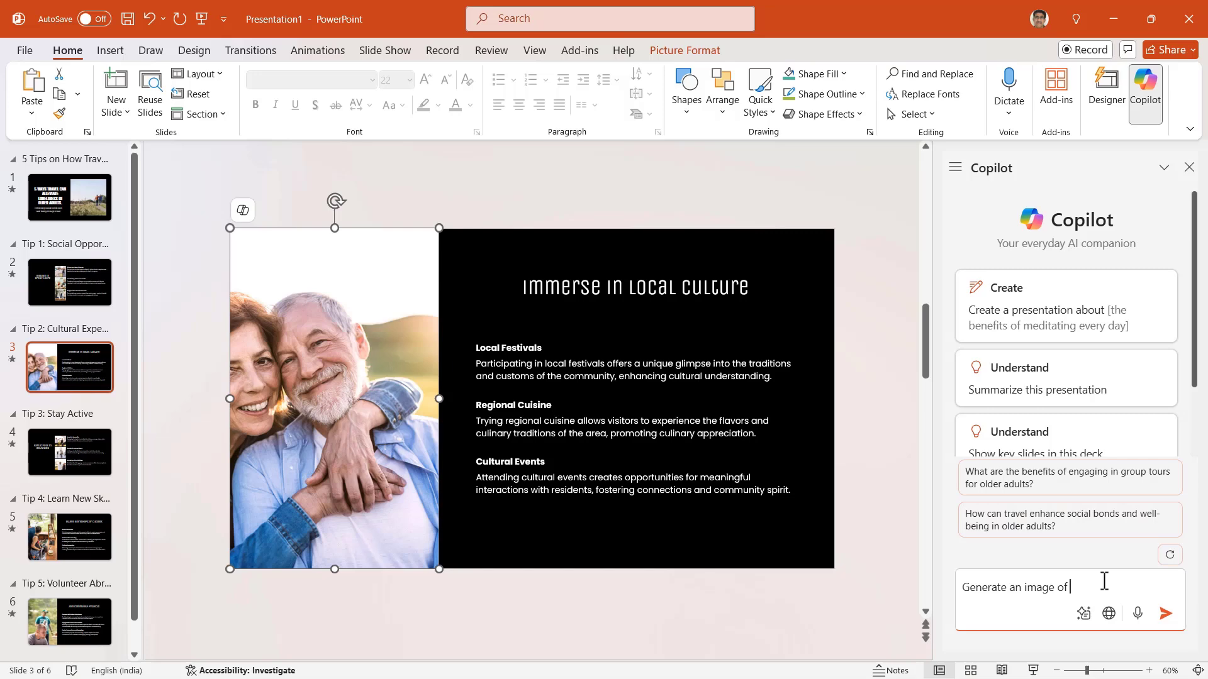
pyautogui.write('an old')
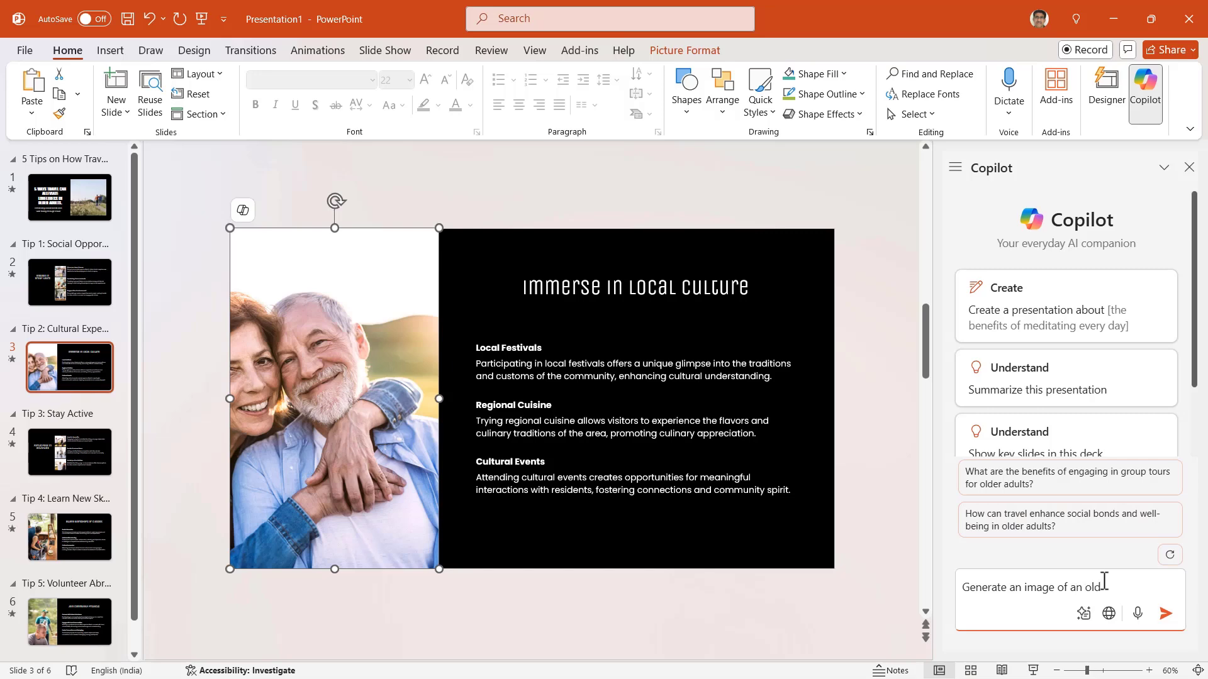
pyautogui.write('couple h')
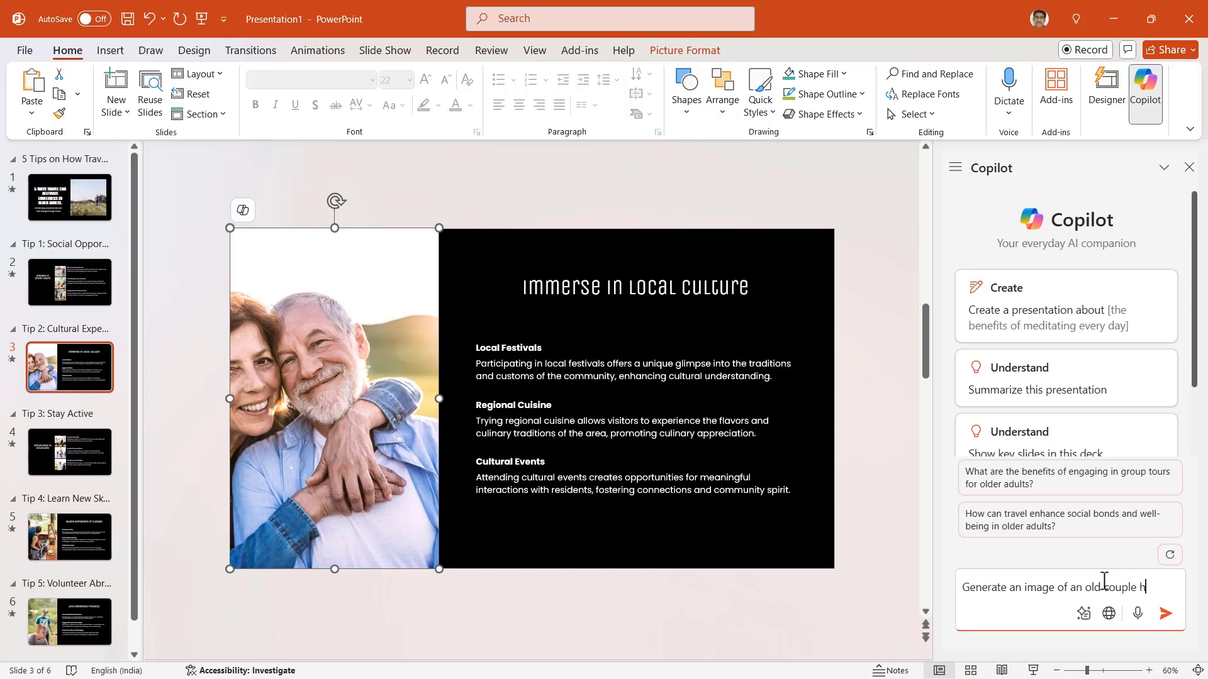
pyautogui.write('and in hand looking')
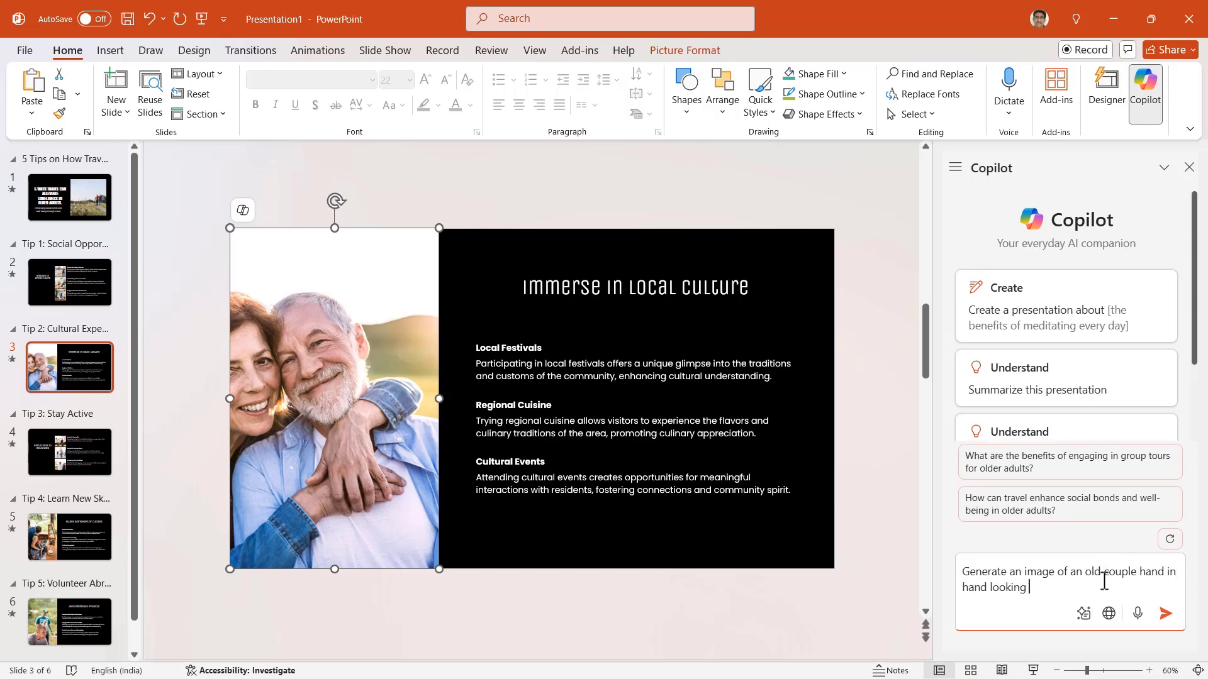
pyautogui.write('at the se')
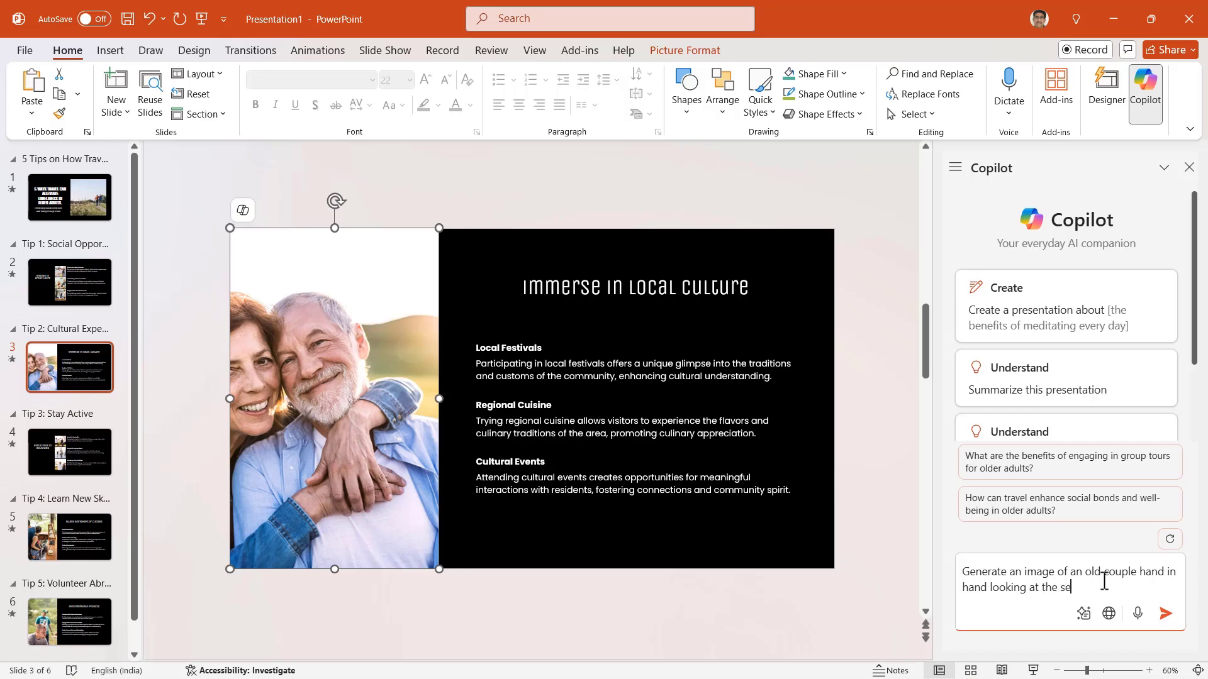
pyautogui.write('tting sun')
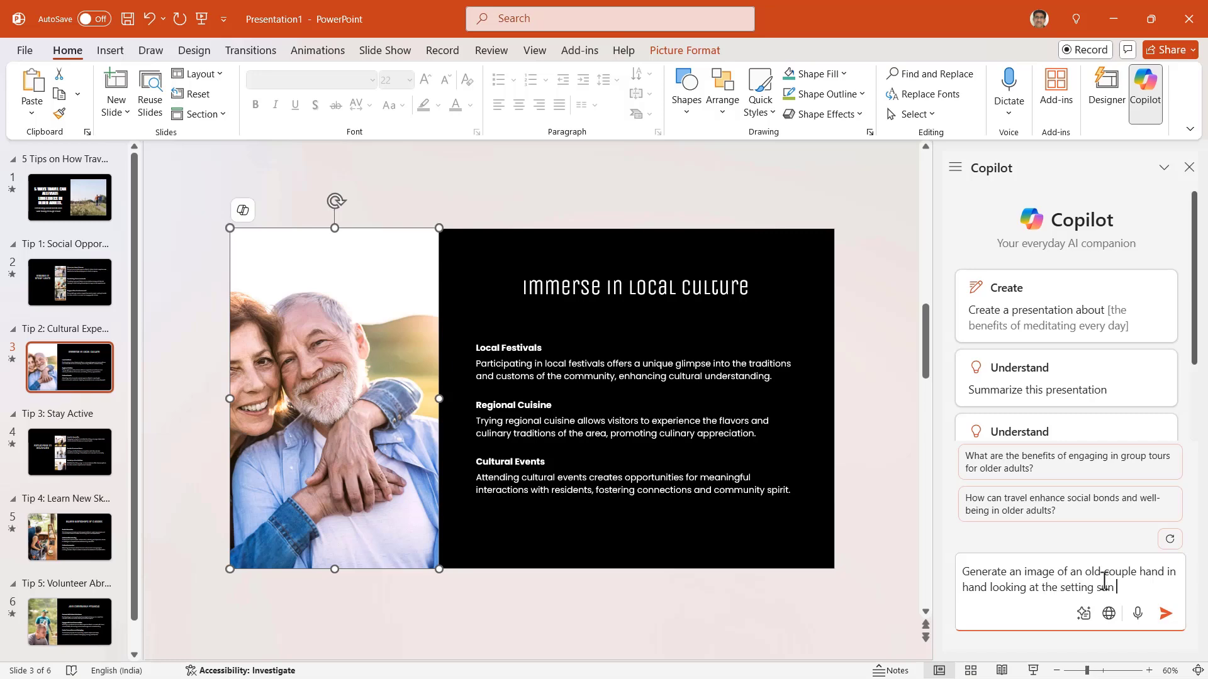
pyautogui.write('on a beach,')
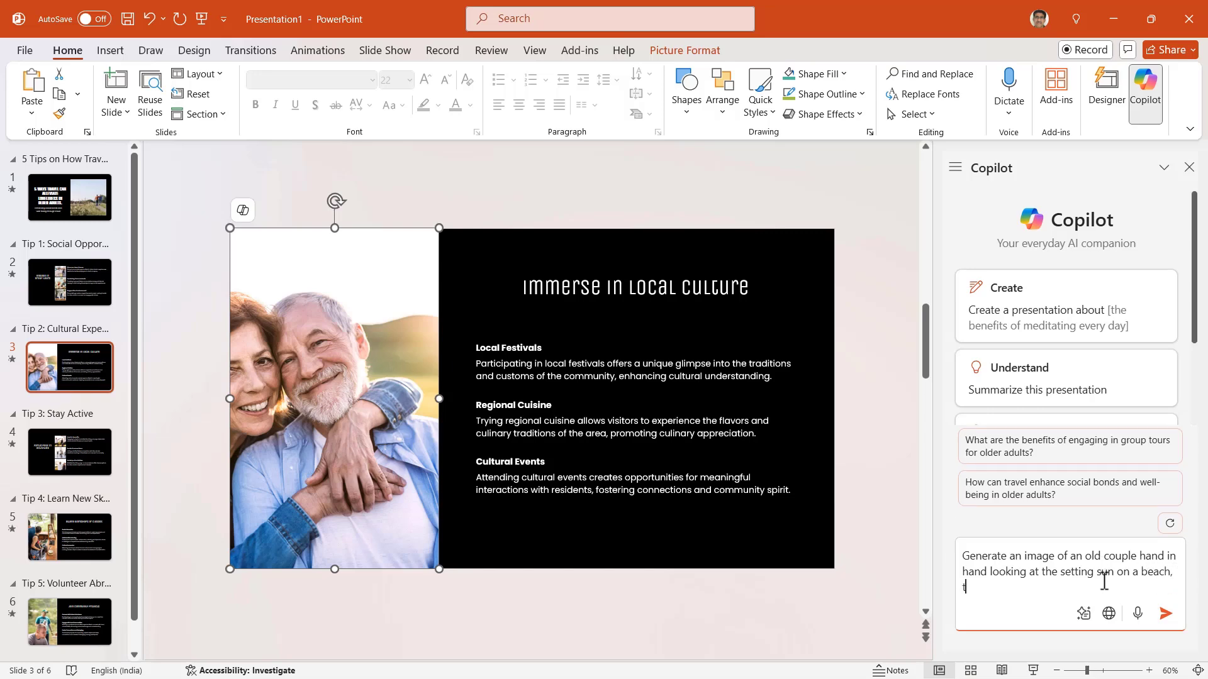
pyautogui.write('the view')
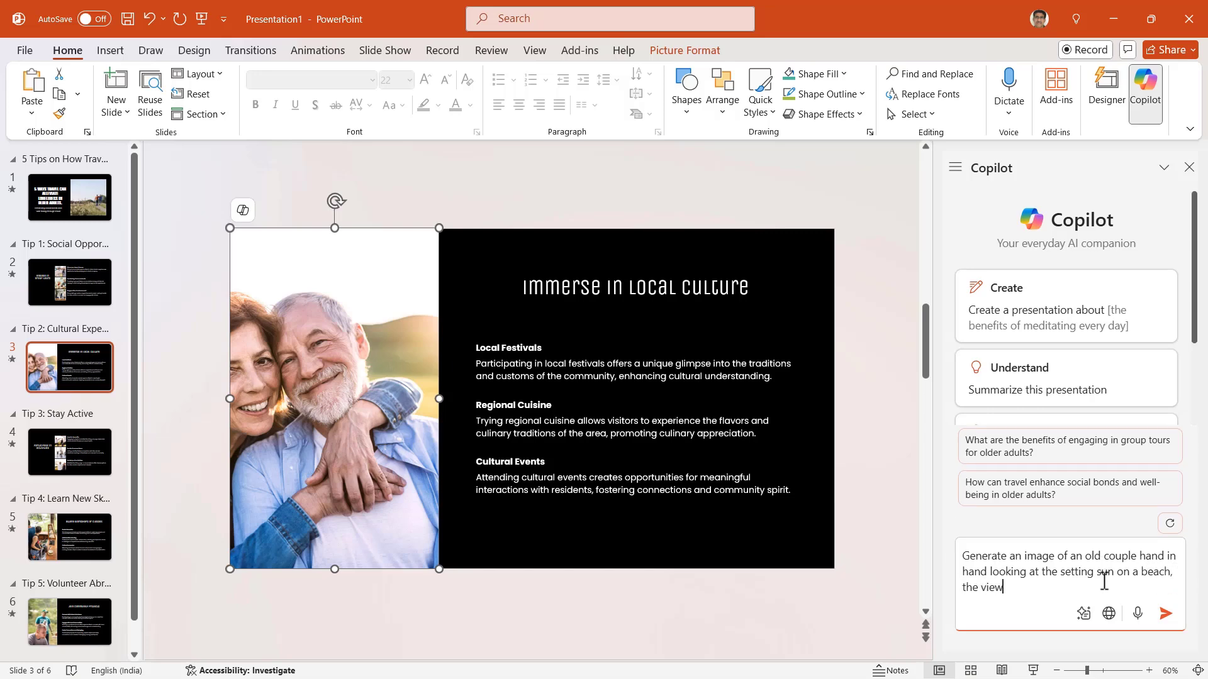
pyautogui.write('taken f')
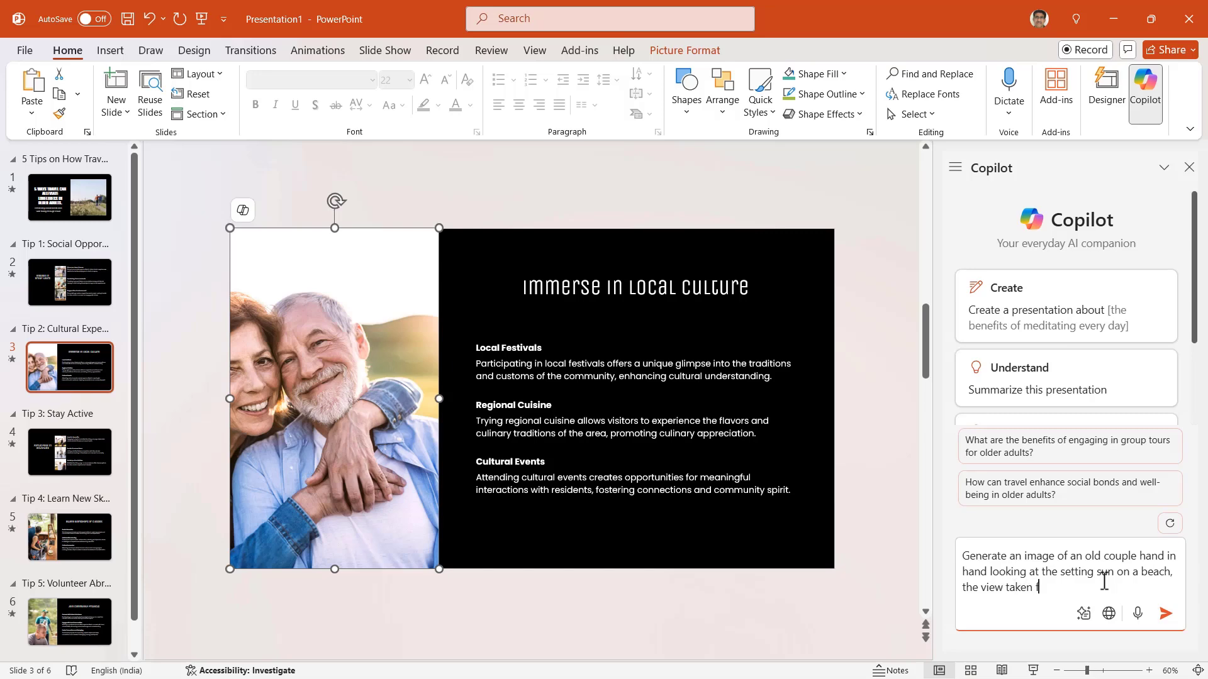
pyautogui.write('from behi')
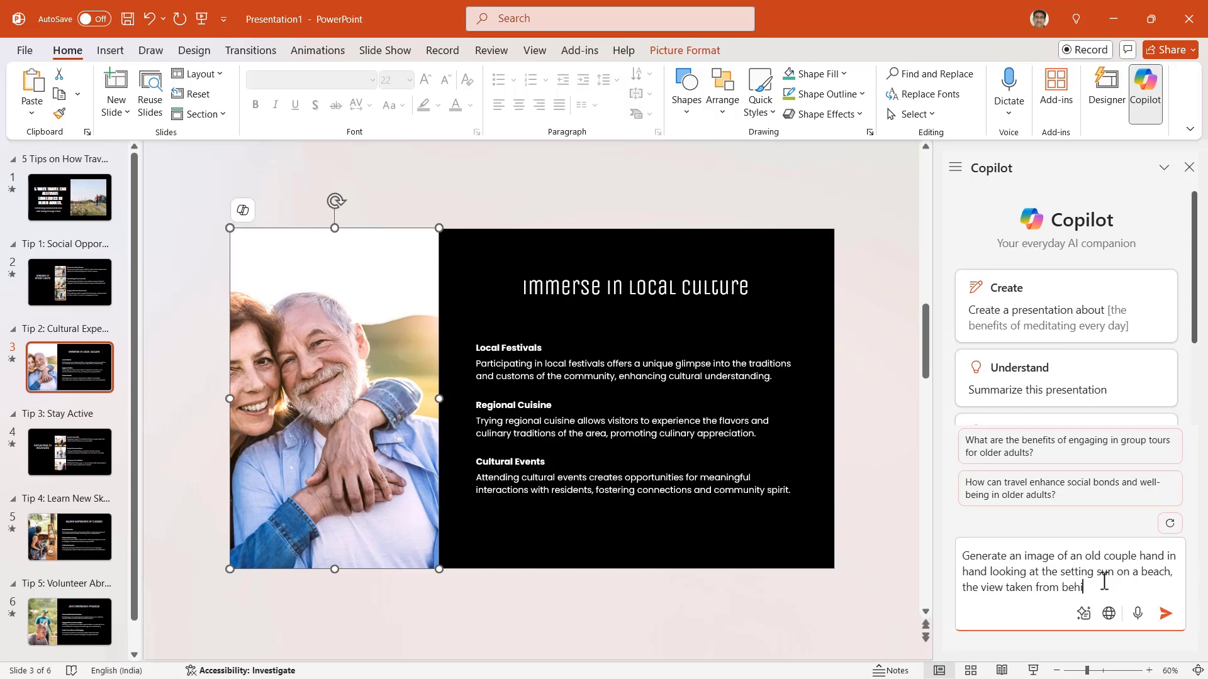
pyautogui.write('nd them')
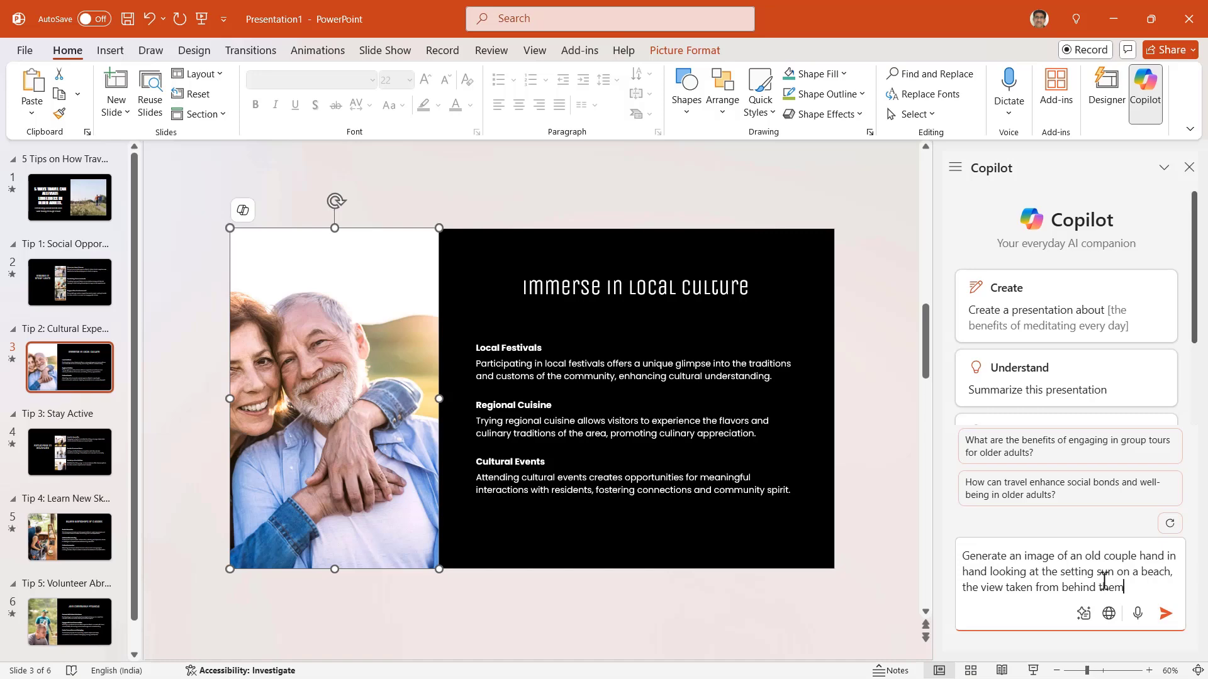
# Send the request, then insert the third of Copilot's four generated sunset images onto the slide.
pyautogui.click(1165, 614)
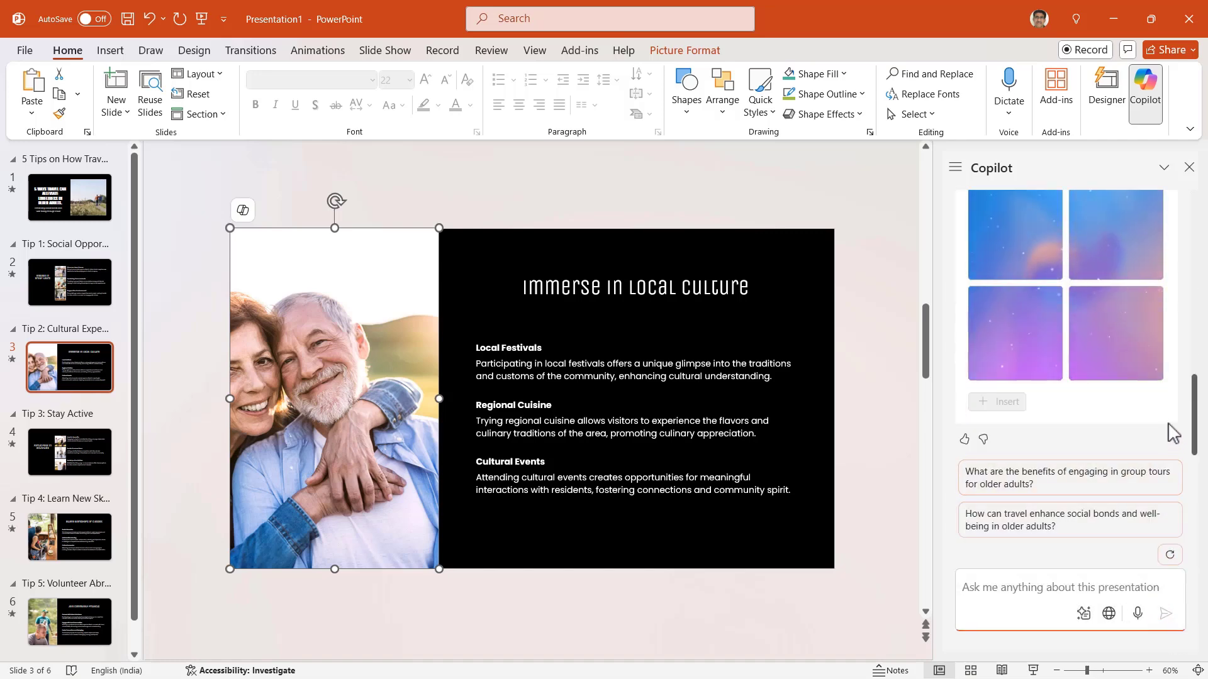
pyautogui.scroll(3)
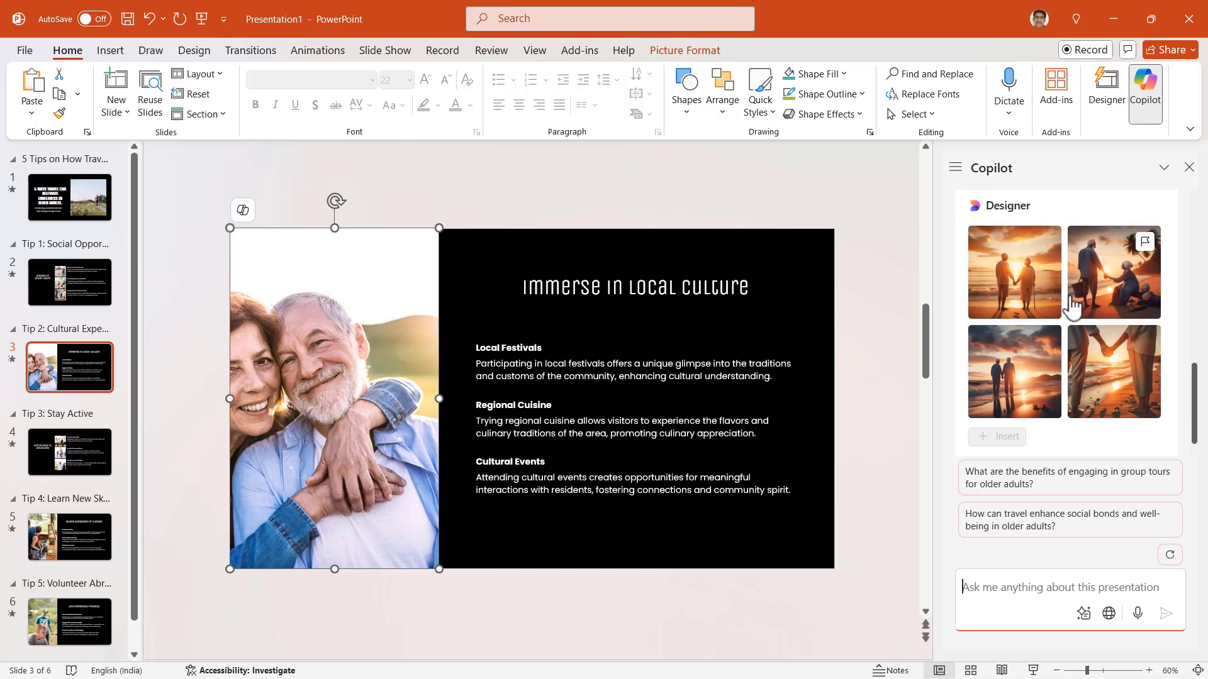
pyautogui.moveTo(1032, 281)
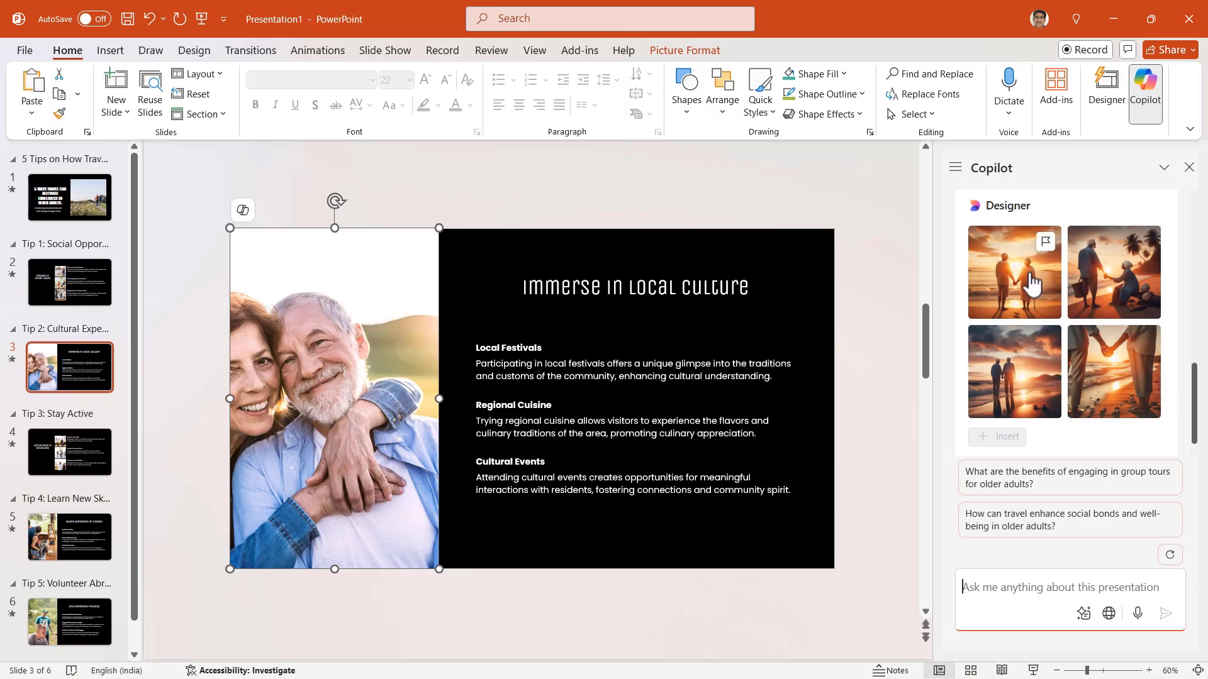
pyautogui.click(1014, 370)
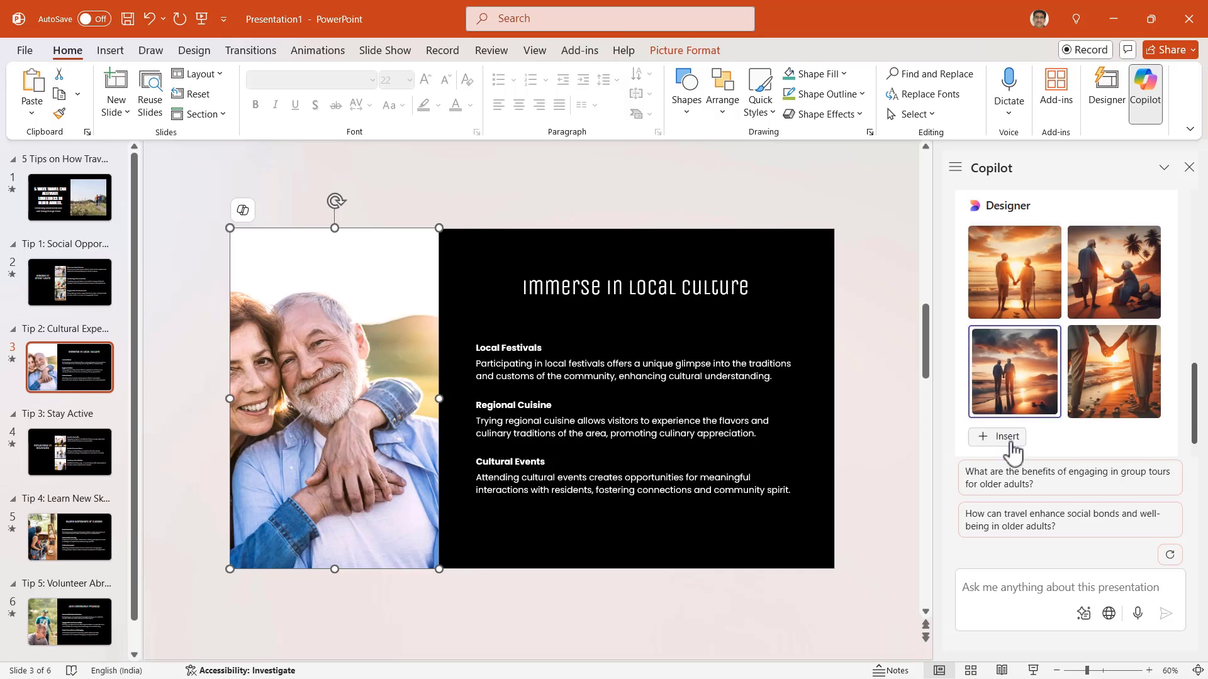
pyautogui.click(997, 437)
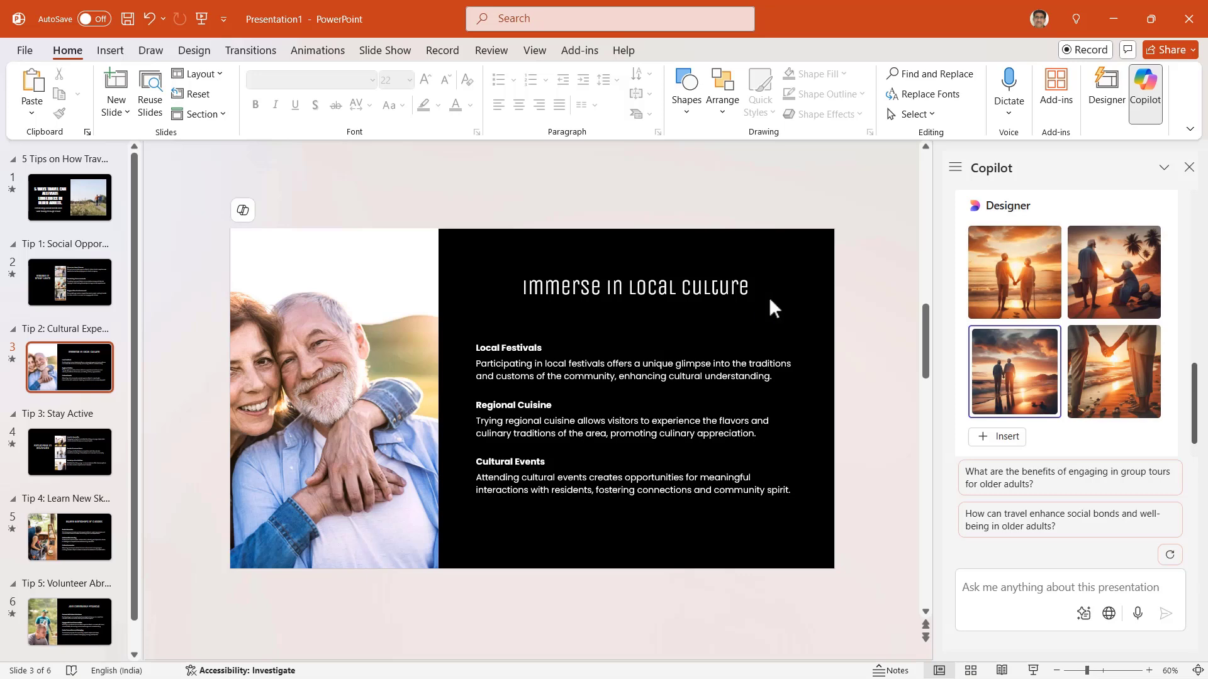
pyautogui.moveTo(1191, 184)
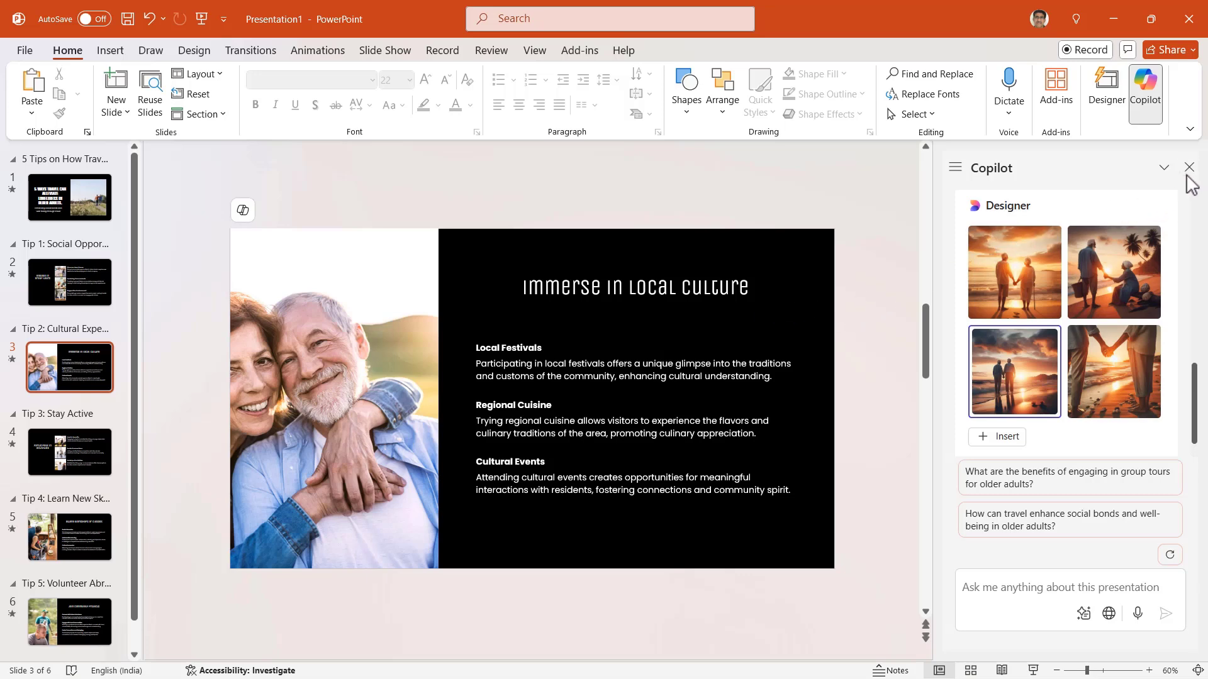
# Close Copilot and step through the title slide and the numbered tip slides 2 to 5.
pyautogui.click(1189, 167)
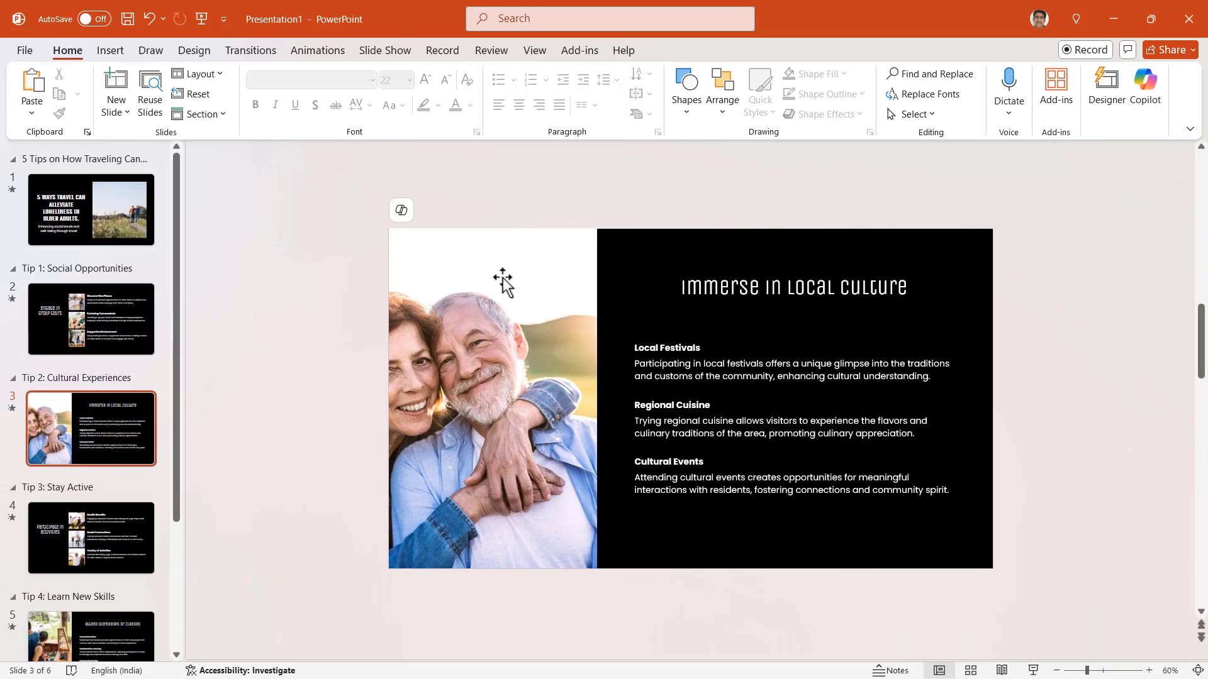
pyautogui.click(91, 210)
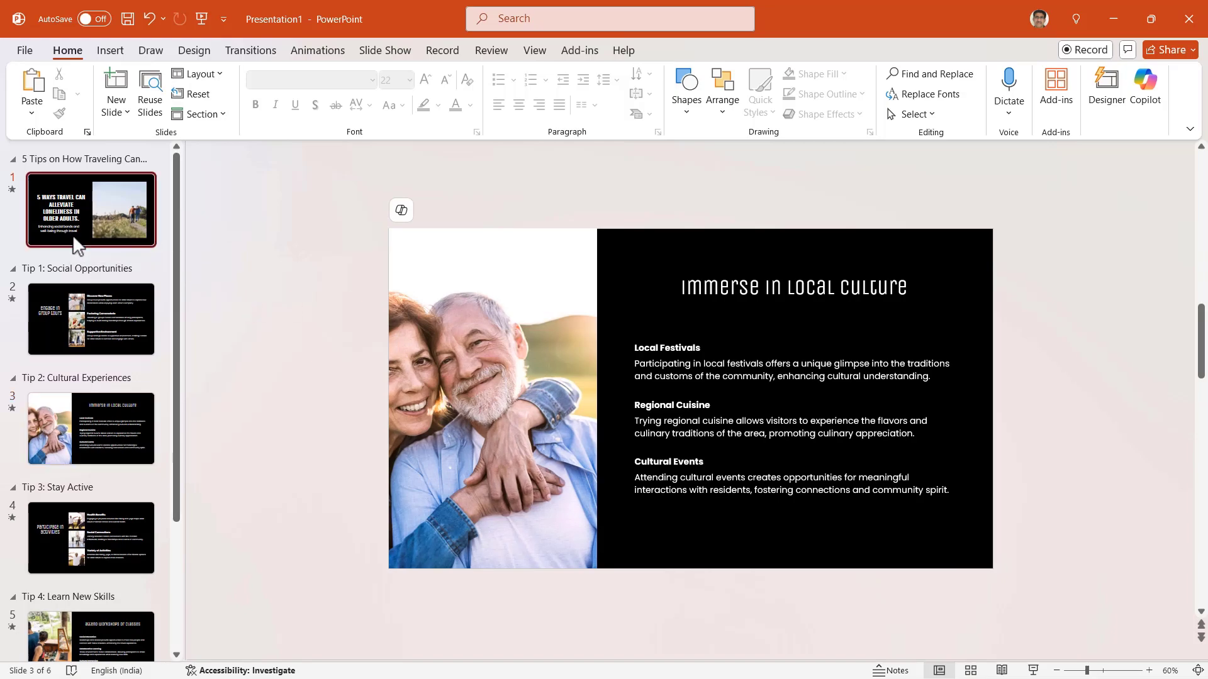
pyautogui.click(91, 211)
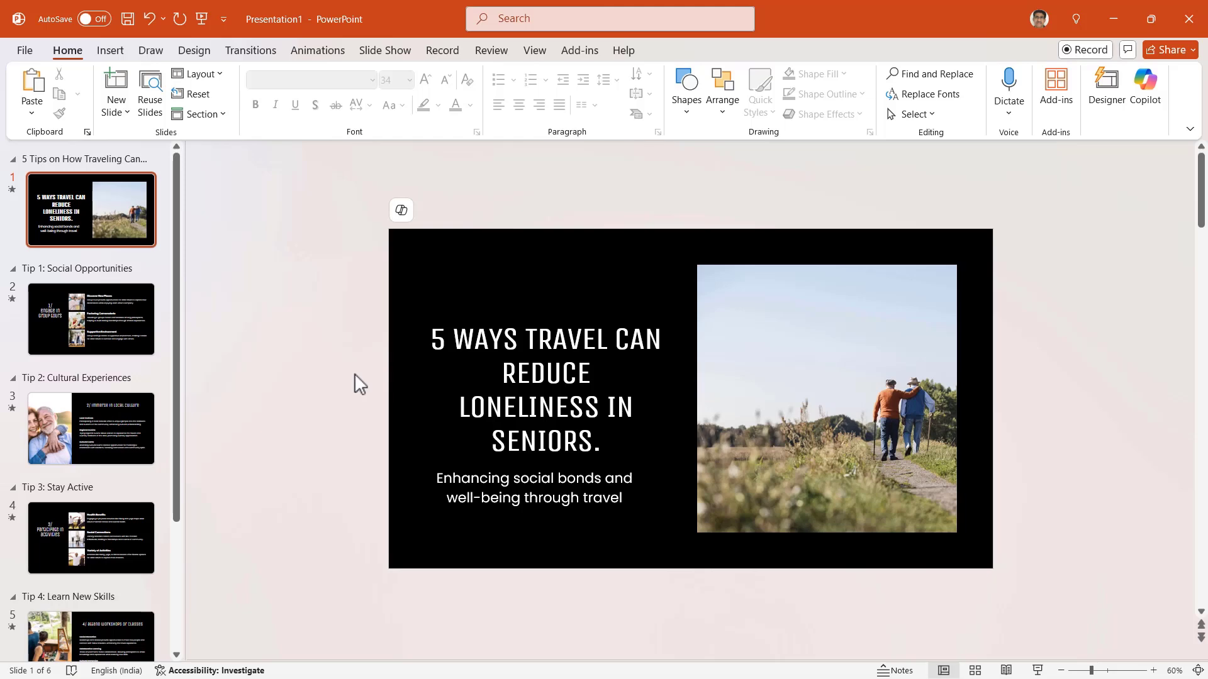
pyautogui.click(91, 318)
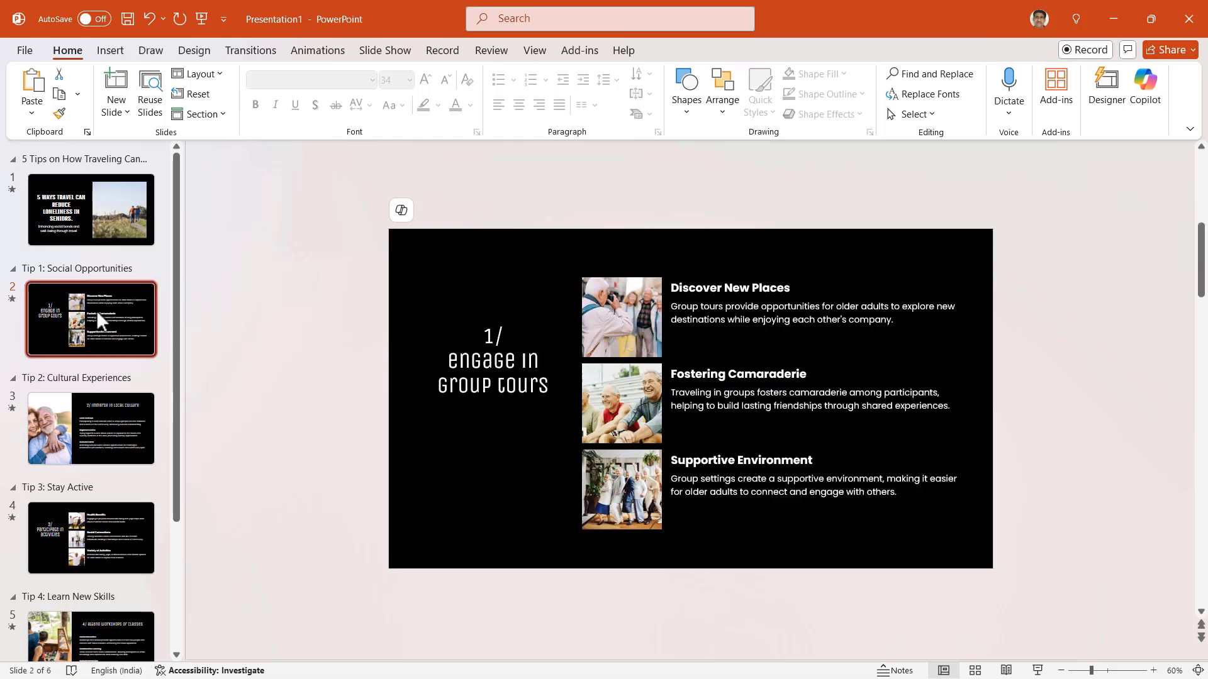
pyautogui.click(90, 429)
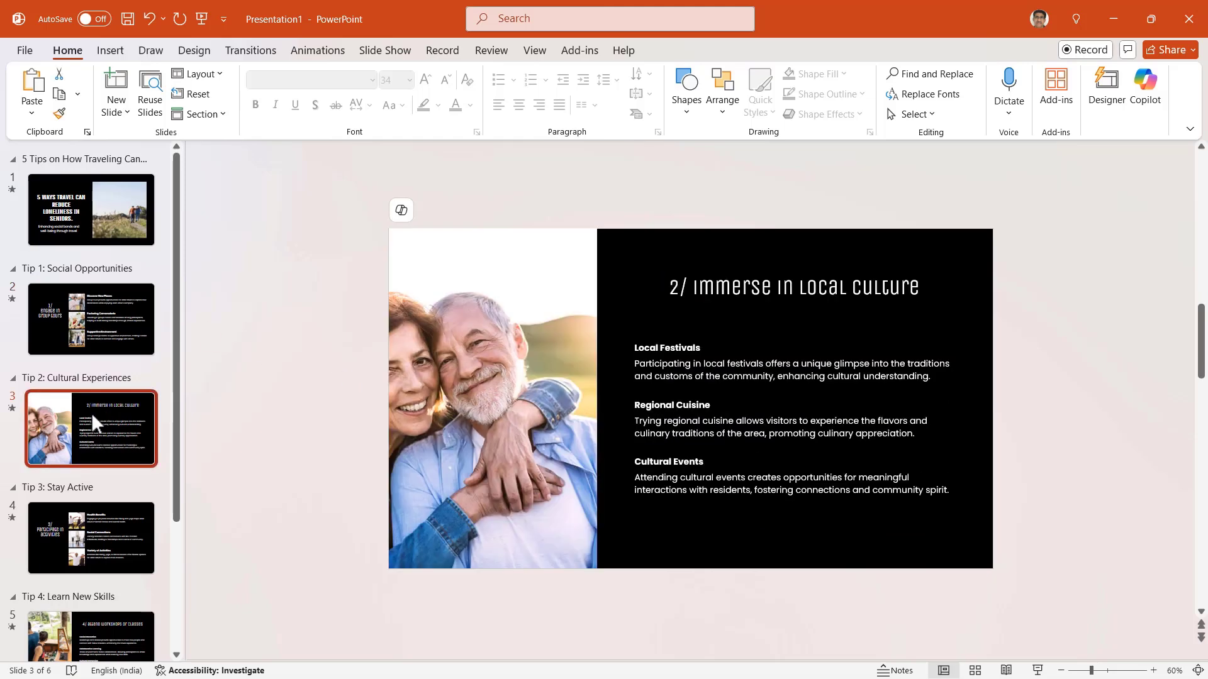
pyautogui.click(91, 537)
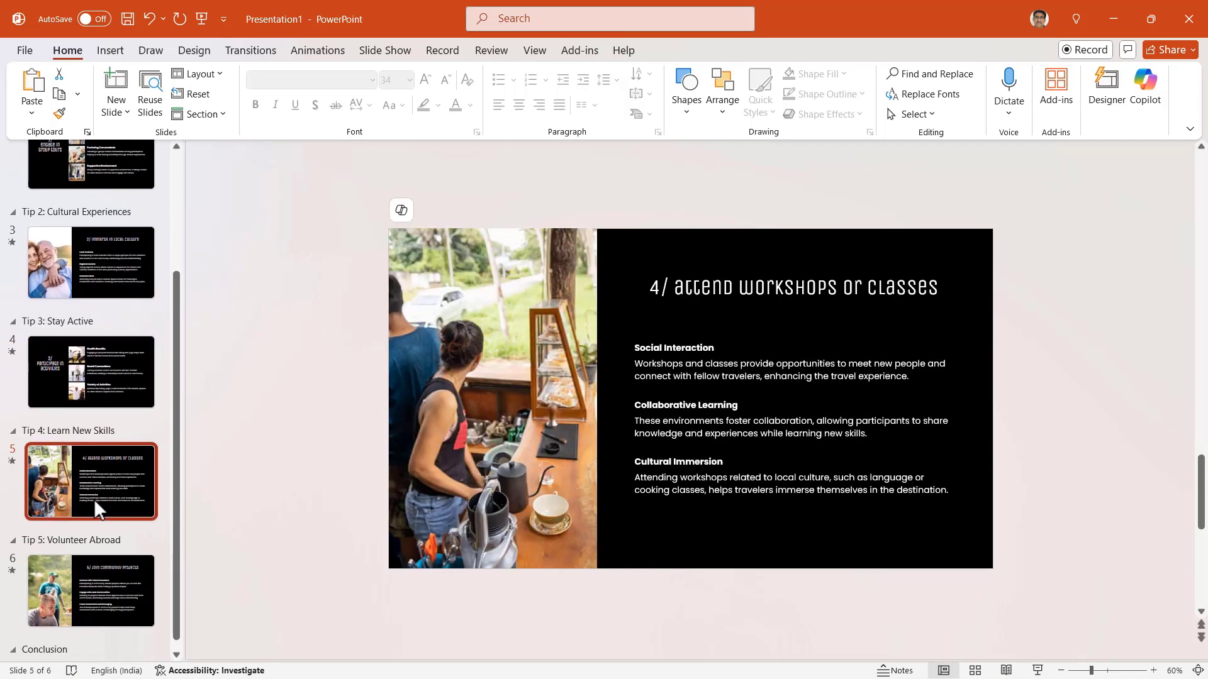
pyautogui.click(91, 591)
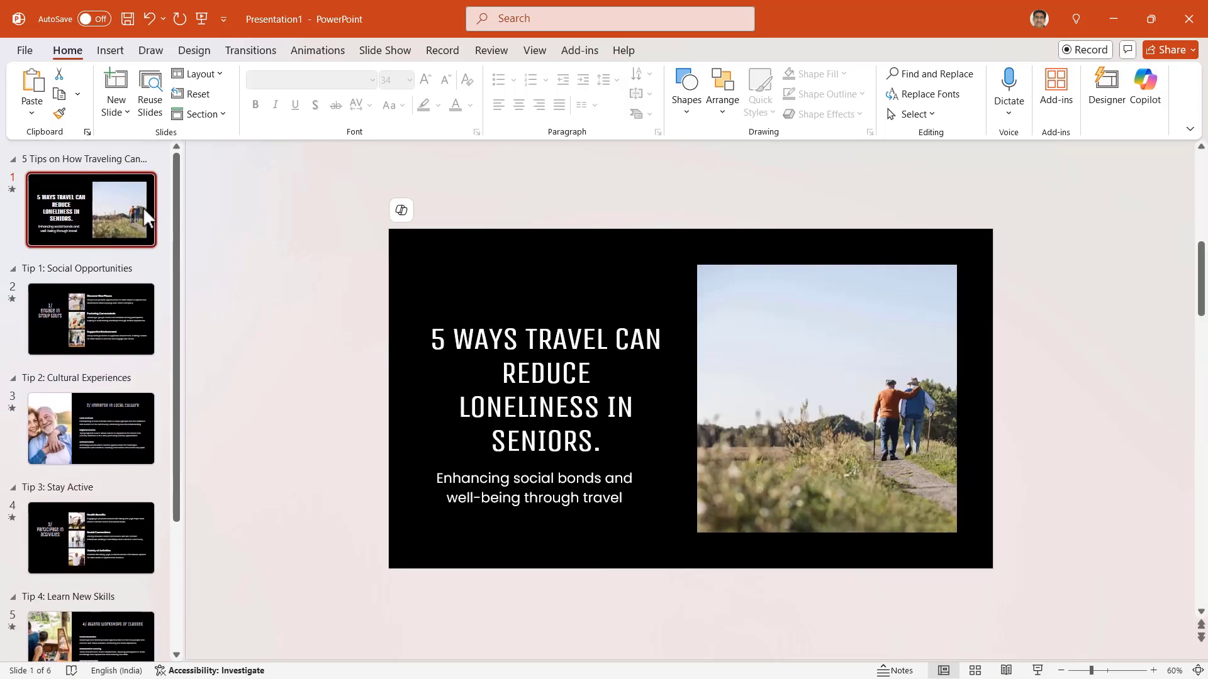
pyautogui.moveTo(242, 183)
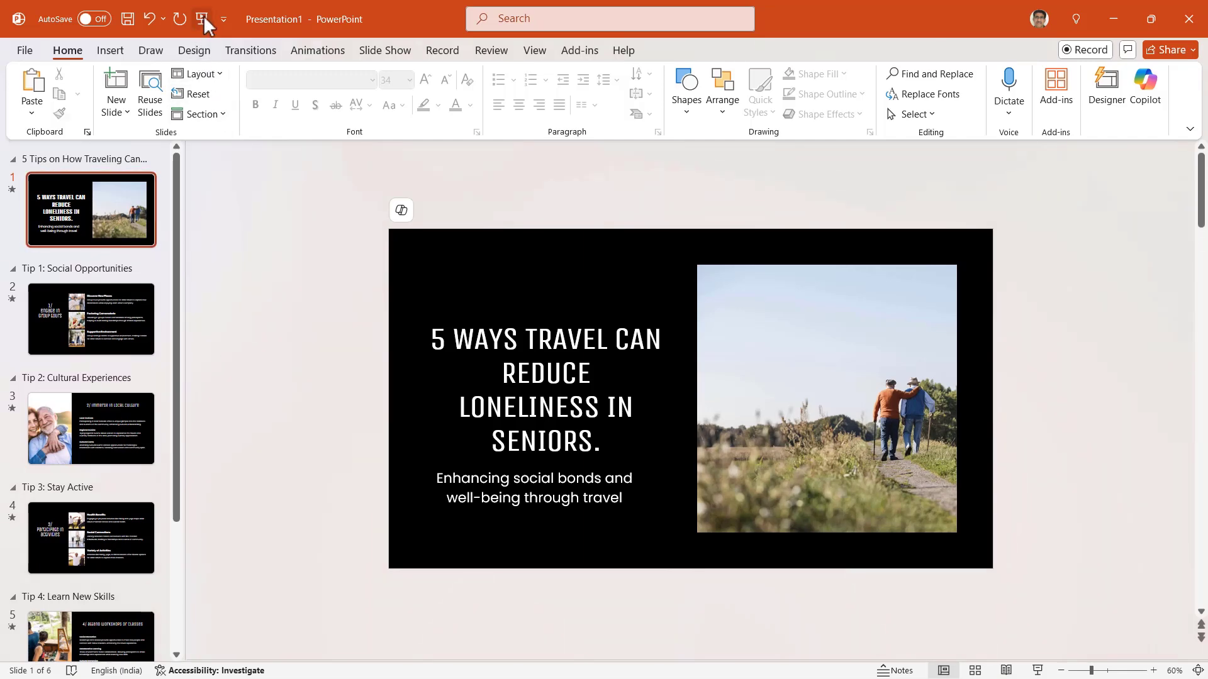
pyautogui.click(207, 19)
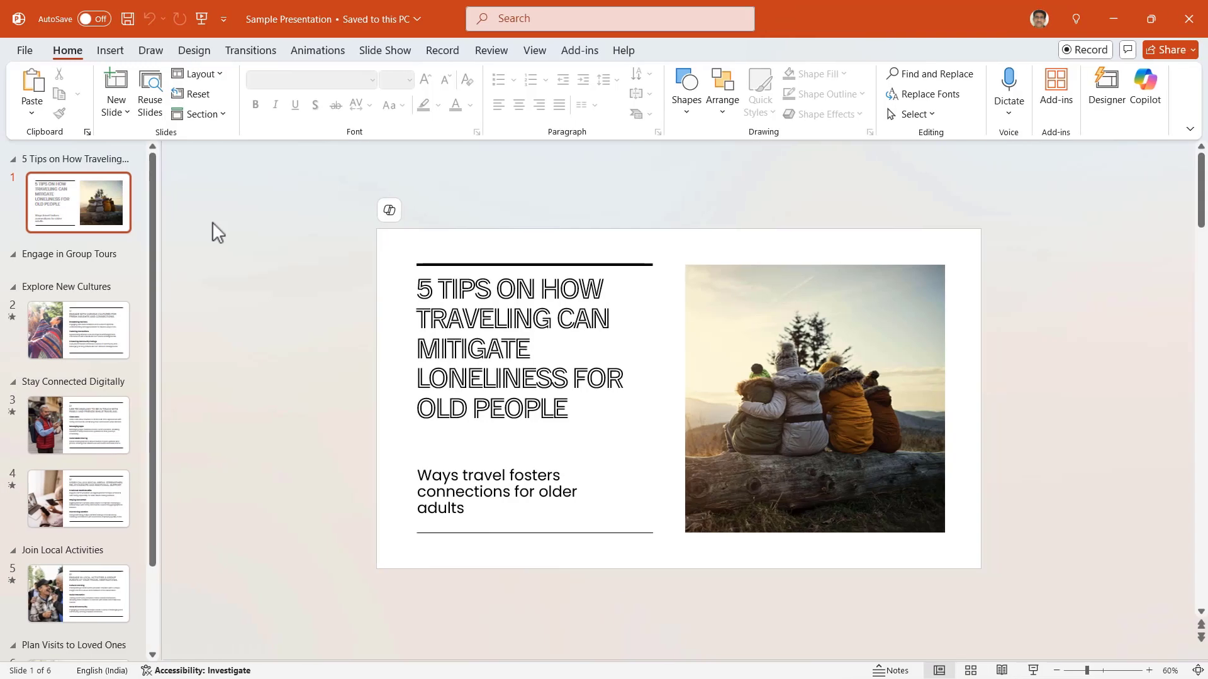
# Browse the Sample Presentation tip slides, return to its title slide and start the slide show from the beginning.
pyautogui.click(78, 329)
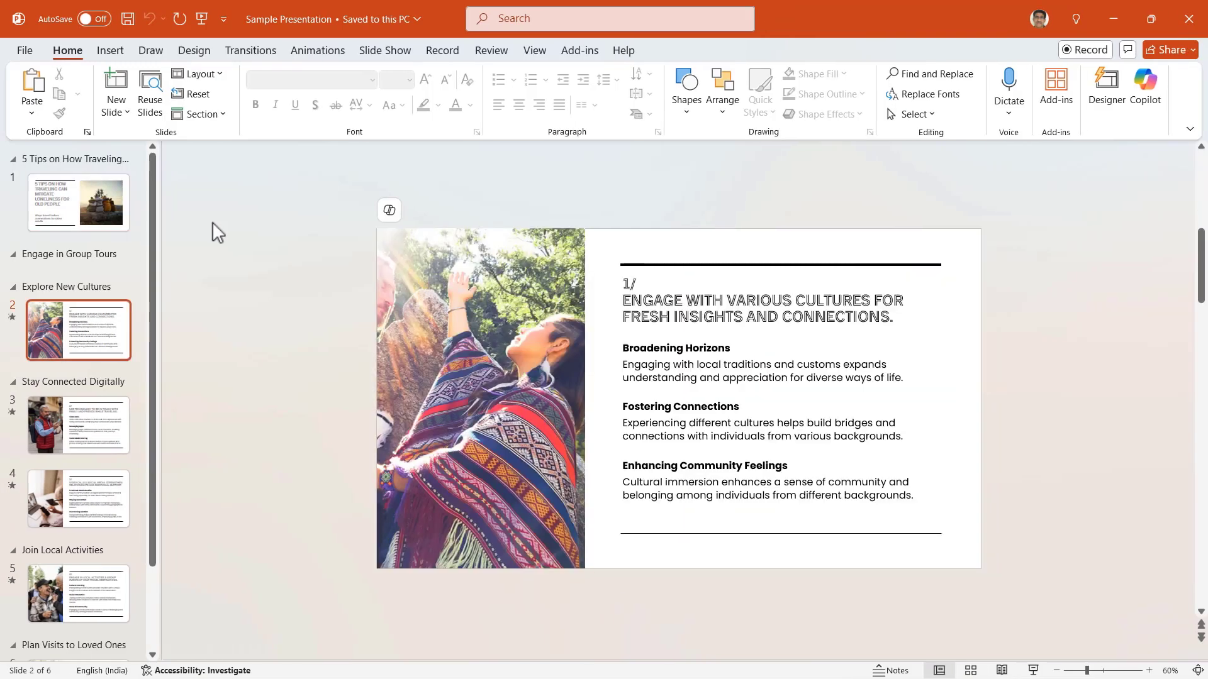
pyautogui.click(77, 499)
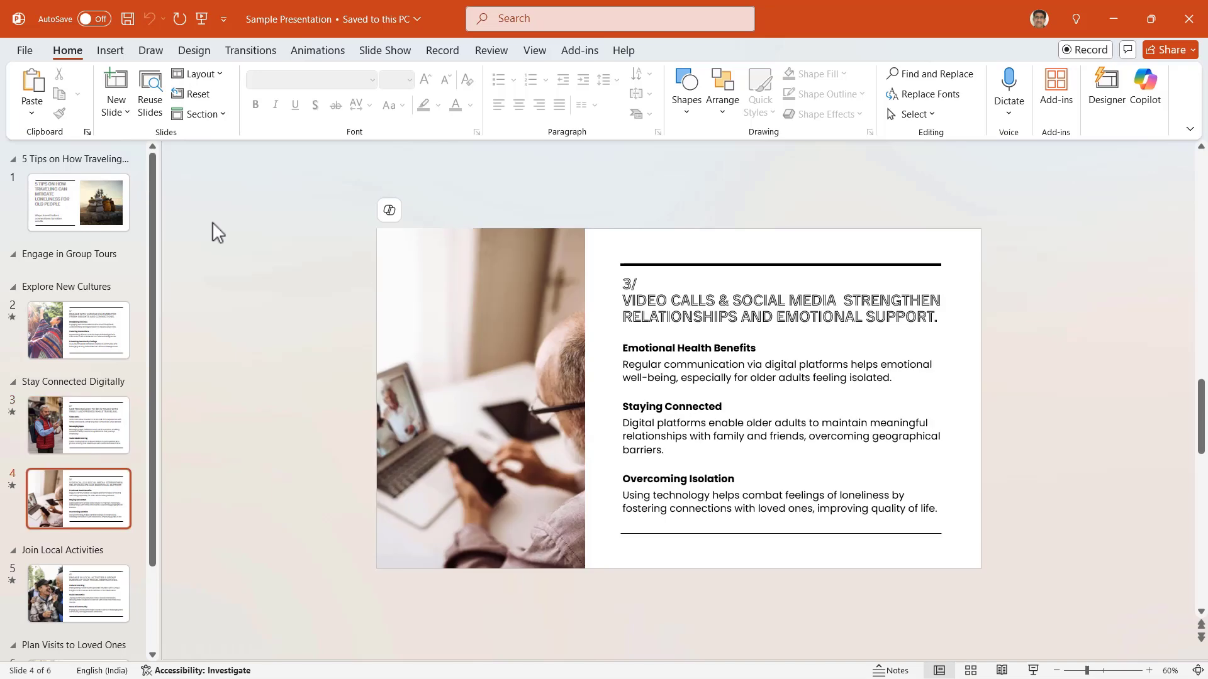
pyautogui.click(77, 606)
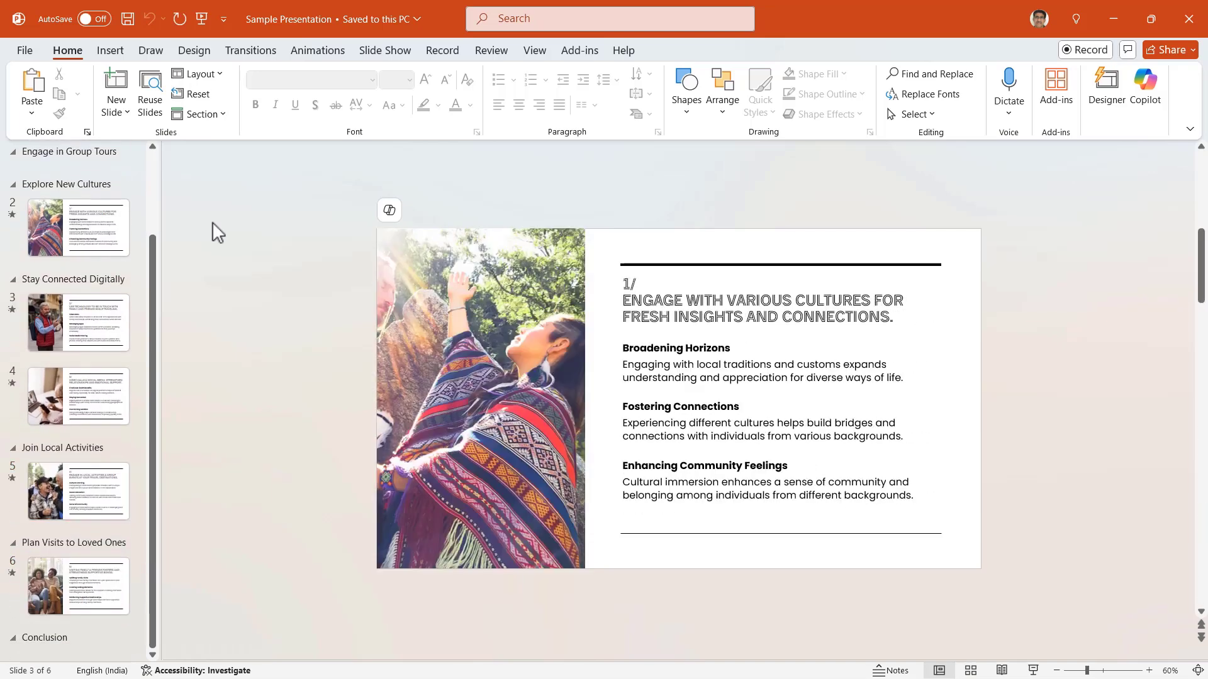
pyautogui.click(77, 202)
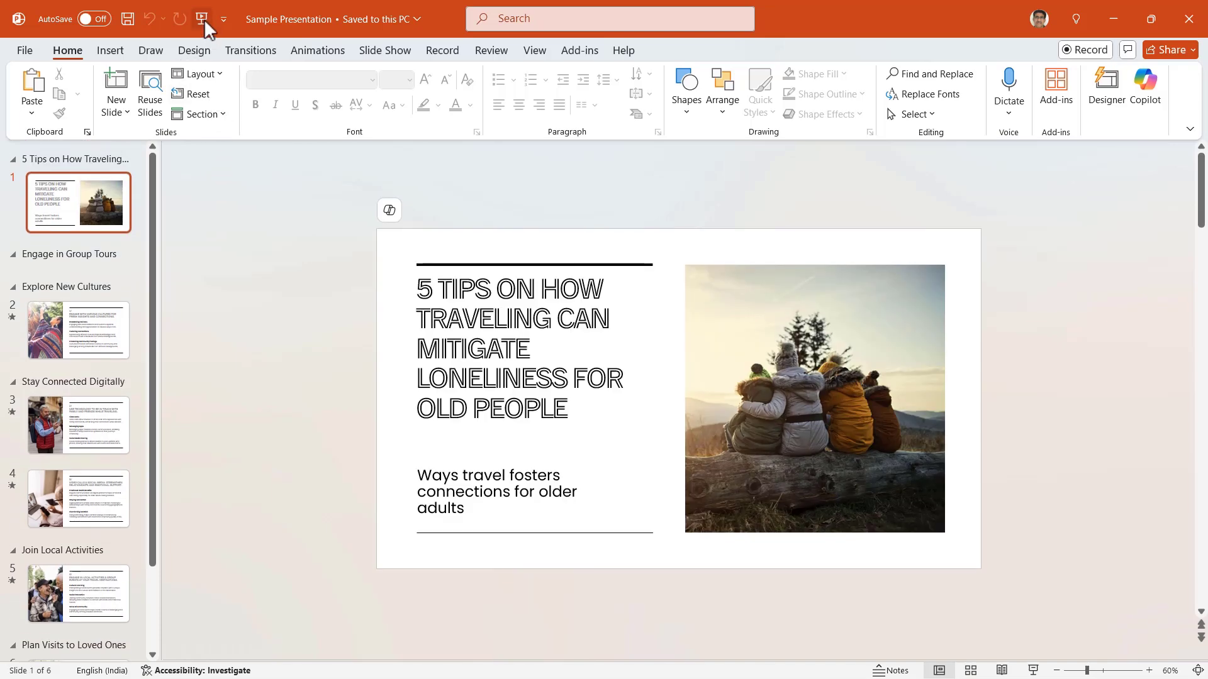
pyautogui.click(78, 585)
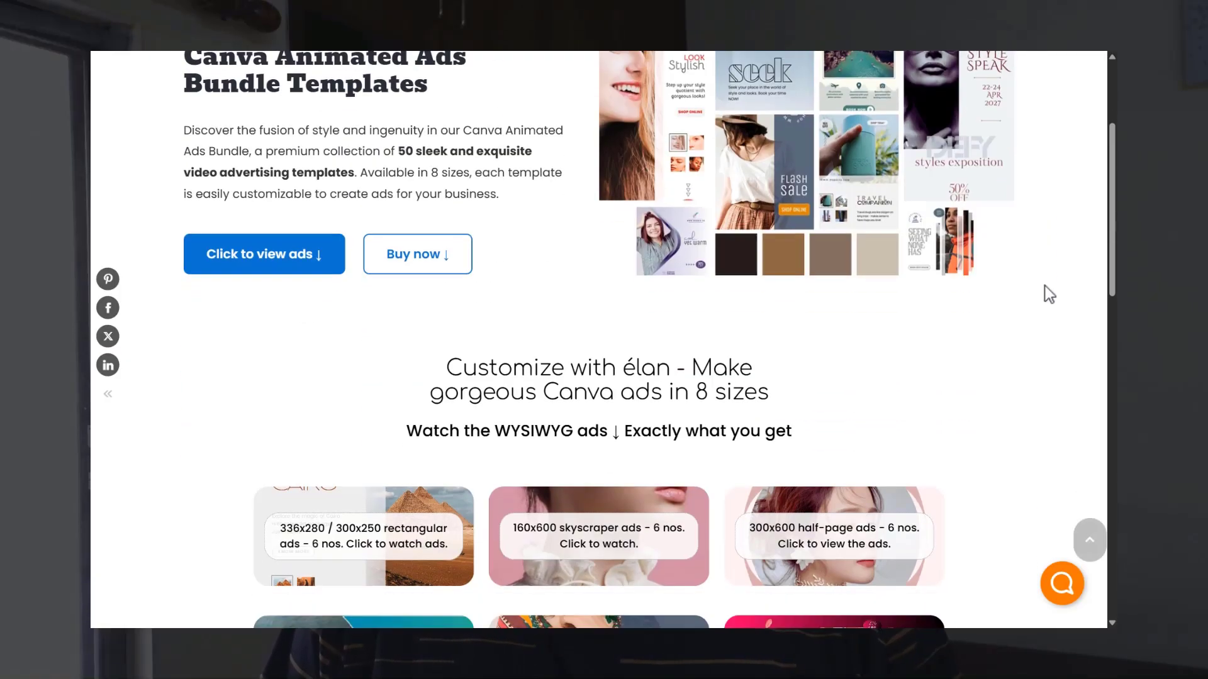
pyautogui.scroll(-3)
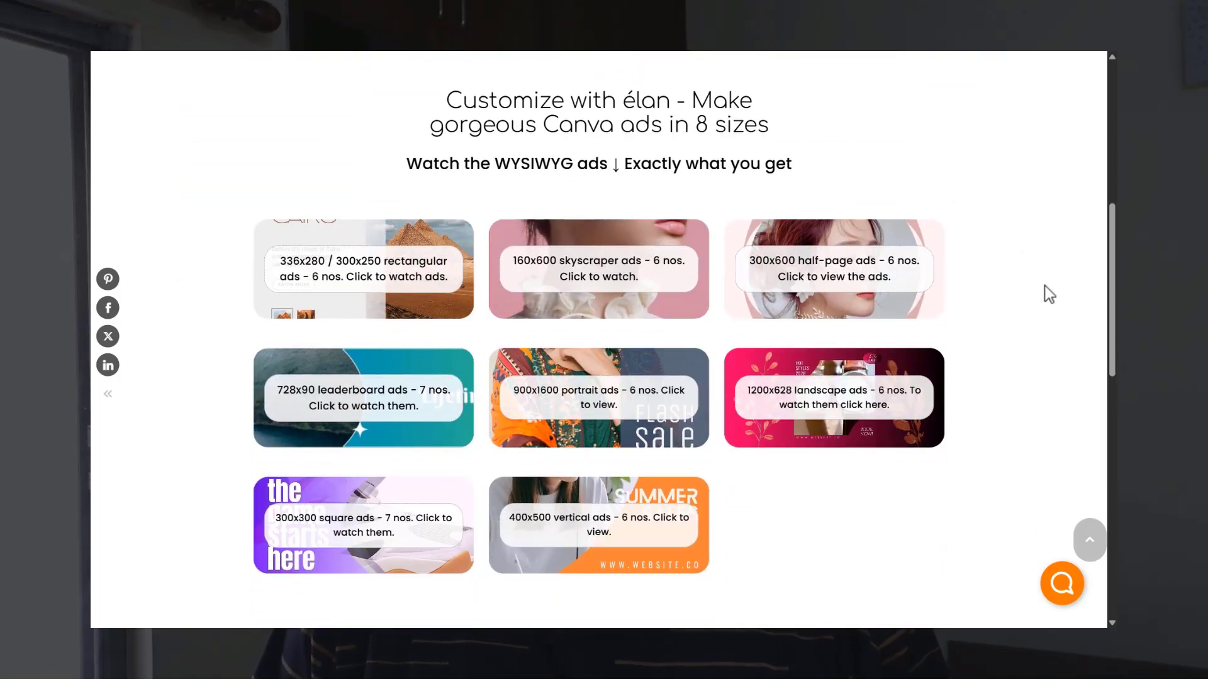